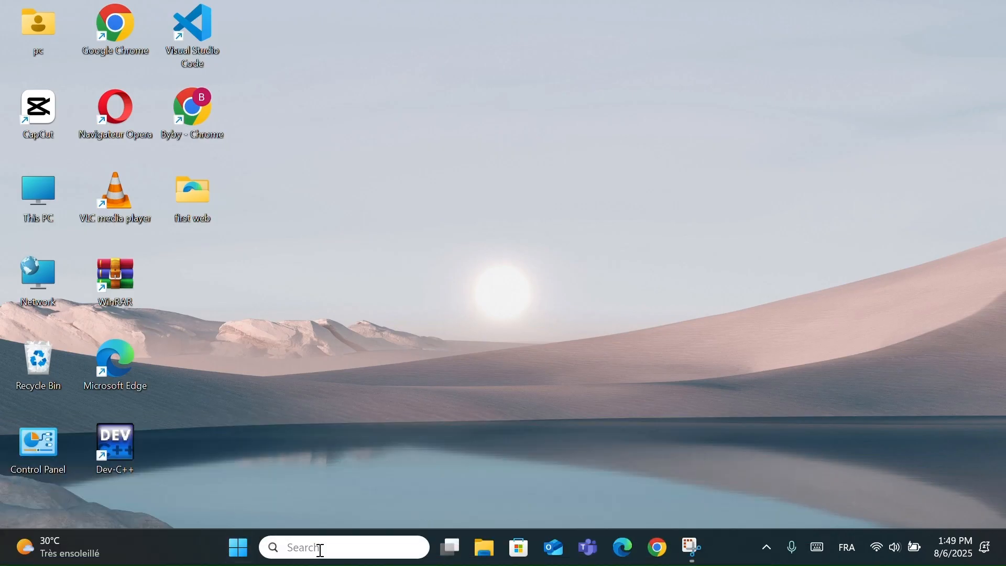
# Launch Command Prompt and enter powercfg -duplicatescheme 8c5e7fda-e8bf-4a96-9a85-a6e23a8c635c at the prompt
pyautogui.write('cmd')
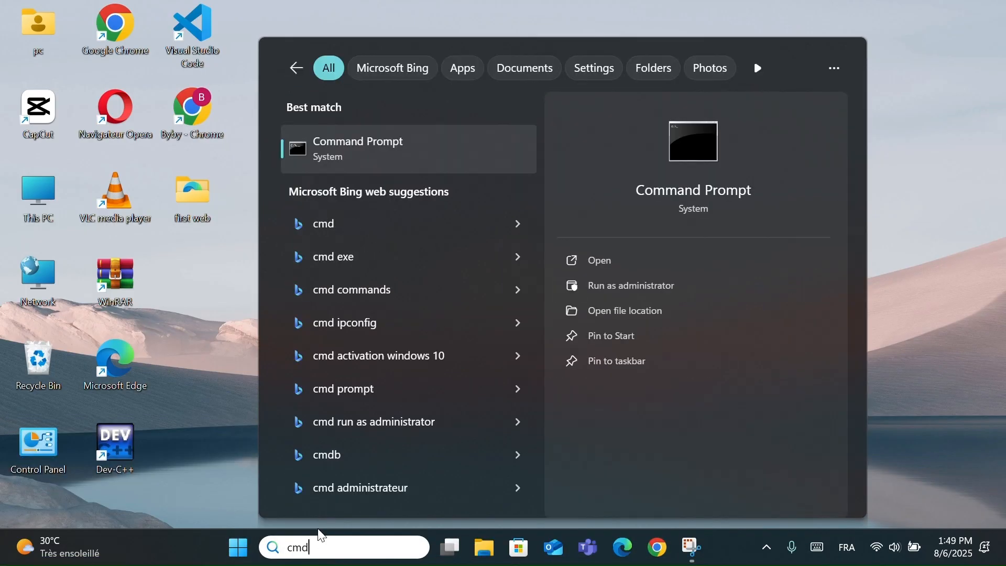
pyautogui.moveTo(349, 160)
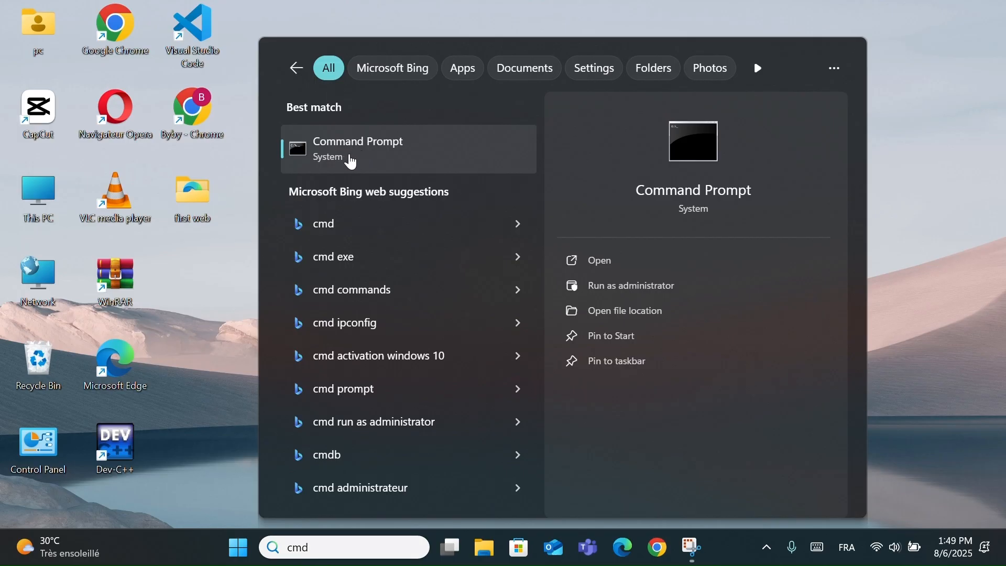
pyautogui.click(357, 148)
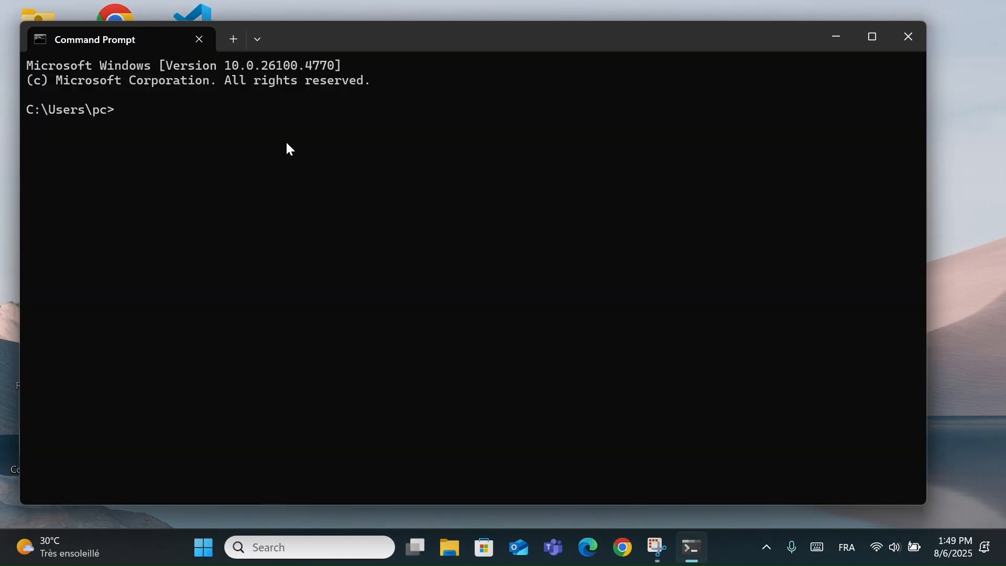
pyautogui.moveTo(117, 111)
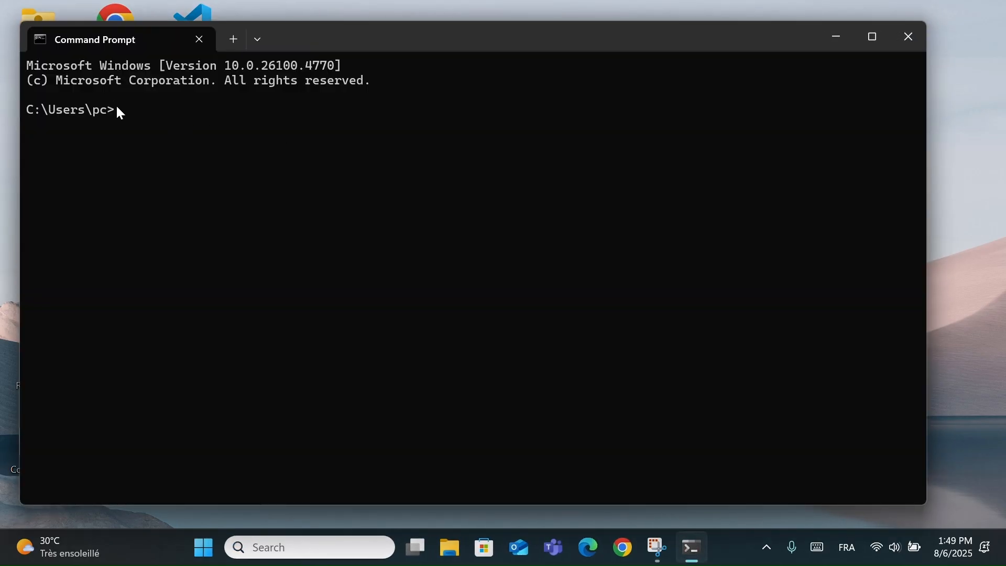
pyautogui.write('powercfg -duplicatescheme 8c5e7fda-e8bf-4a96-9a85-a6e23a8c635c')
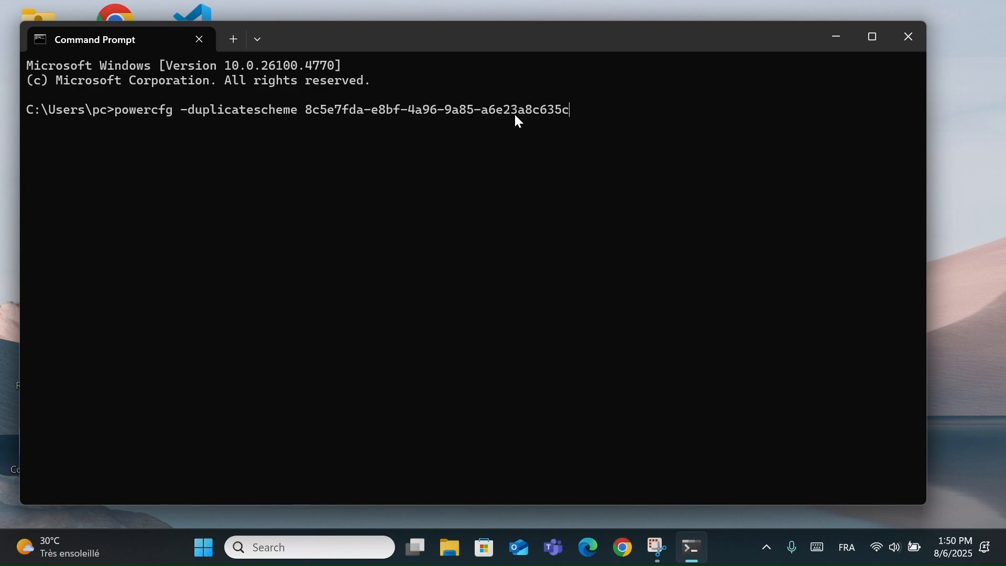
pyautogui.moveTo(609, 125)
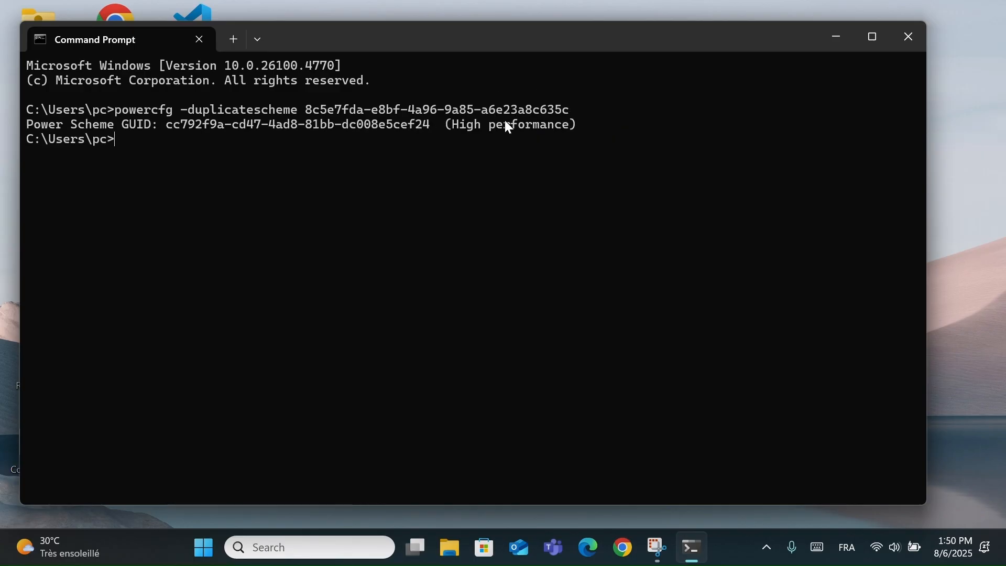
pyautogui.moveTo(514, 144)
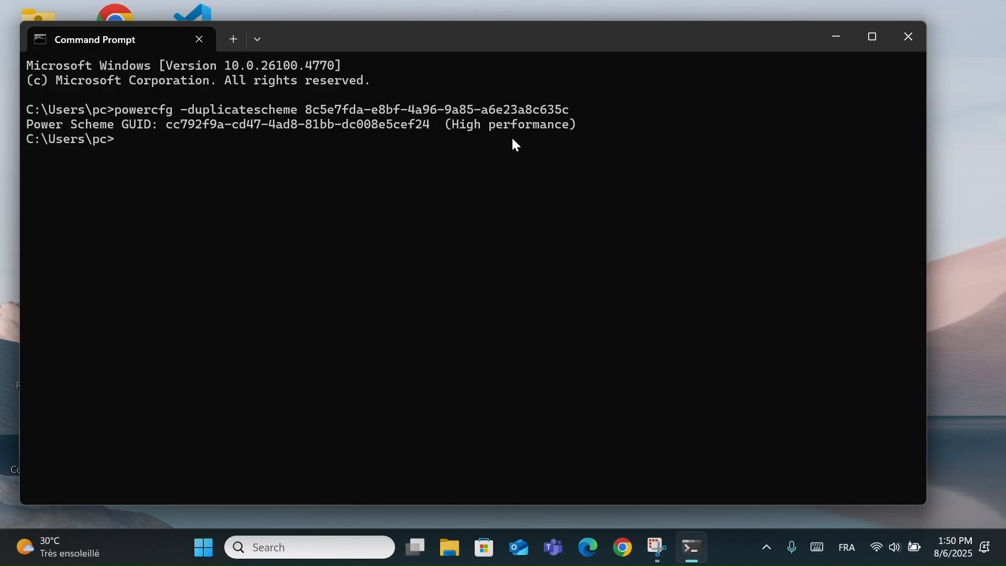
pyautogui.moveTo(813, 61)
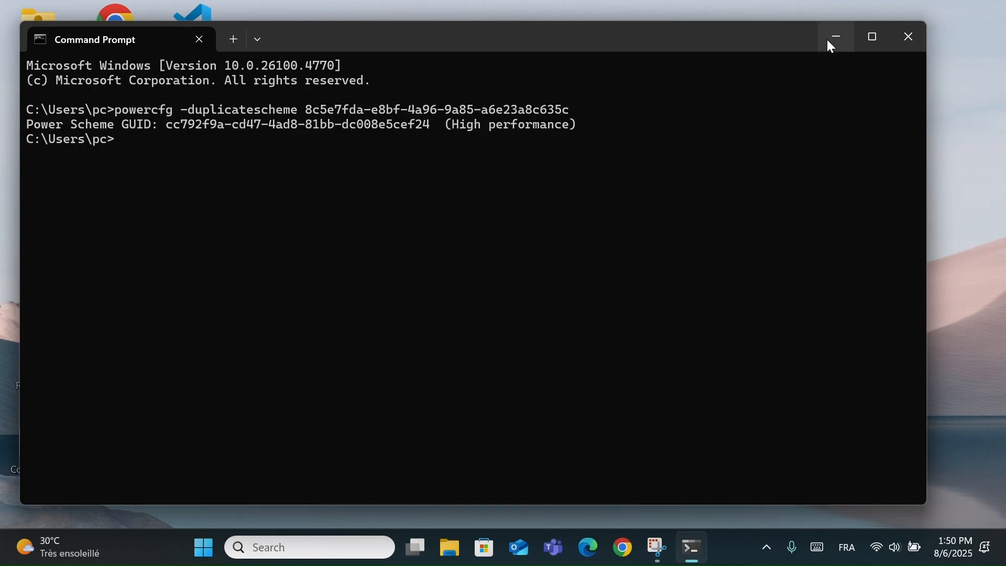
# Minimize Command Prompt and open Control Panel's Hardware and Sound > Power Options
pyautogui.click(834, 36)
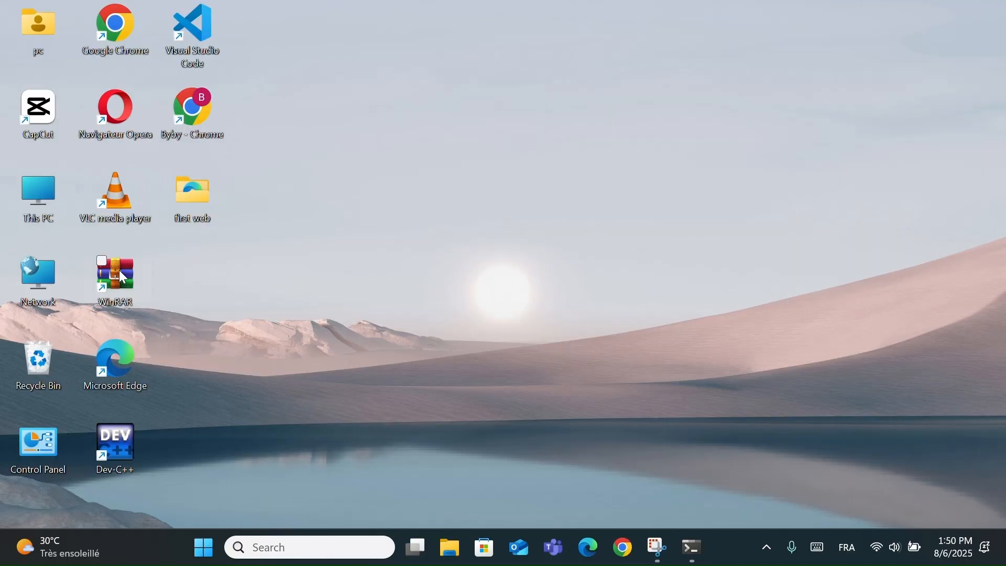
pyautogui.click(37, 443)
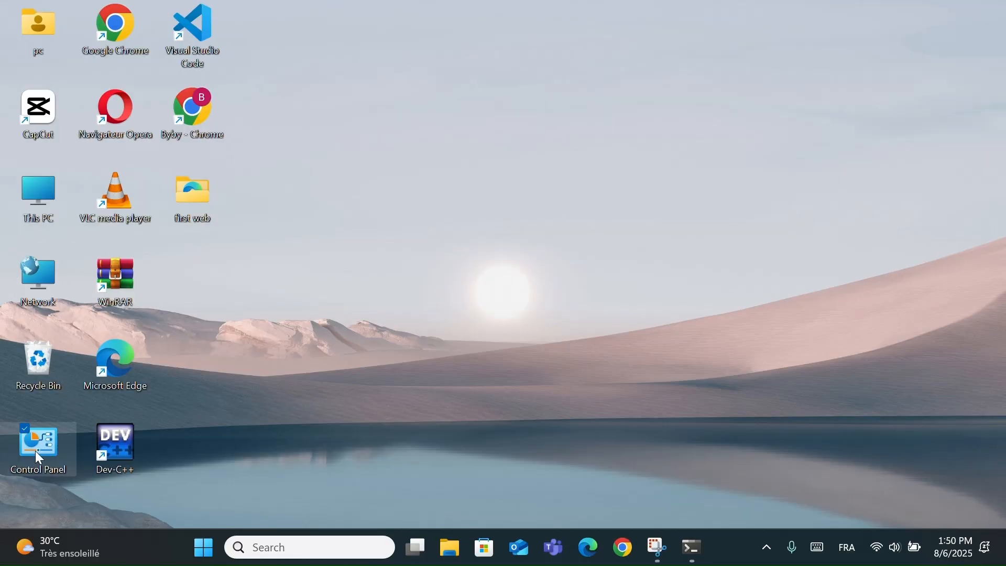
pyautogui.doubleClick(38, 444)
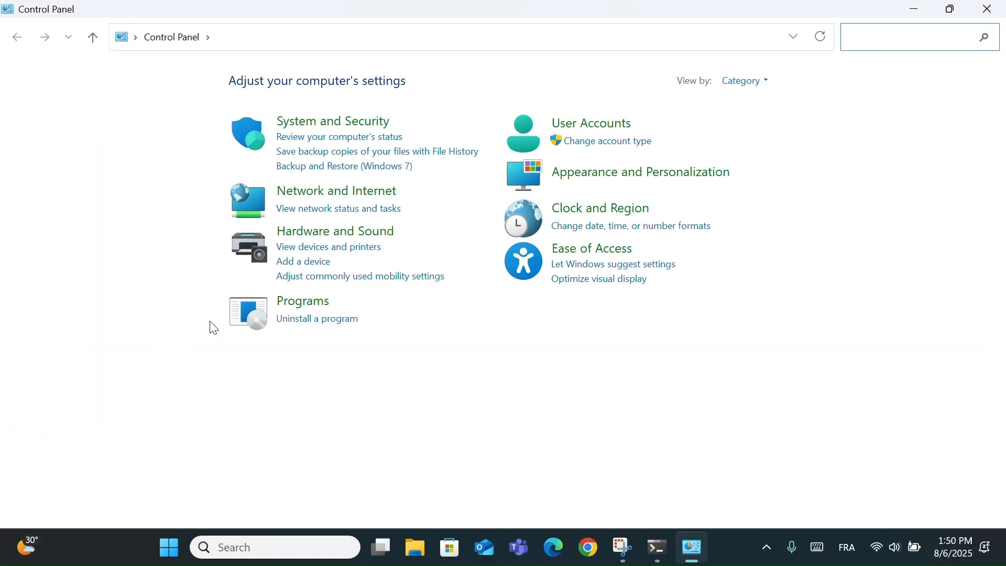
pyautogui.moveTo(334, 231)
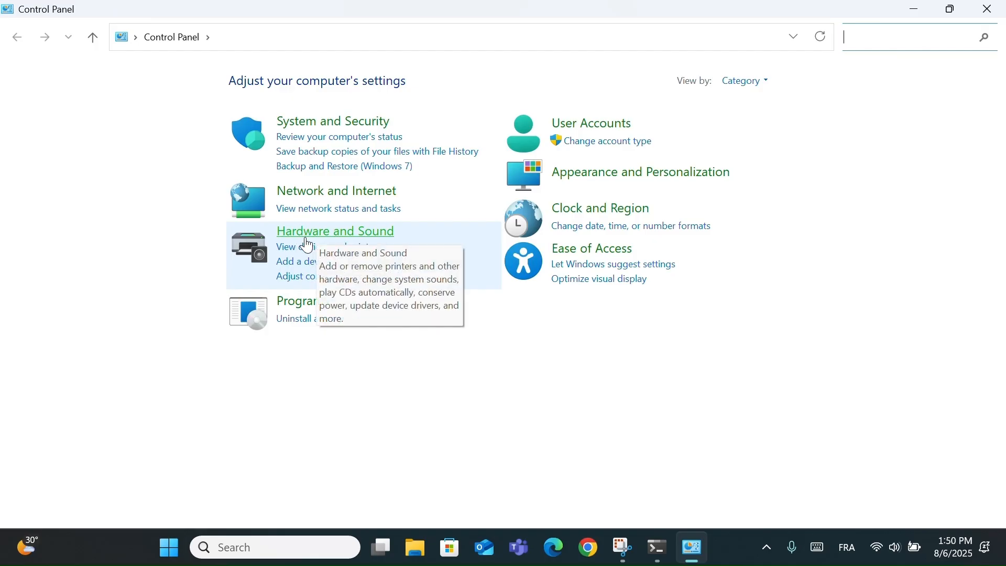
pyautogui.click(334, 231)
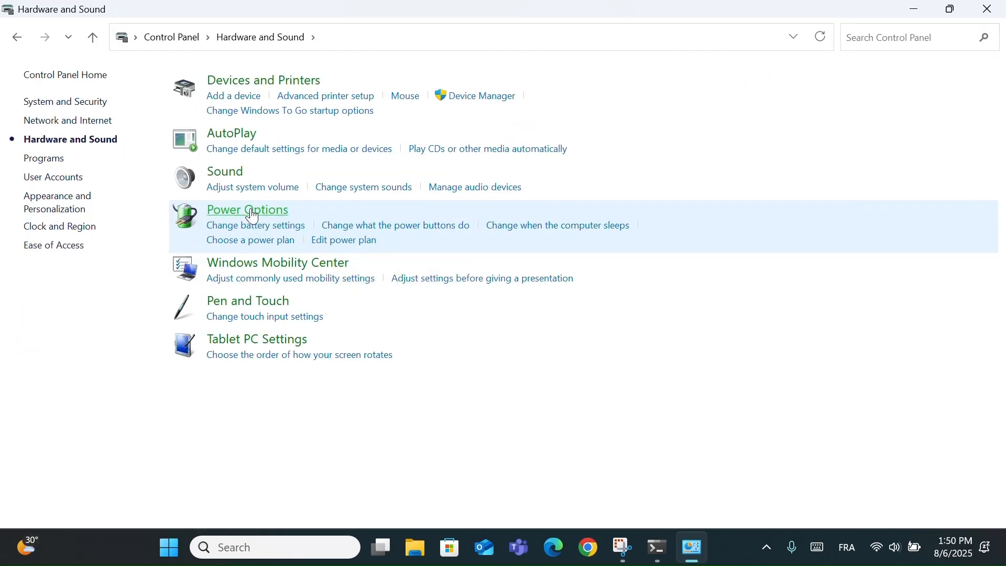
pyautogui.click(247, 210)
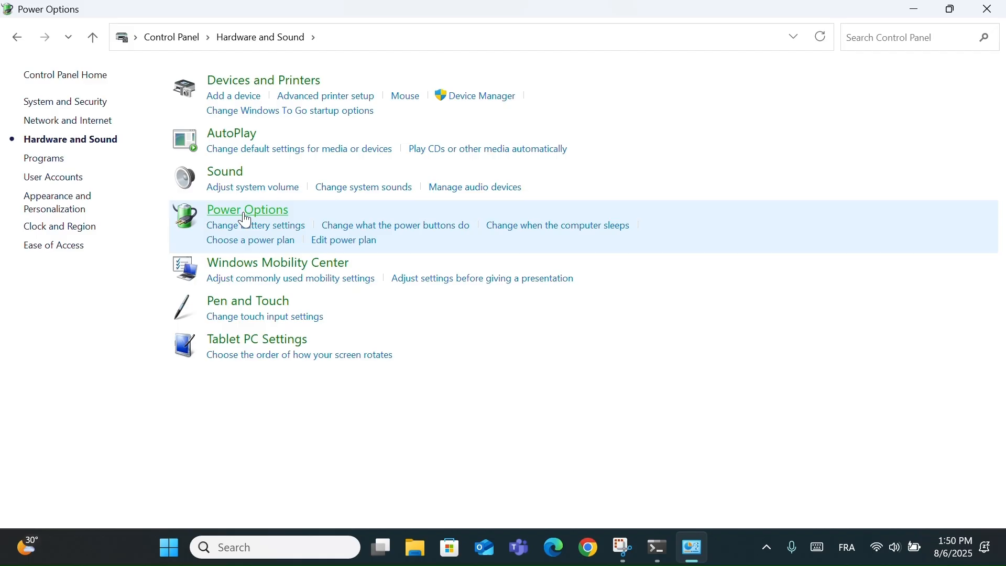
pyautogui.click(246, 209)
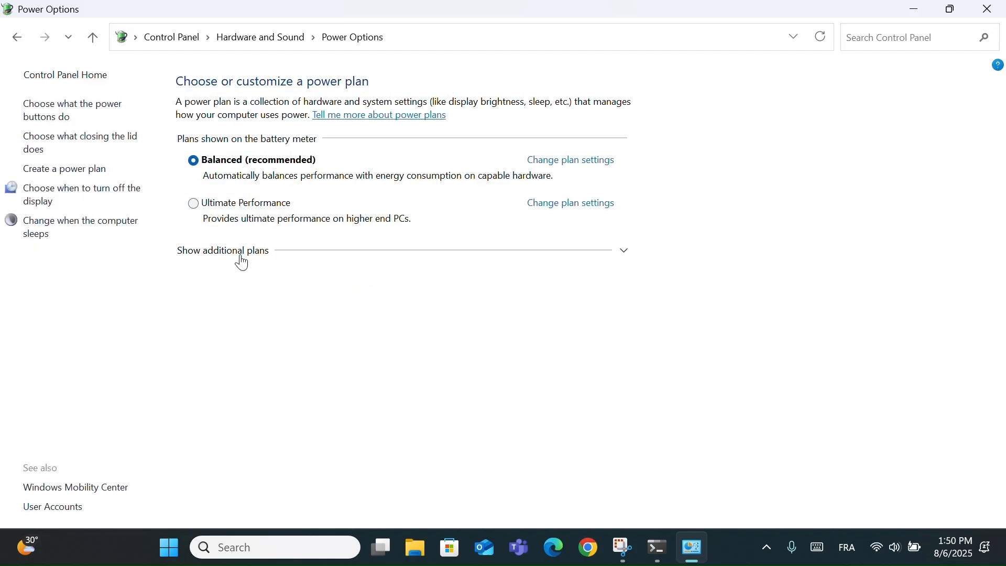
# Expand the additional plans and select High performance as the active plan
pyautogui.click(222, 251)
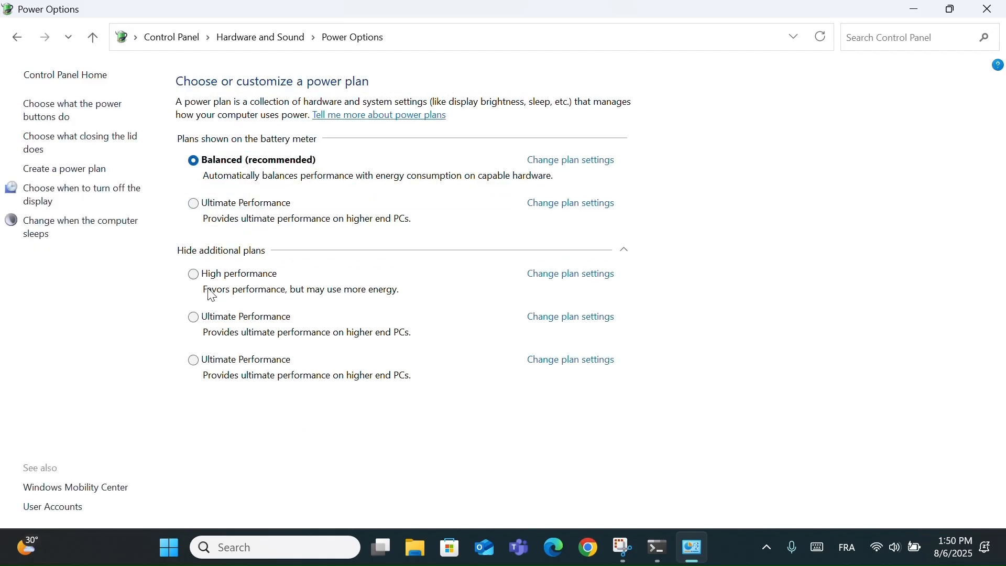
pyautogui.click(192, 273)
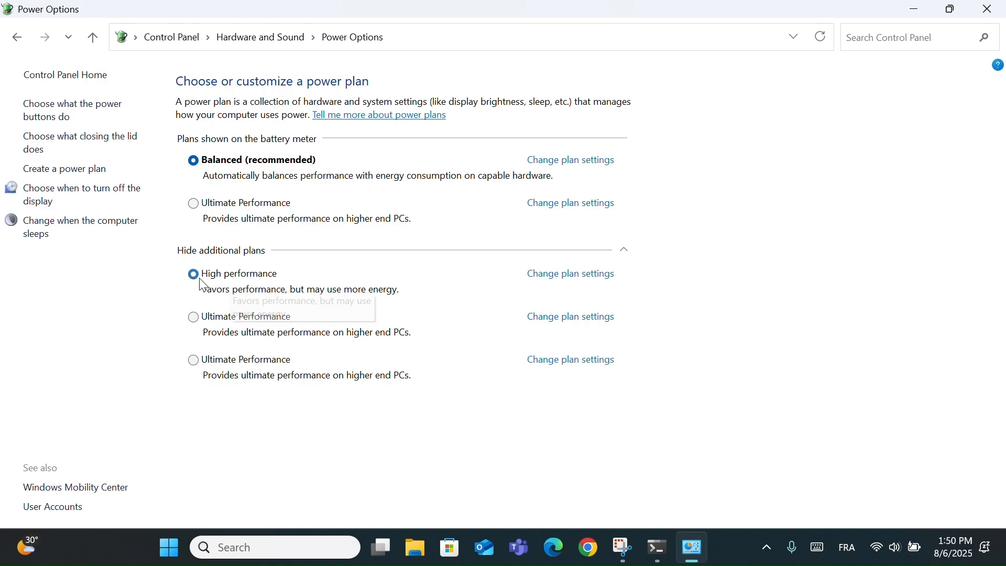
pyautogui.click(193, 274)
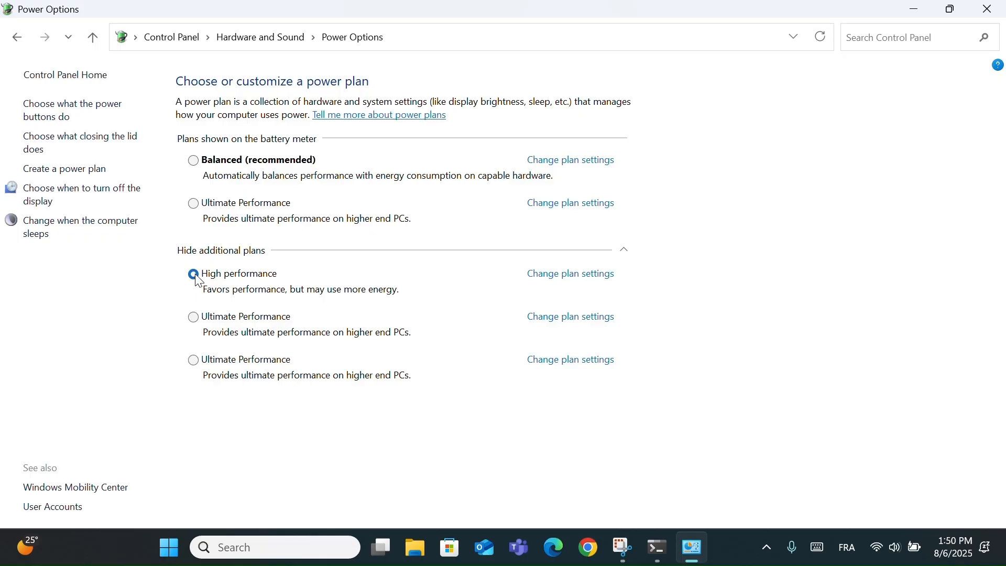
pyautogui.click(193, 273)
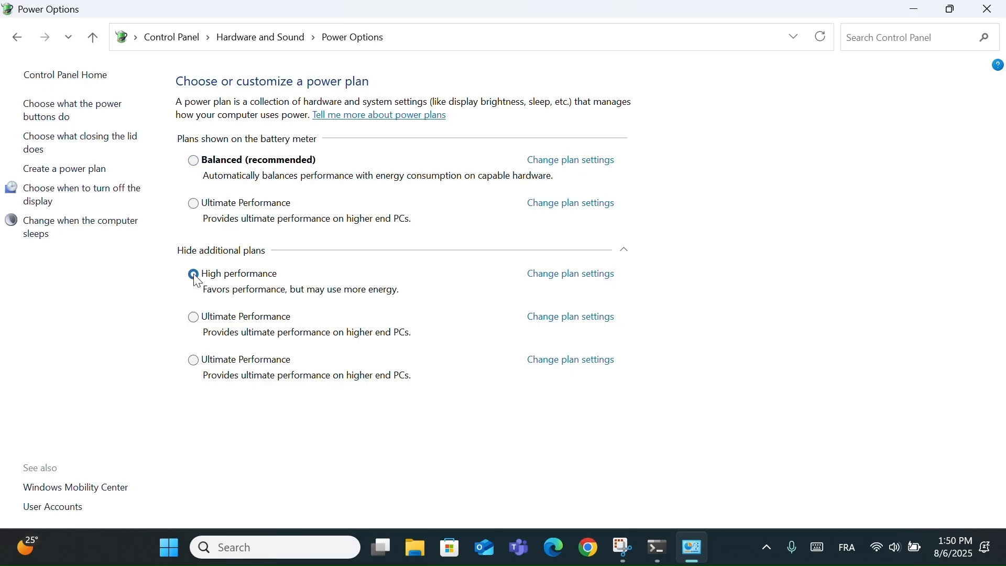
pyautogui.click(193, 273)
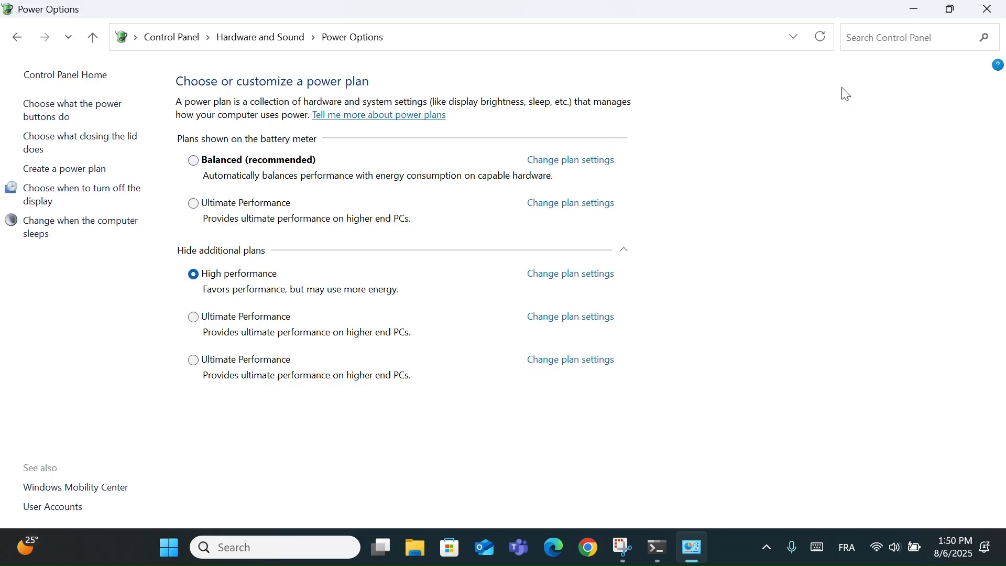
pyautogui.moveTo(569, 272)
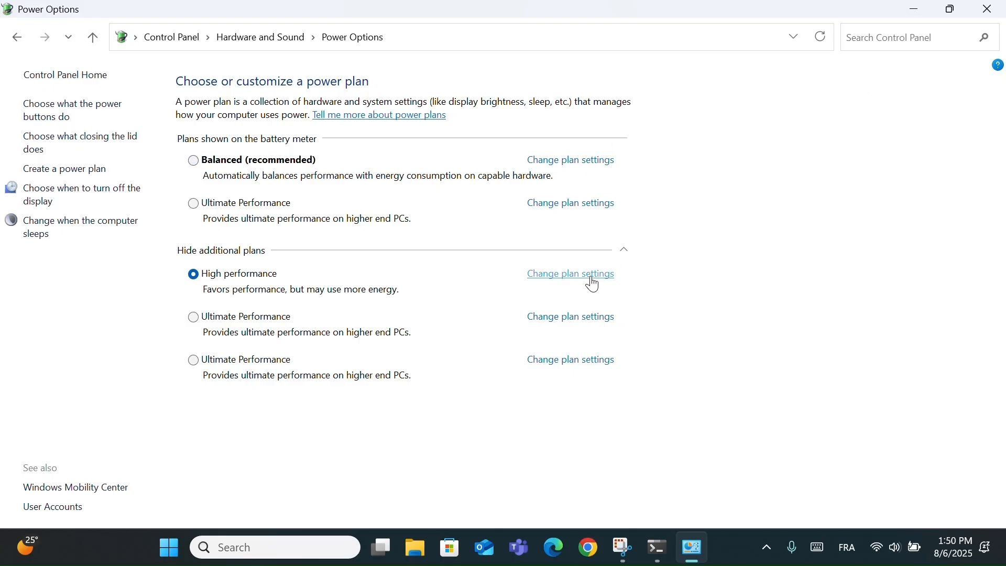
# View High performance's plan settings, cancel without saving, and close Control Panel
pyautogui.click(569, 273)
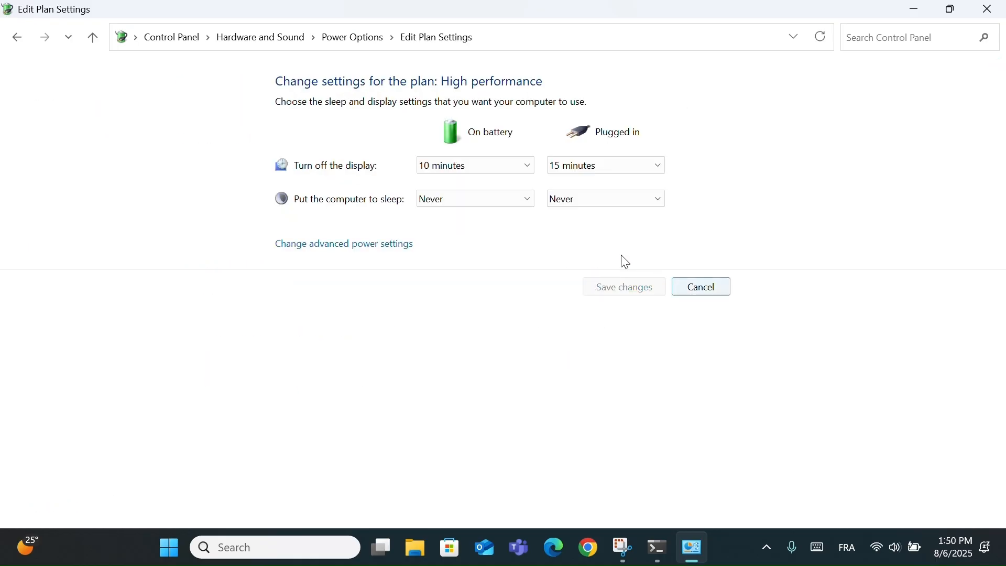
pyautogui.click(700, 287)
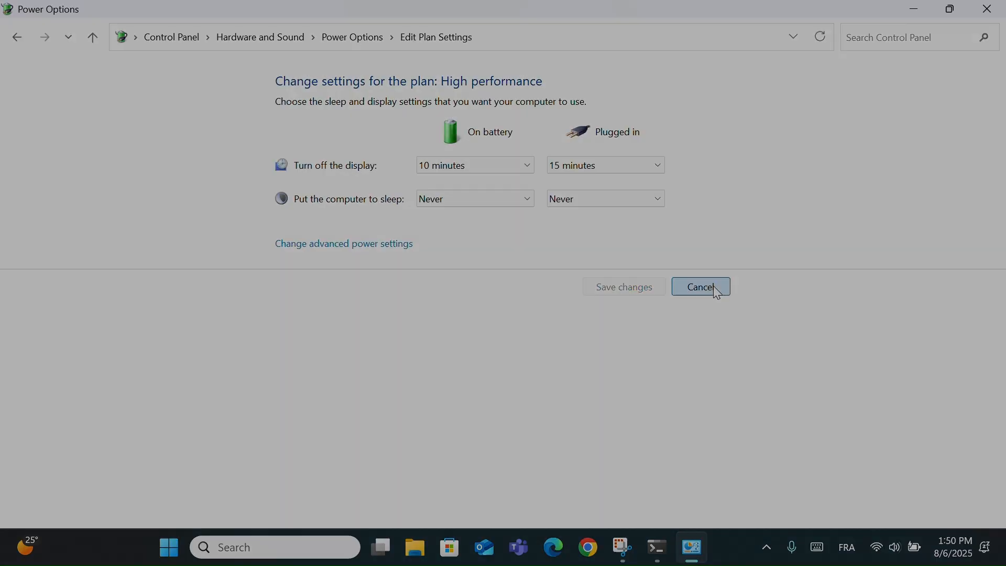
pyautogui.click(700, 287)
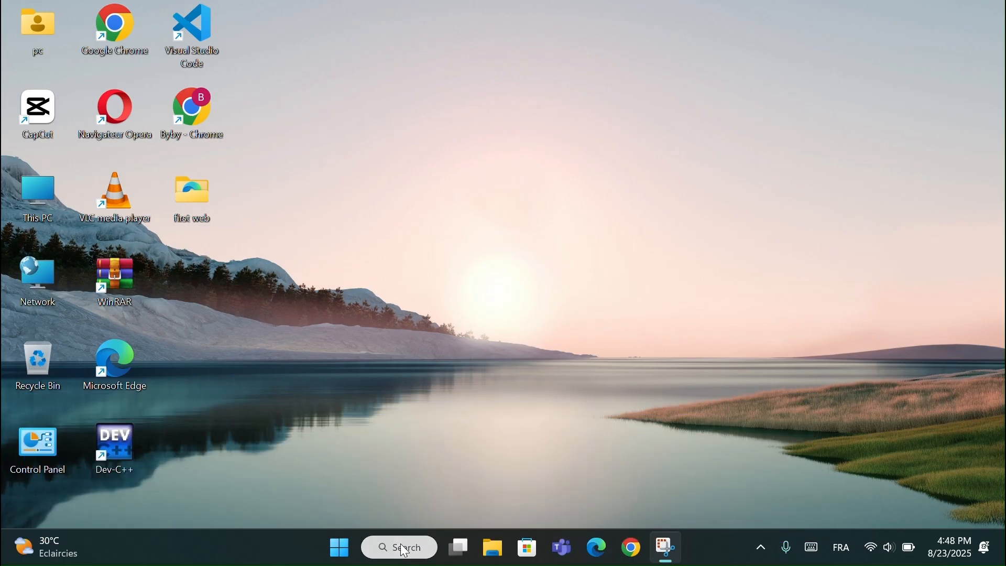
# Run ipconfig /all in a new Command Prompt and scroll through the adapter details
pyautogui.click(398, 547)
pyautogui.write('ip')
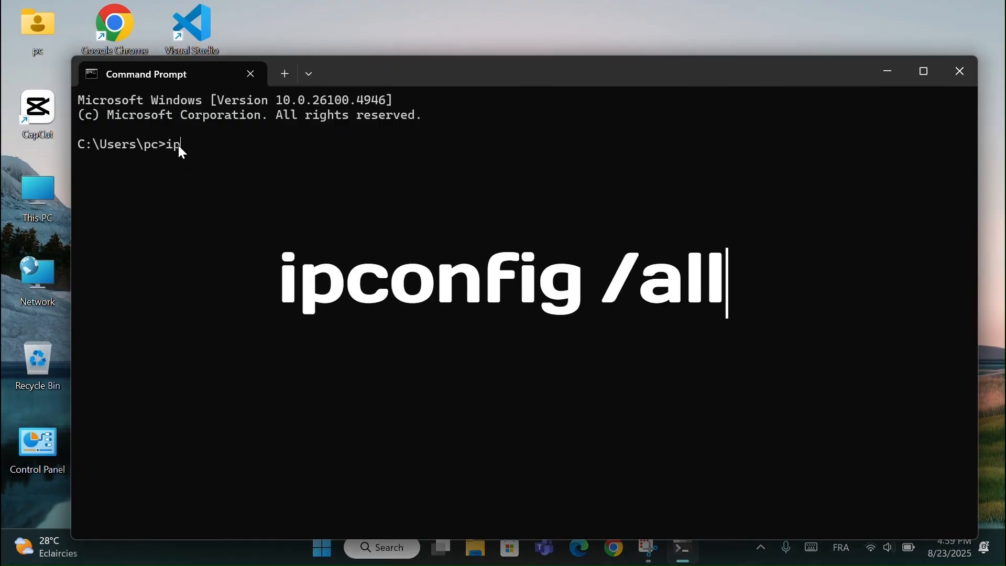
pyautogui.write('config /')
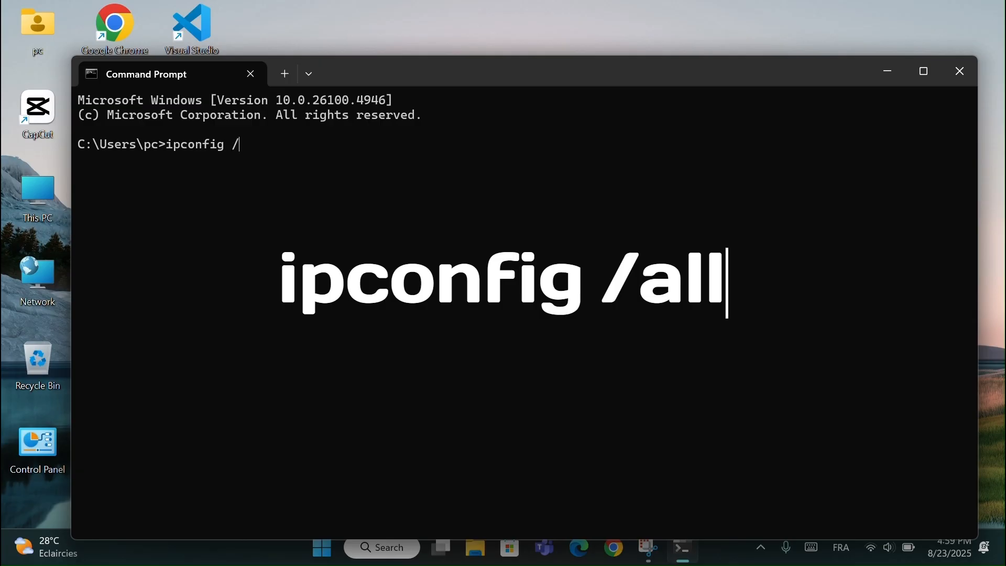
pyautogui.write('all')
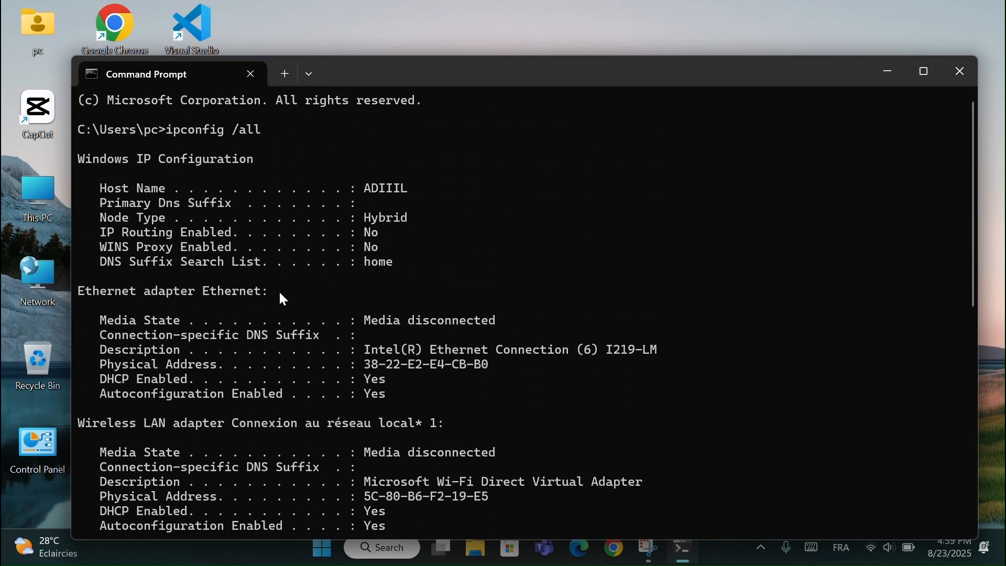
pyautogui.scroll(-3)
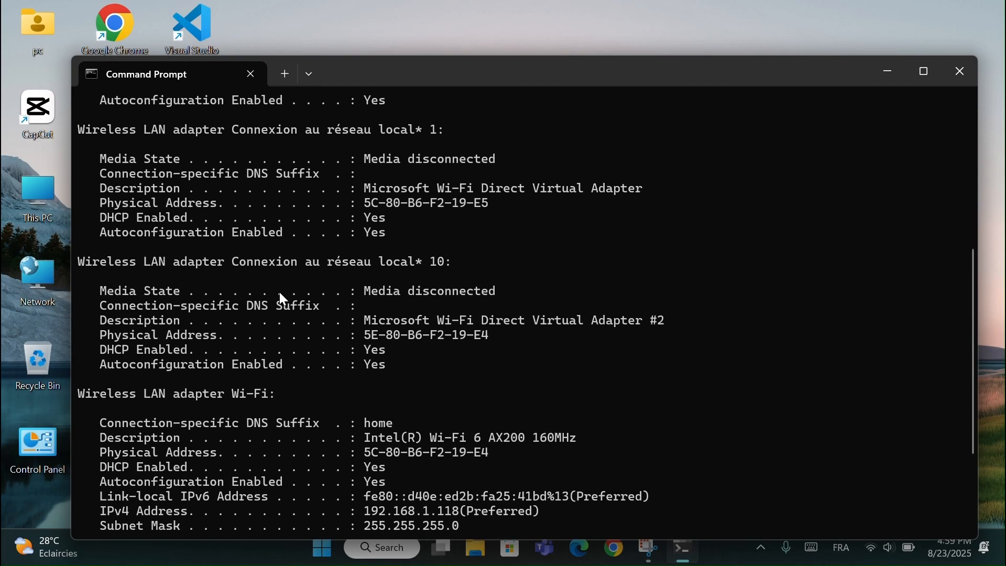
pyautogui.scroll(-3)
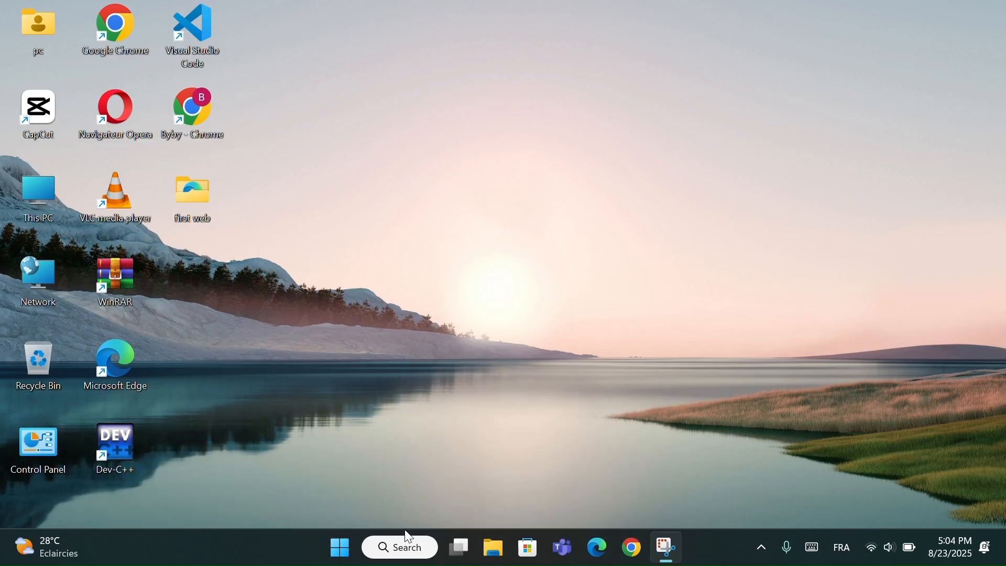
# Run systeminfo in a new Command Prompt and scroll through the OS, hardware and memory details
pyautogui.click(398, 546)
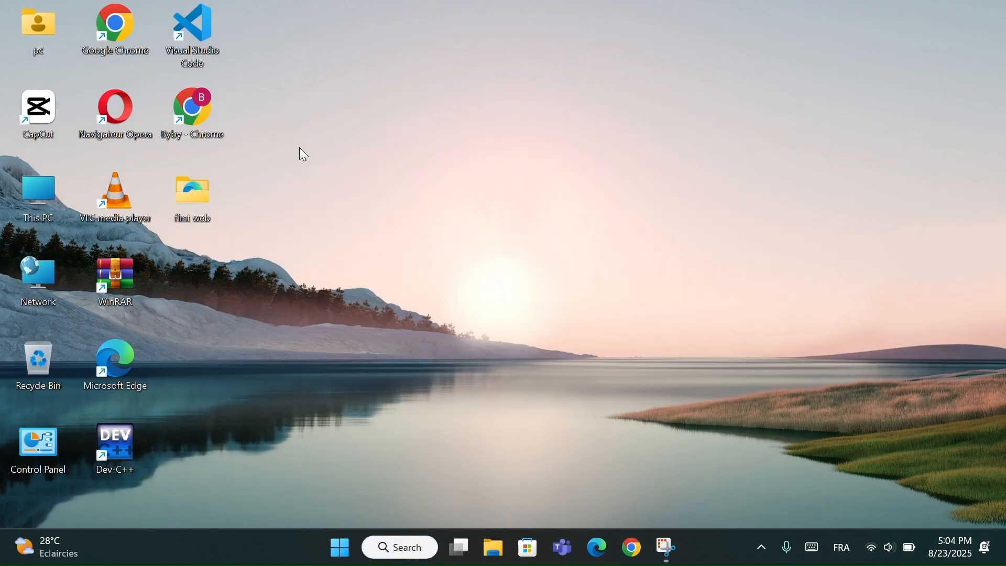
pyautogui.click(663, 547)
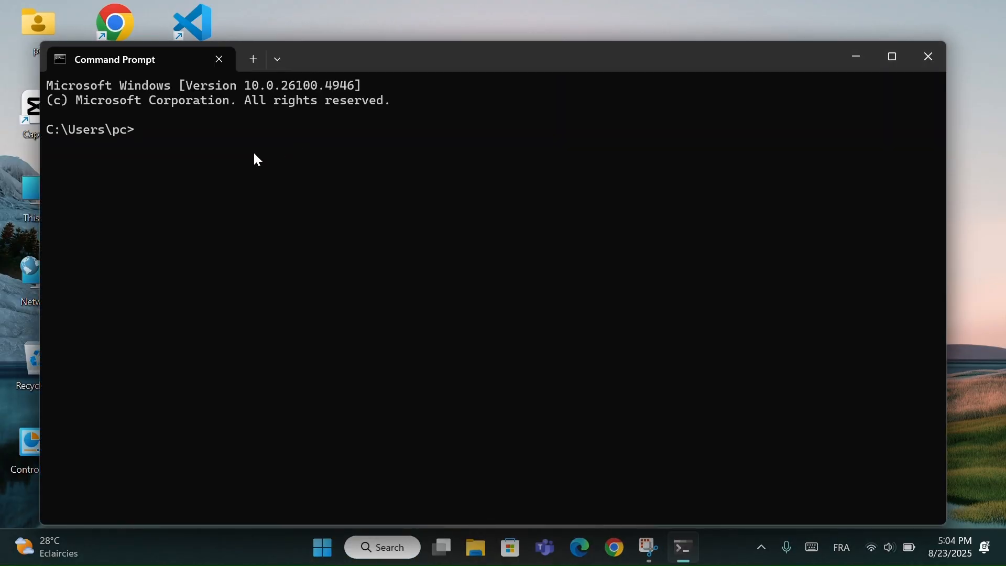
pyautogui.write('systemin')
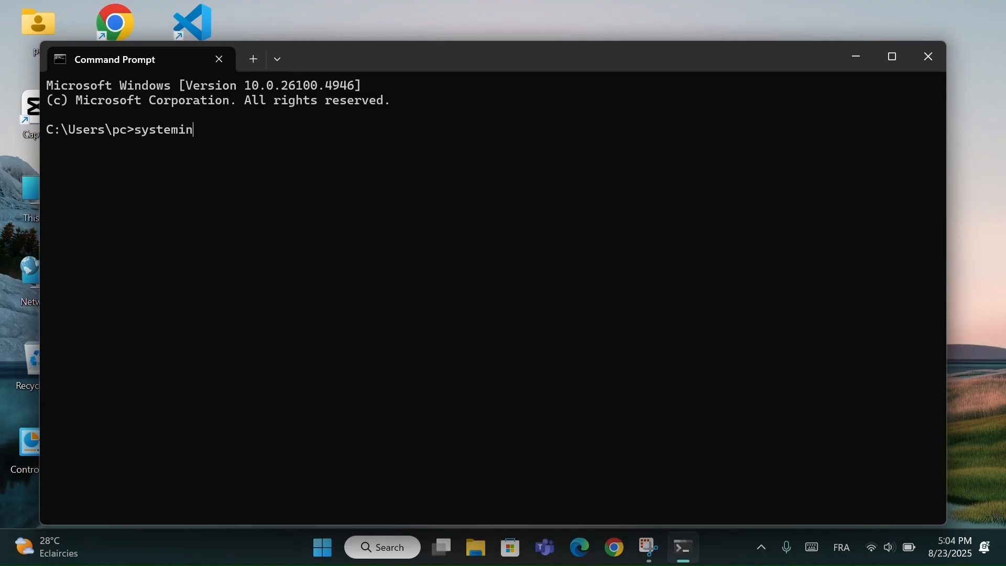
pyautogui.write('fo')
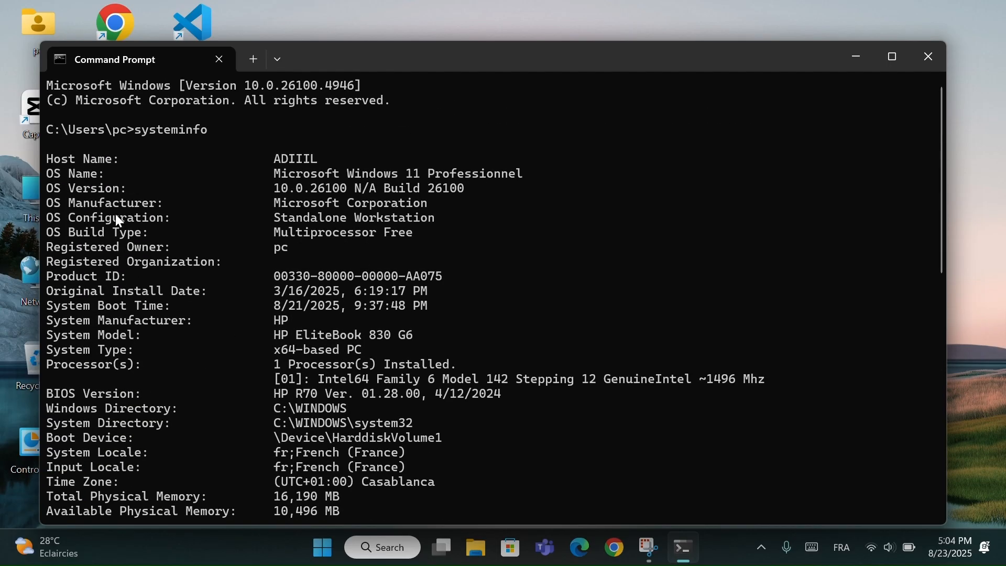
pyautogui.scroll(-3)
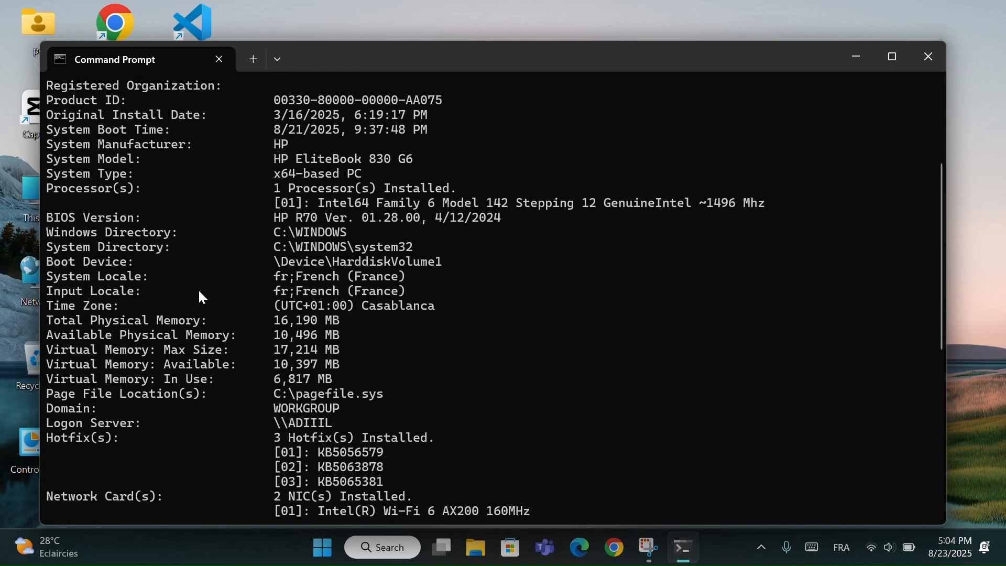
pyautogui.scroll(-3)
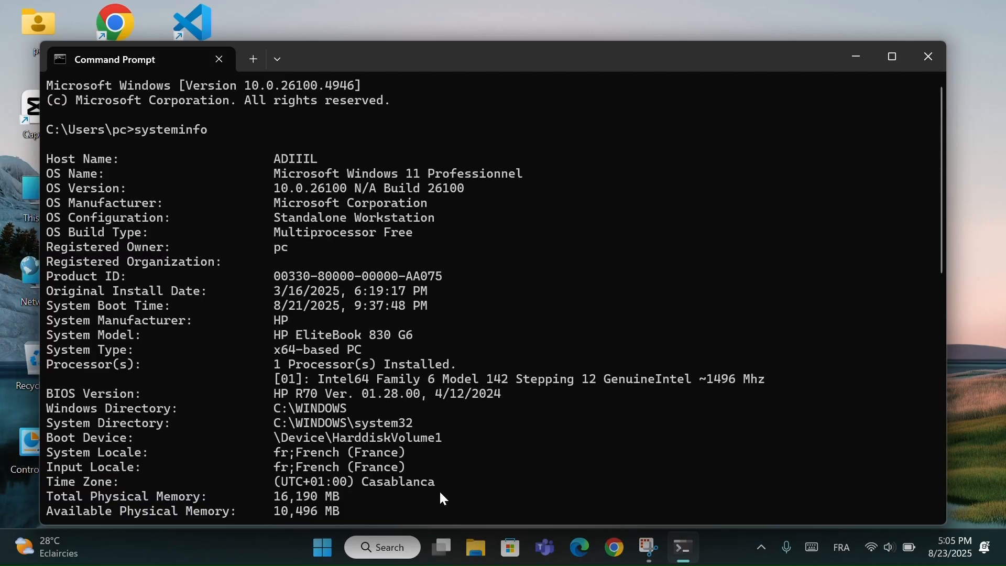
pyautogui.moveTo(447, 483)
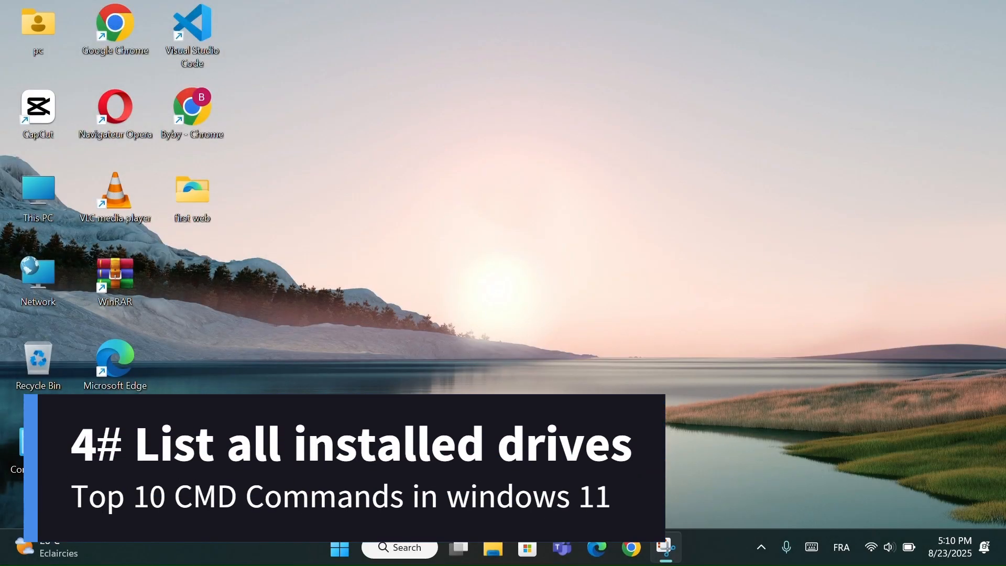
# Run wmic logicaldisk get name,filesystem,size,freespace in a new Command Prompt
pyautogui.click(399, 547)
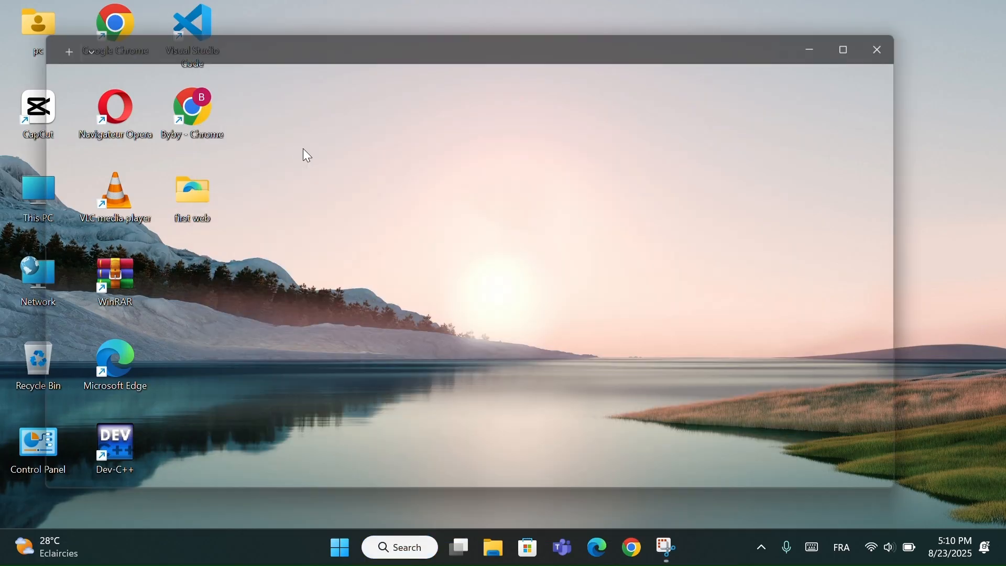
pyautogui.click(665, 547)
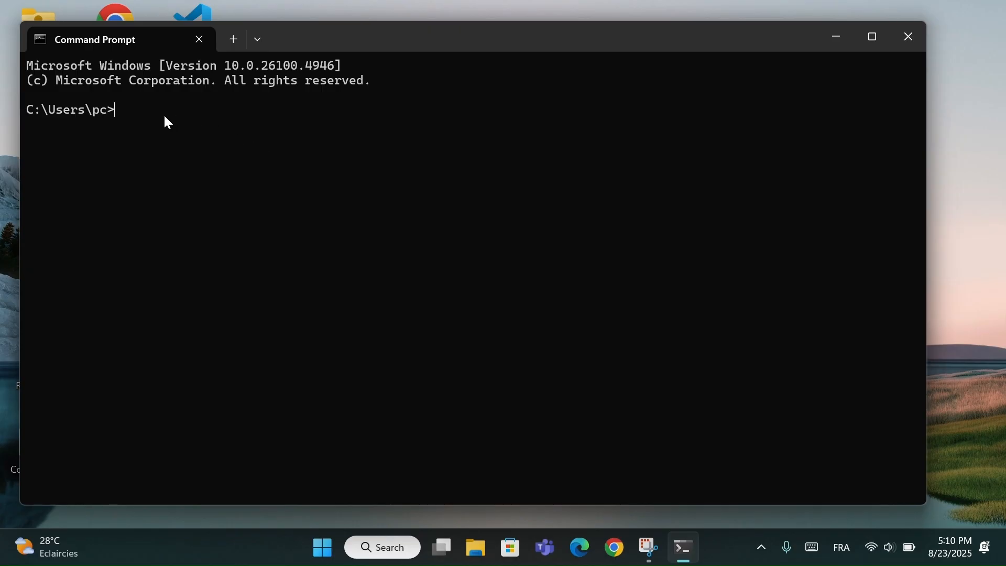
pyautogui.write('wmic logicaldisk get name,filesystem,size,freespace')
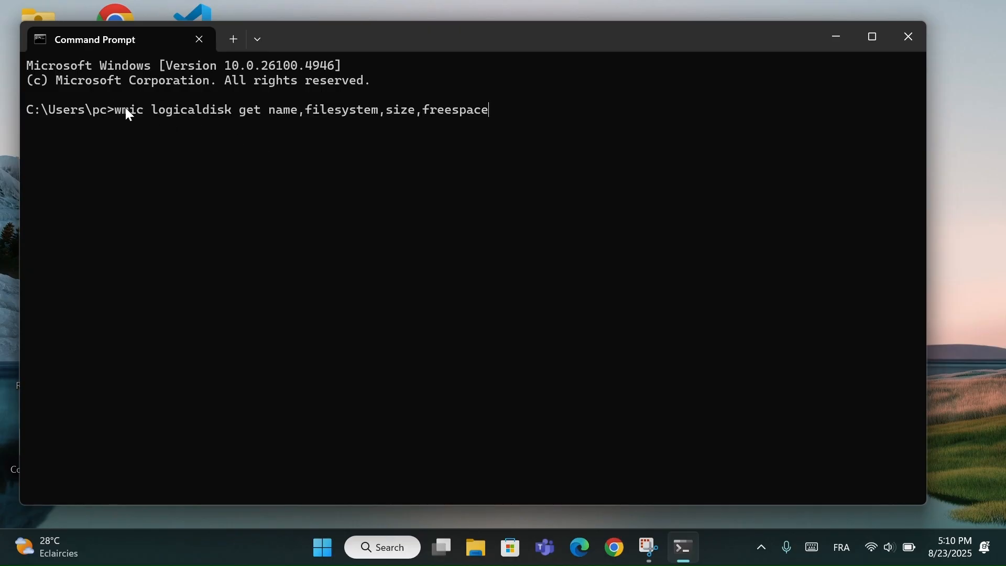
pyautogui.moveTo(357, 131)
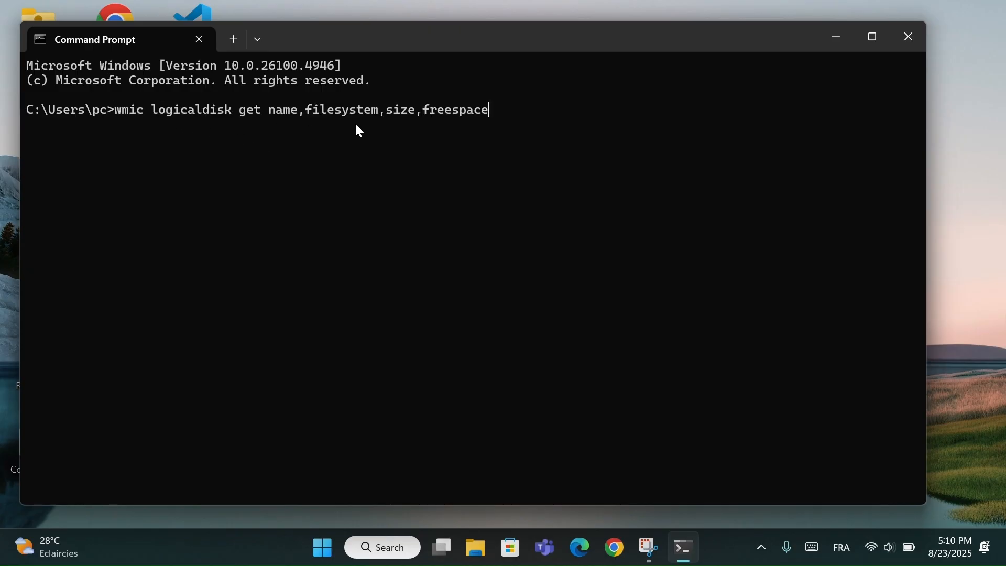
pyautogui.press('Enter')
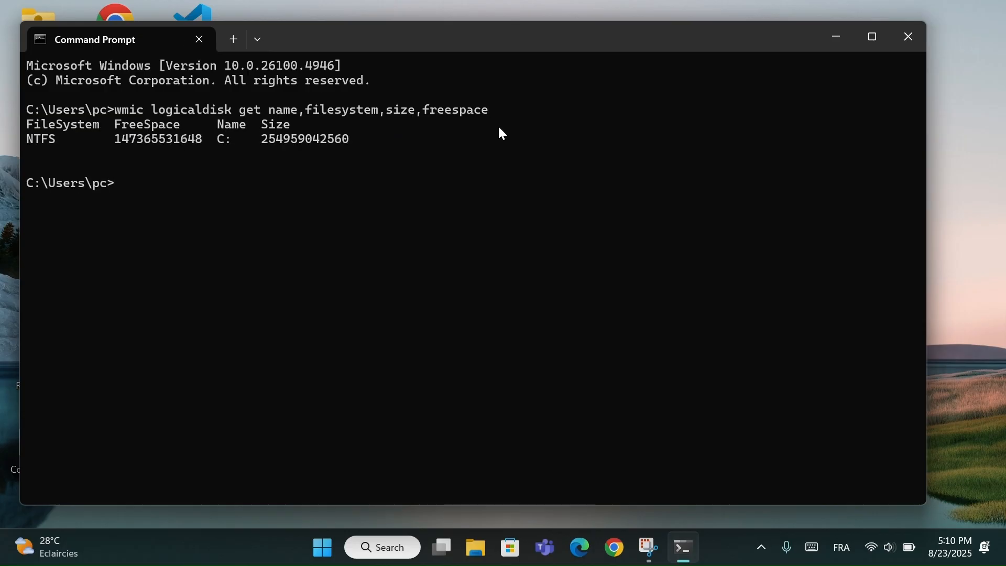
pyautogui.moveTo(202, 151)
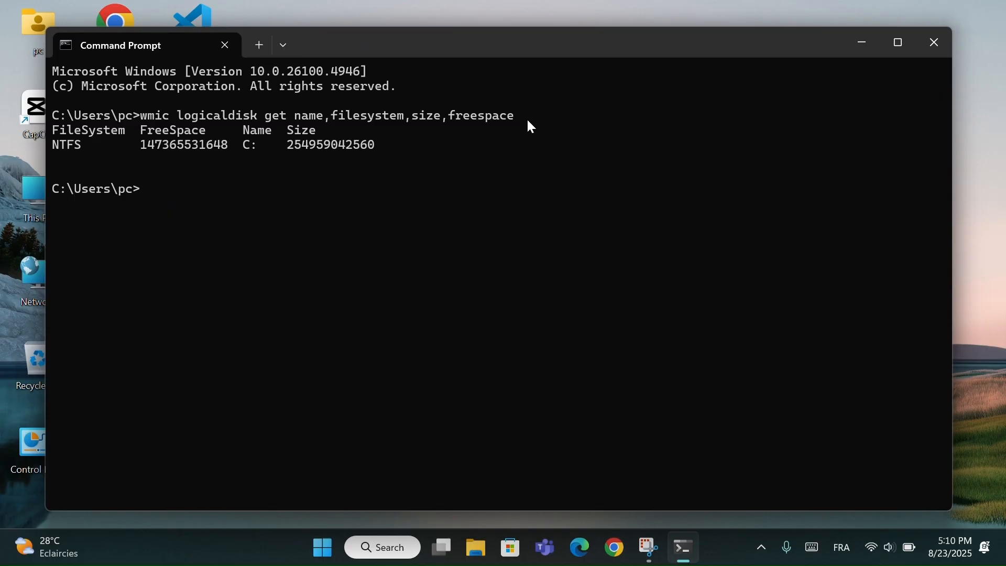
pyautogui.moveTo(157, 149)
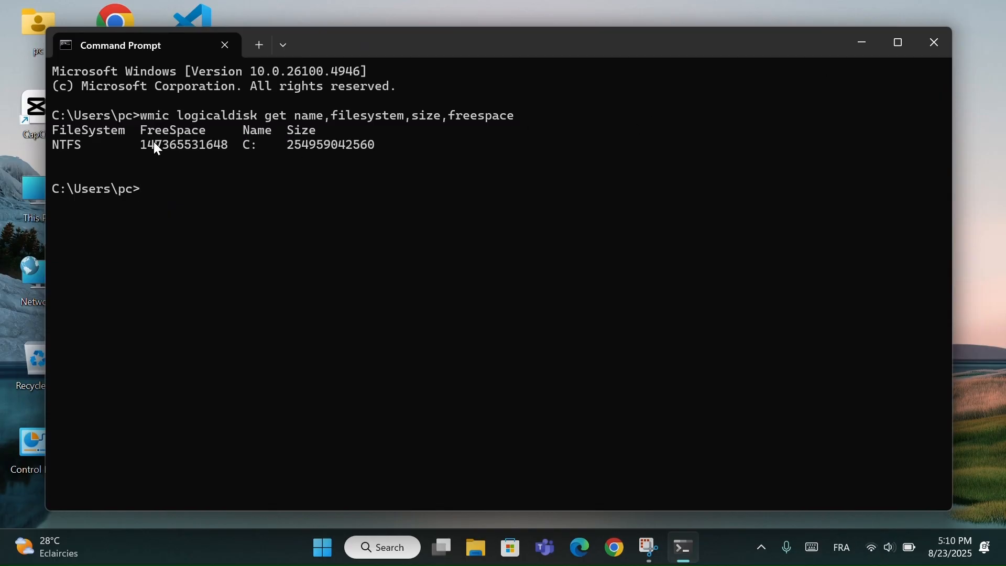
pyautogui.moveTo(729, 108)
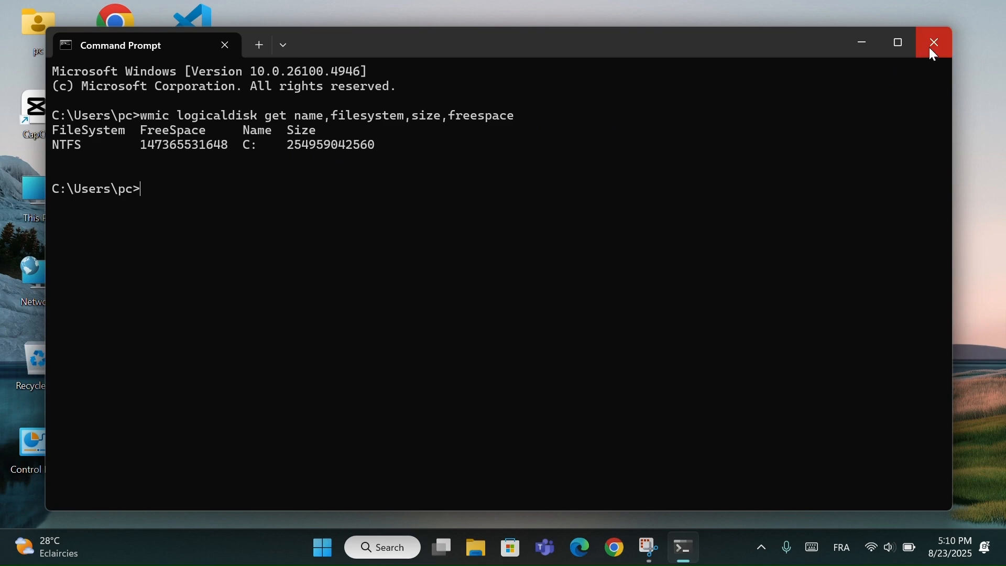
pyautogui.moveTo(933, 43)
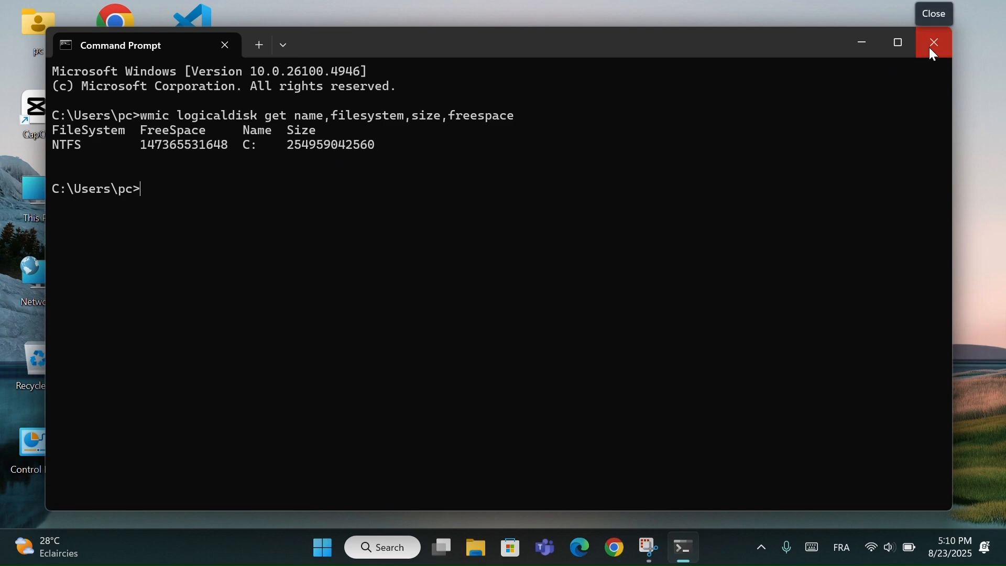
# Close the old window, search cmd to open Command Prompt, and run powercfg /batteryreport
pyautogui.click(932, 42)
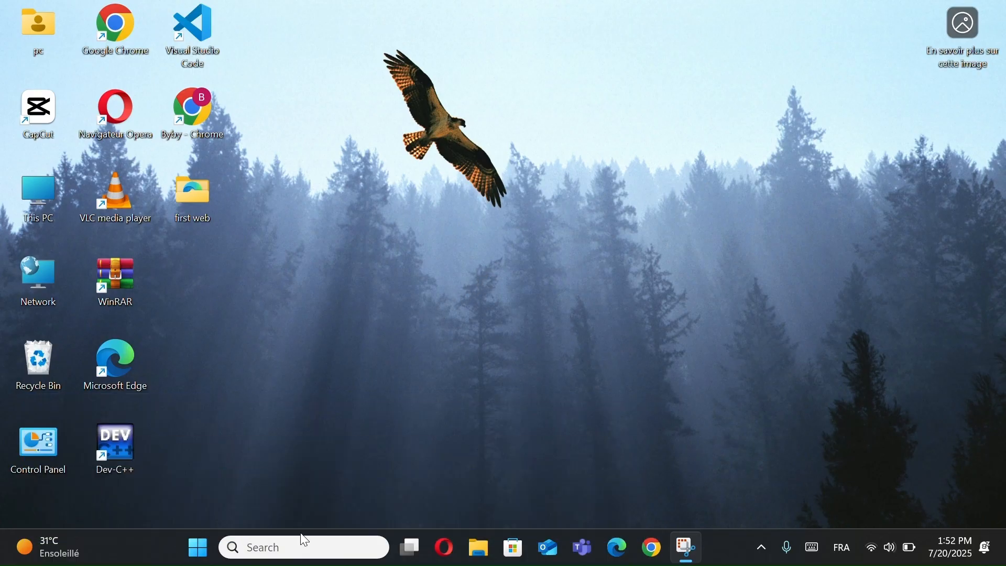
pyautogui.click(302, 547)
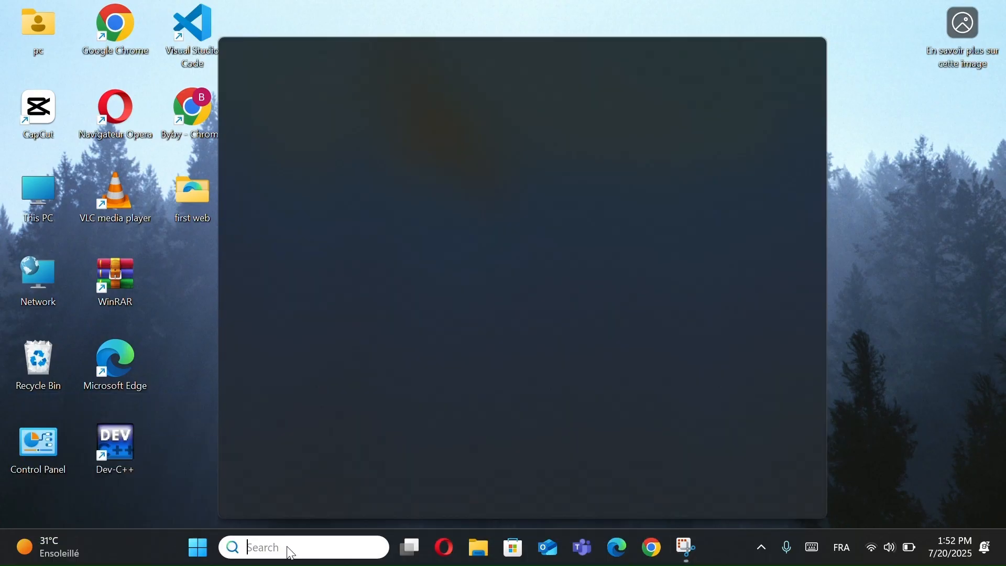
pyautogui.write('cmd')
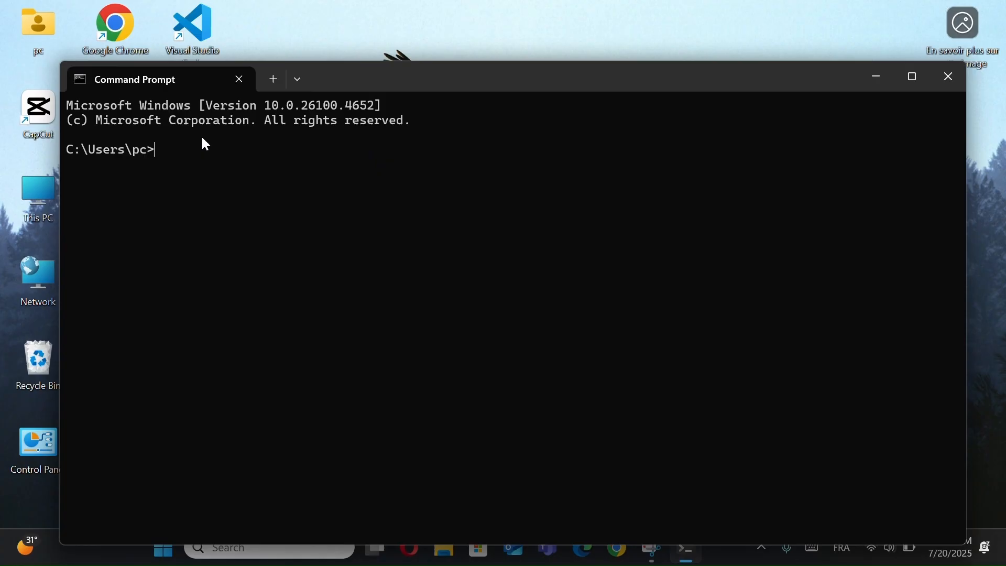
pyautogui.write('powercfg /batteryreport')
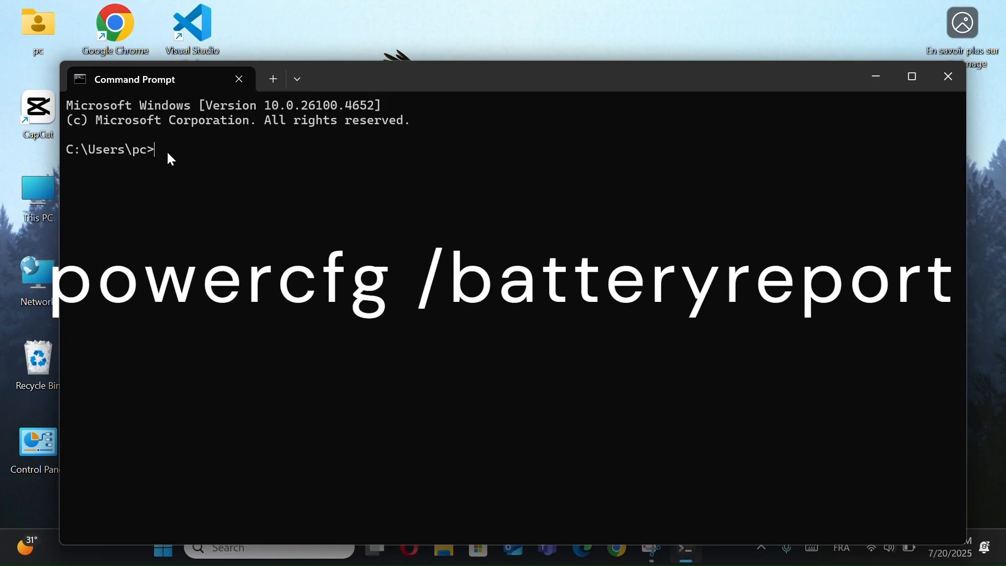
pyautogui.write('powercfg /batteryreport')
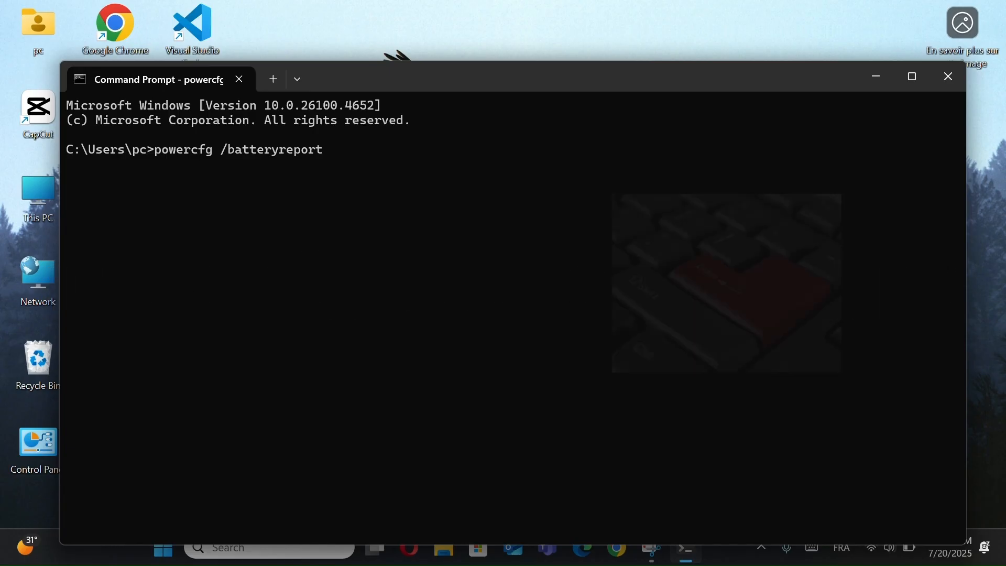
pyautogui.press('enter')
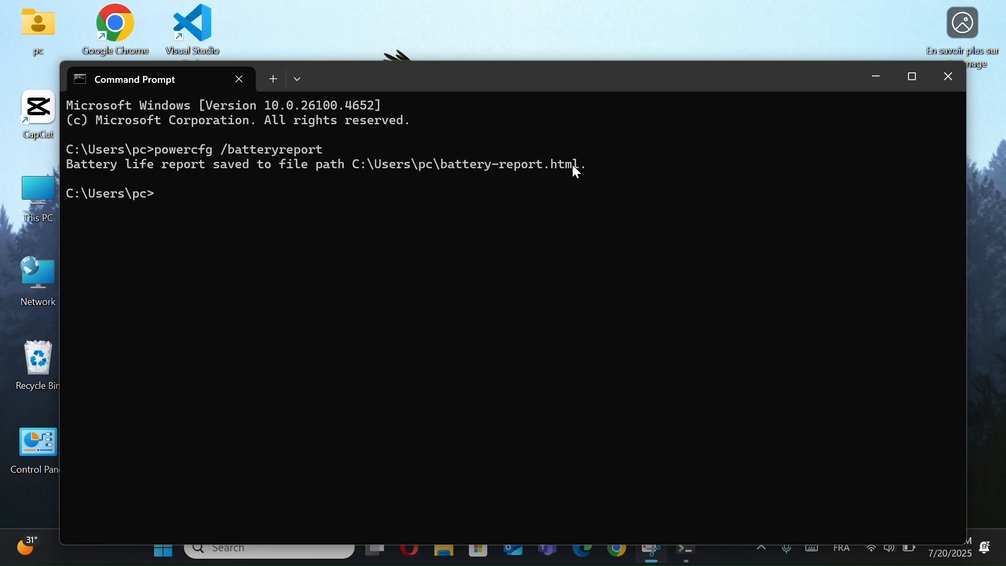
# Copy the battery-report.html path, paste it into Windows Search, and open the file
pyautogui.press('ctrl+c')
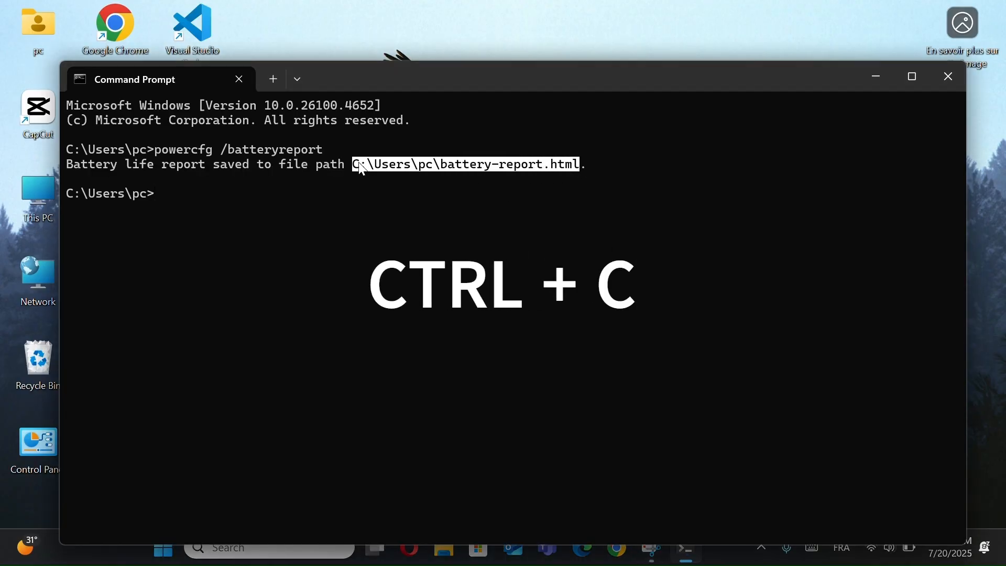
pyautogui.press('ctrl+c')
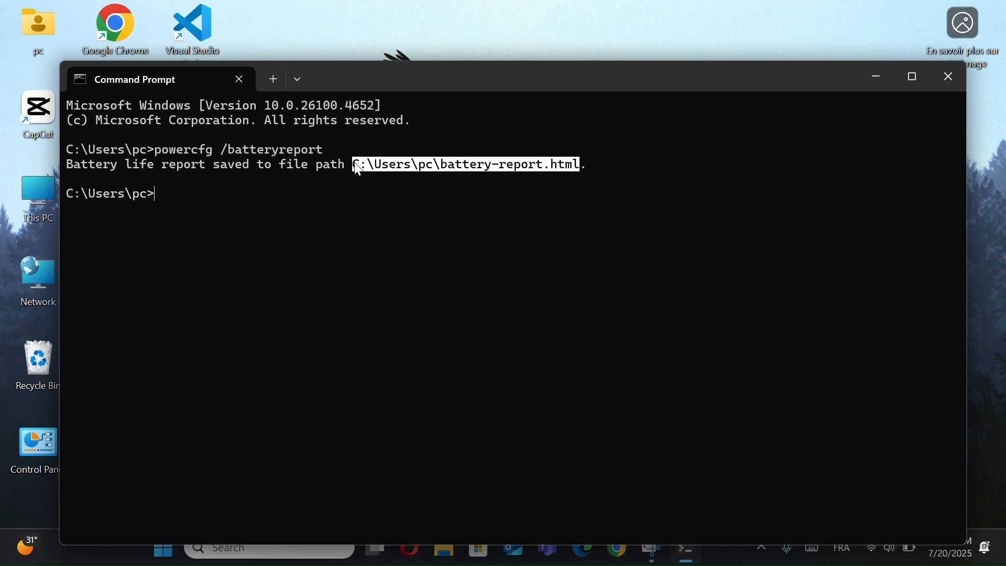
pyautogui.click(704, 168)
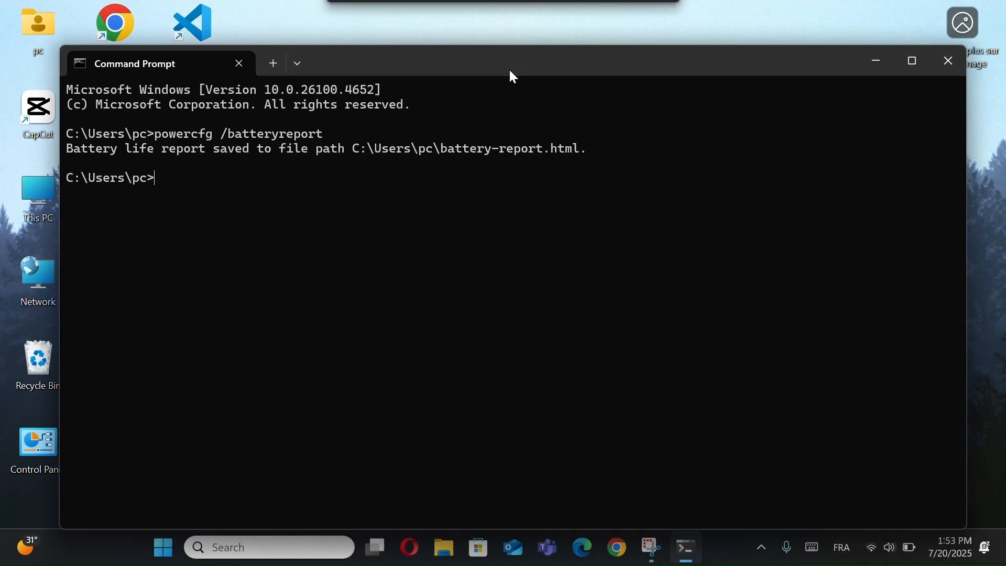
pyautogui.press('ctrl+v')
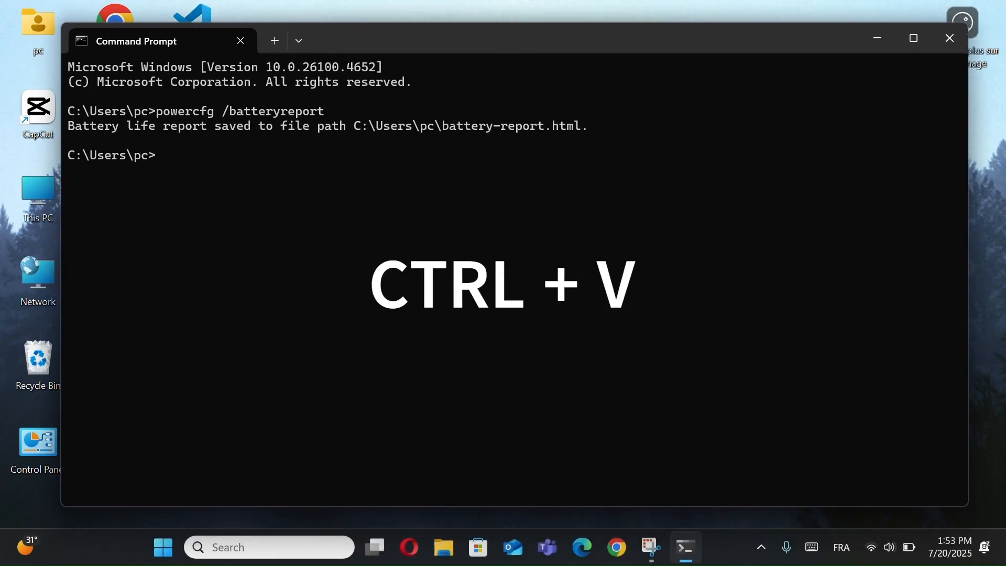
pyautogui.click(268, 547)
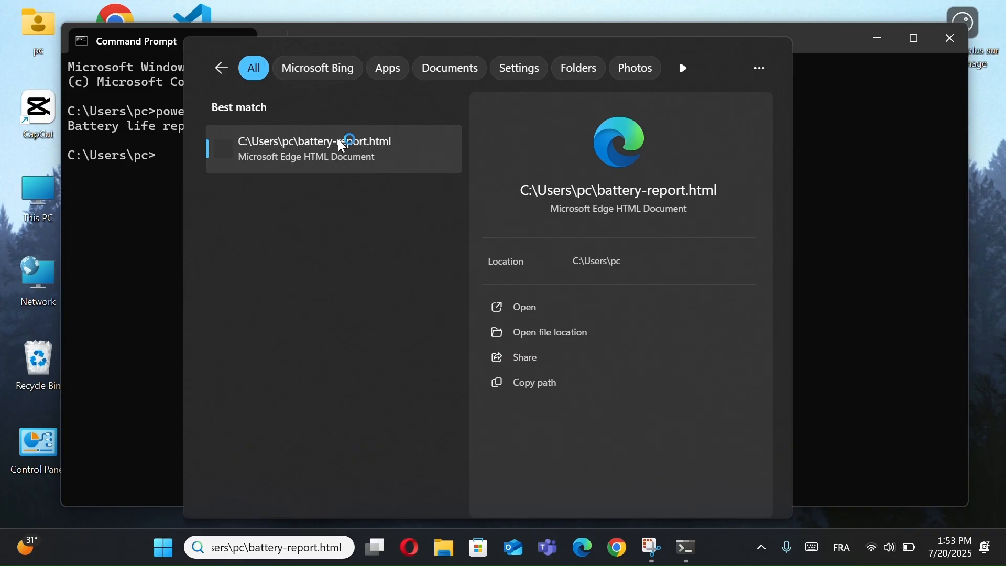
pyautogui.click(333, 148)
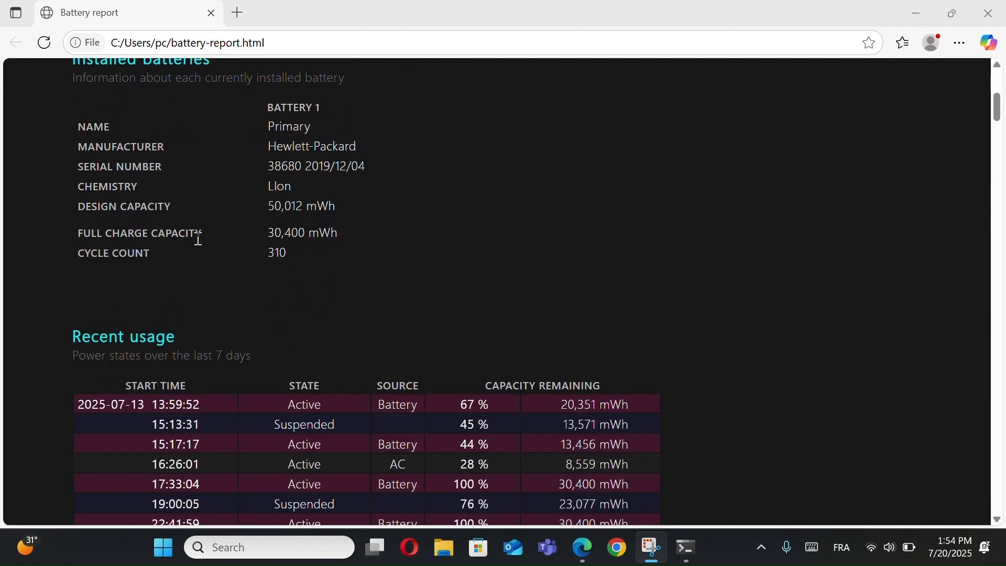
# Scroll through the battery report's usage history, life estimates and usage charts
pyautogui.scroll(-3)
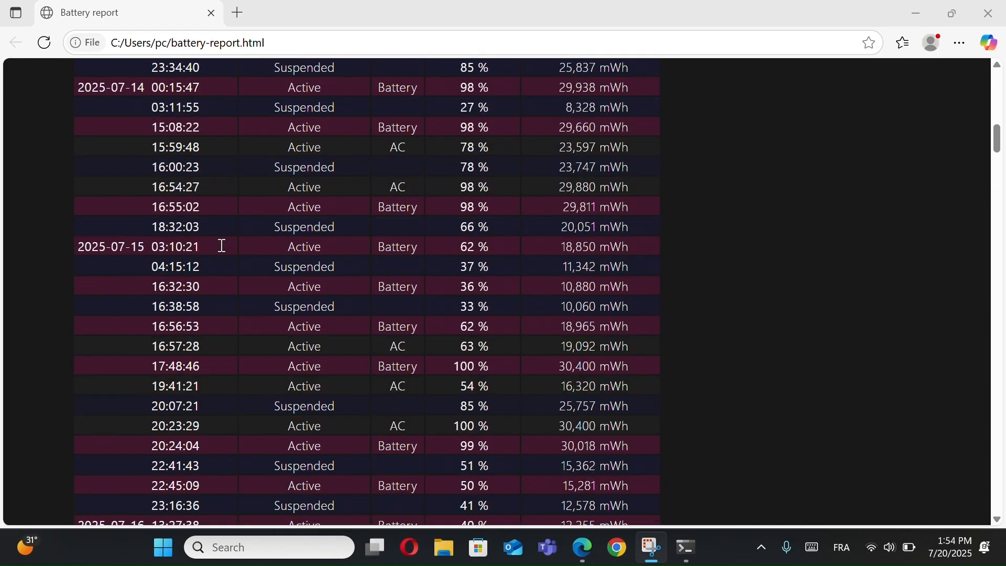
pyautogui.scroll(-3)
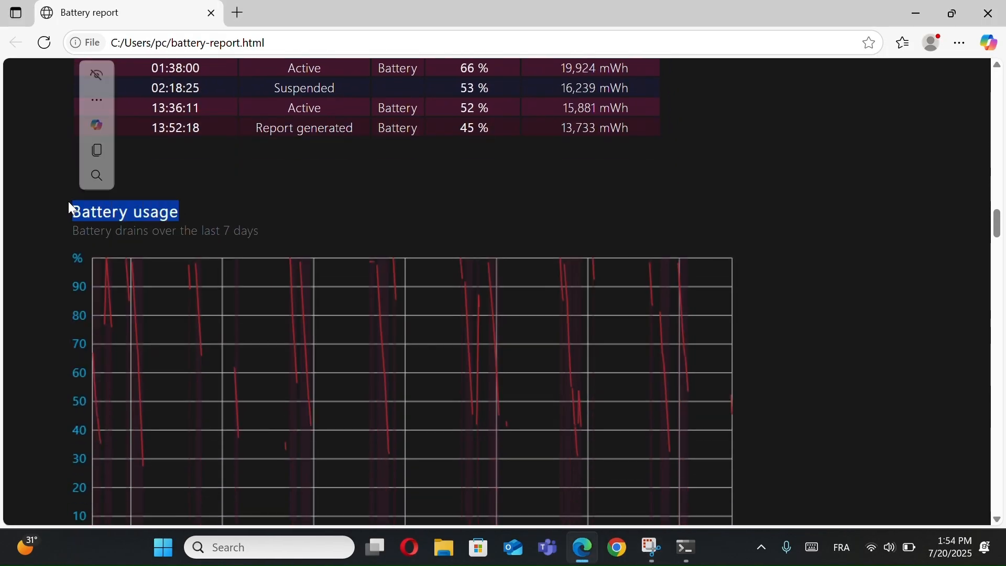
pyautogui.scroll(-3)
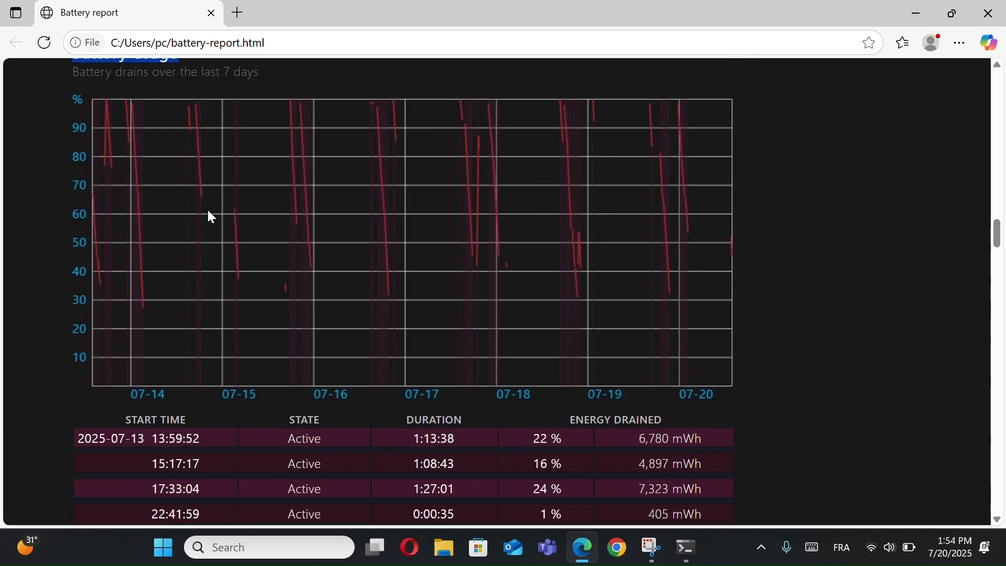
pyautogui.scroll(-3)
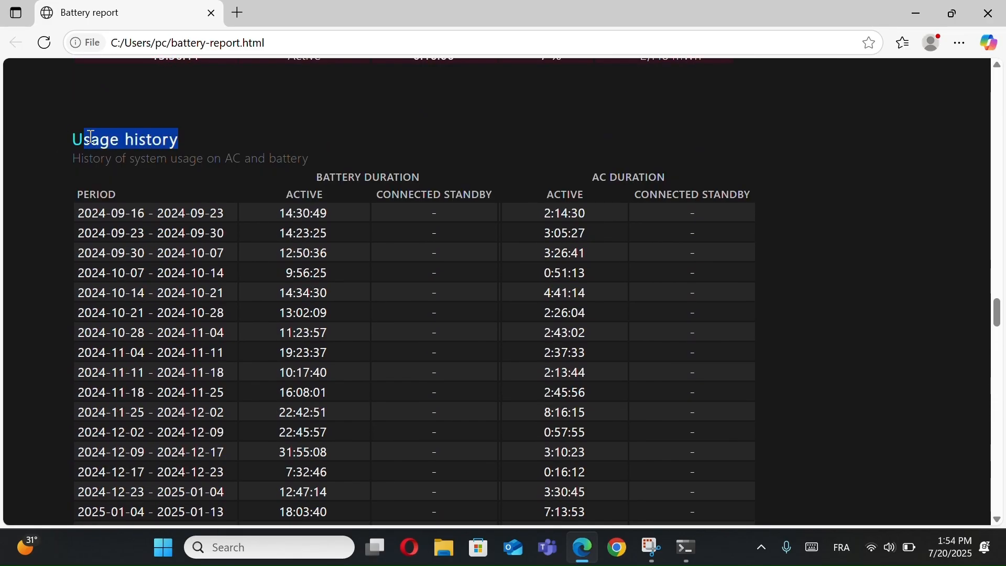
pyautogui.scroll(-3)
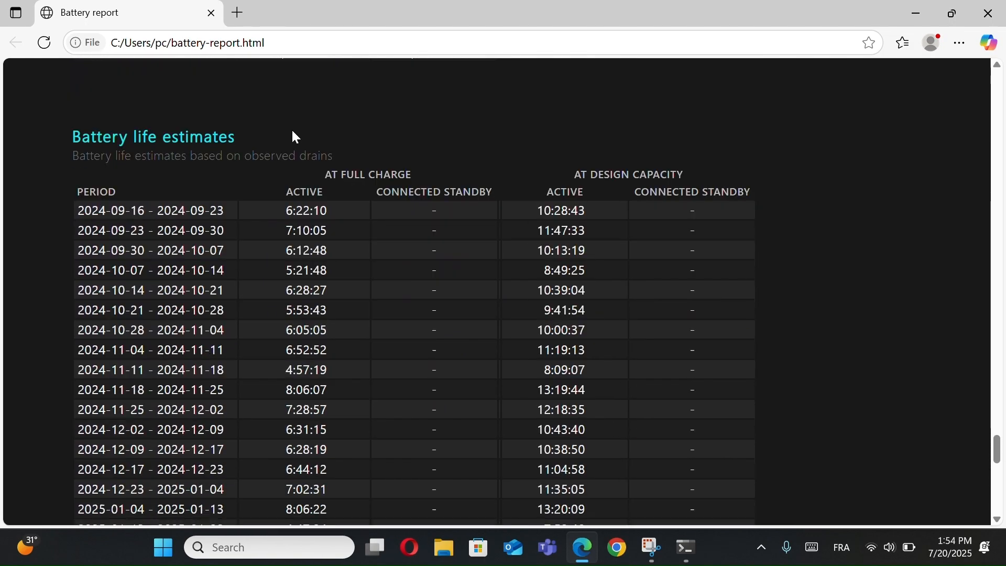
pyautogui.scroll(-3)
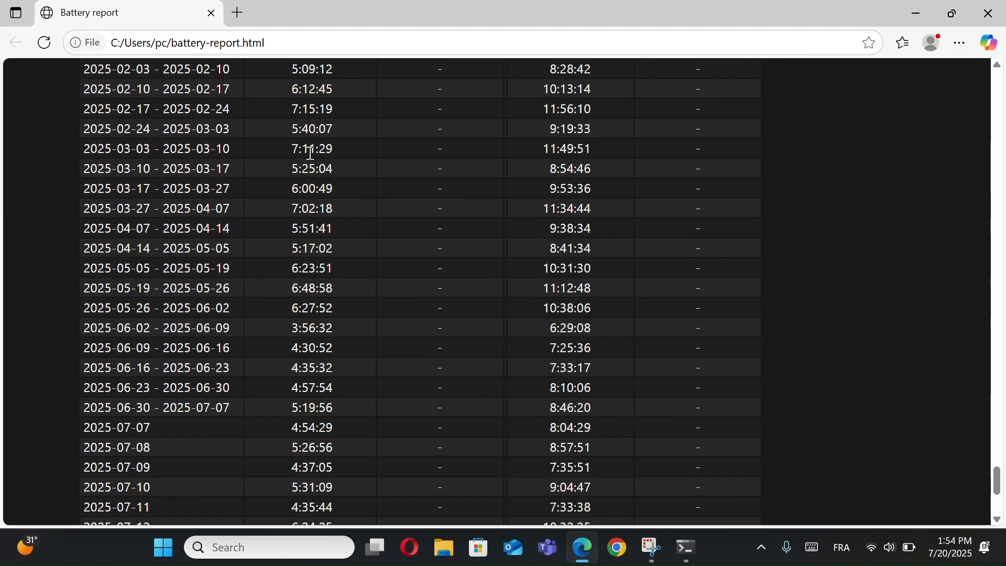
pyautogui.scroll(-3)
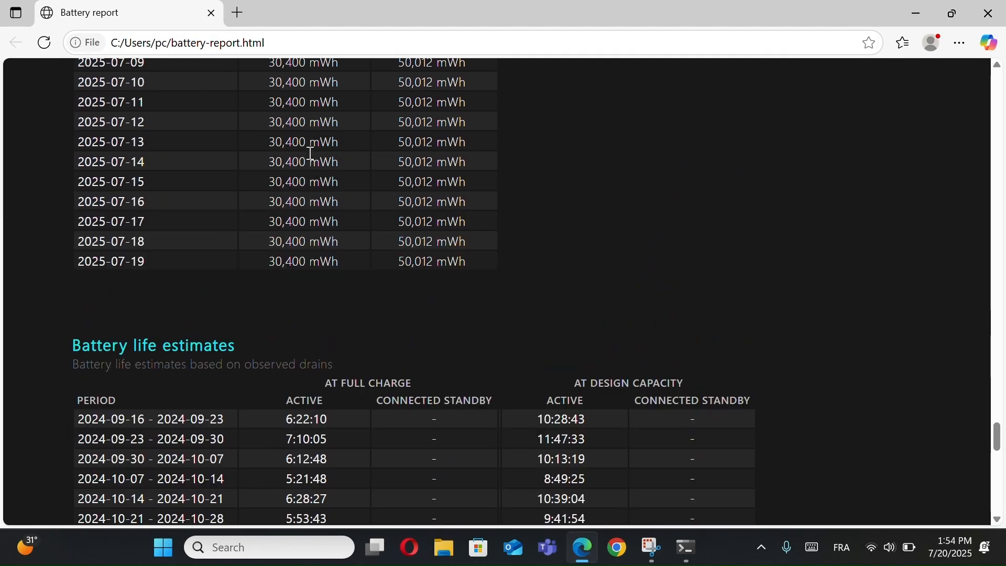
pyautogui.scroll(-3)
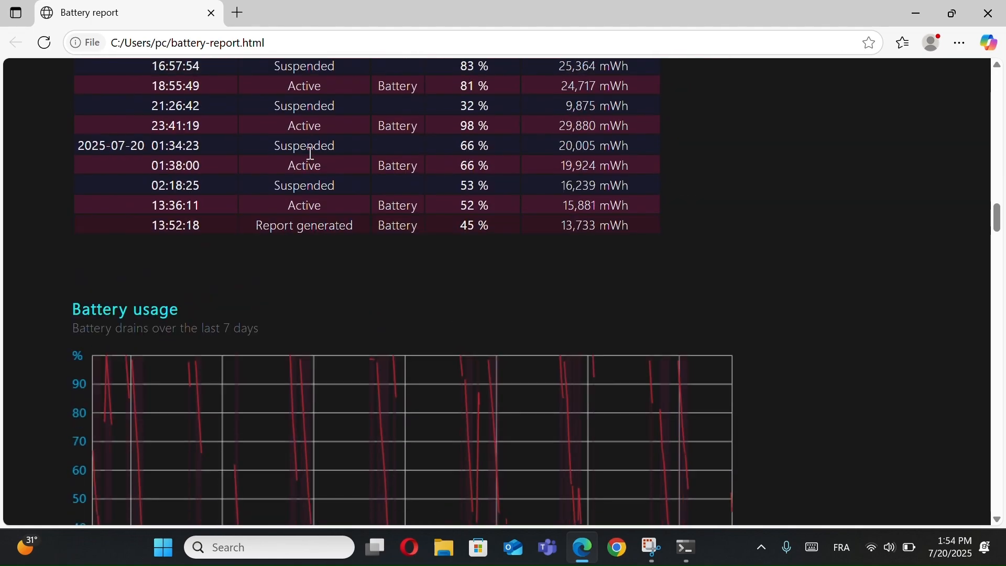
pyautogui.scroll(-3)
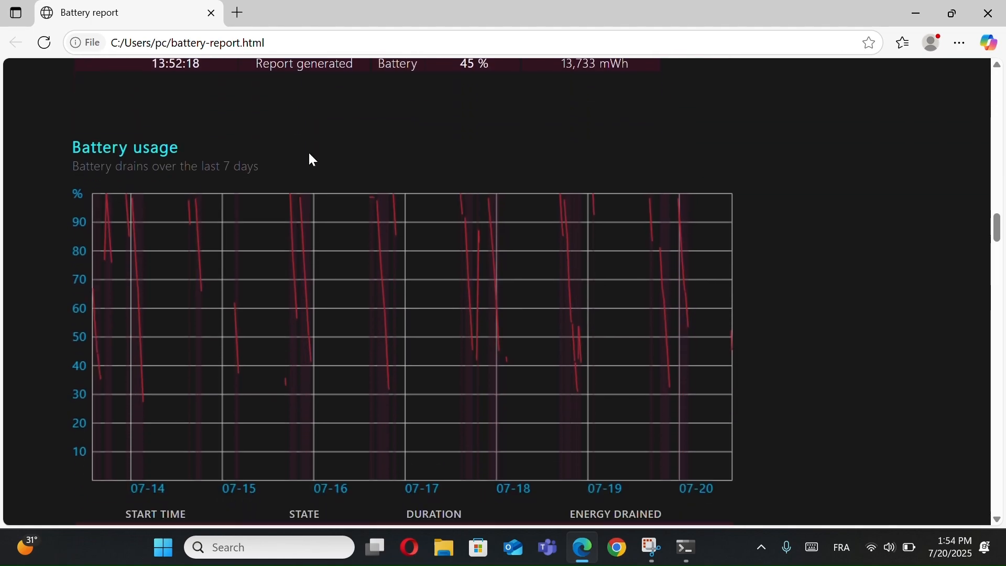
pyautogui.scroll(-3)
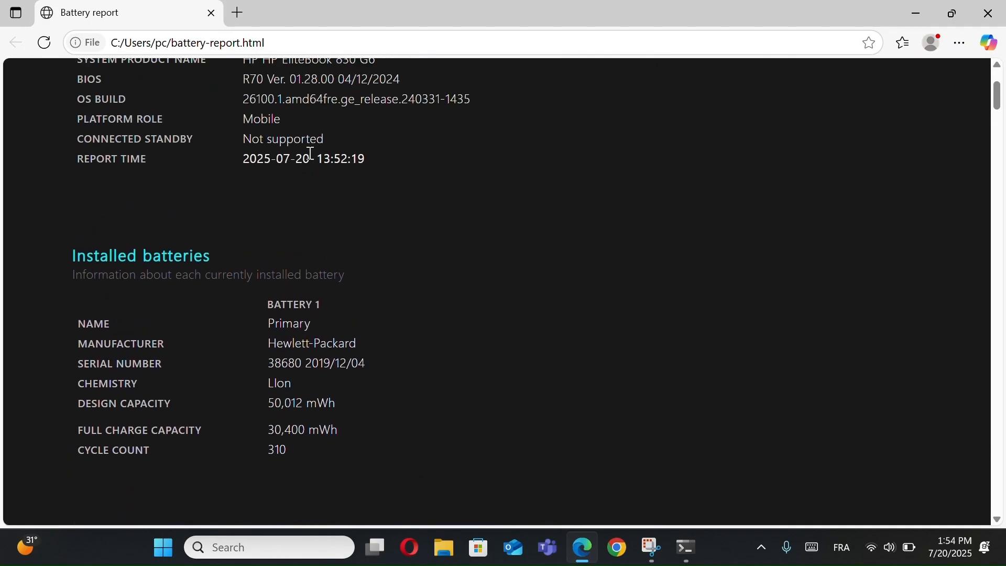
pyautogui.scroll(3)
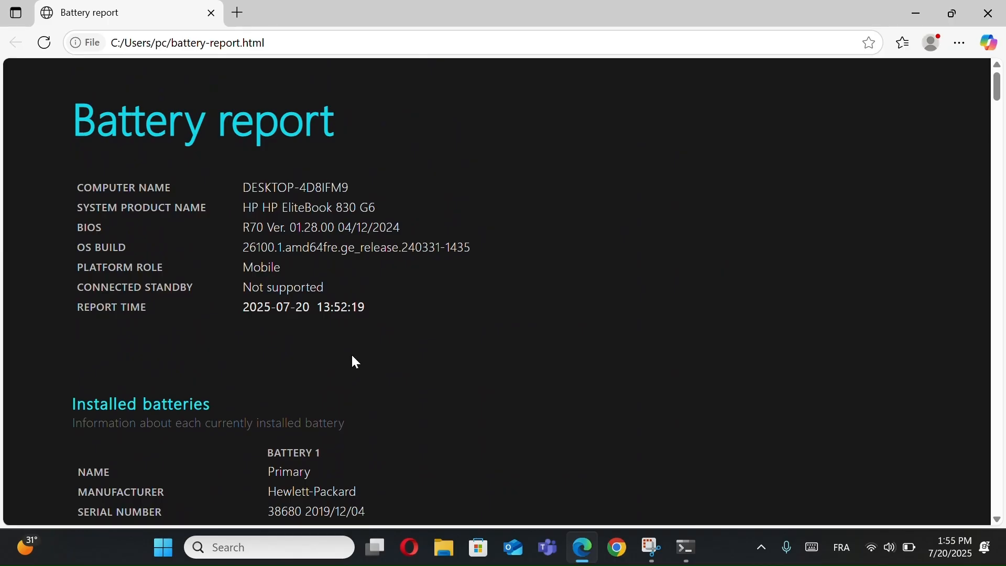
pyautogui.moveTo(537, 335)
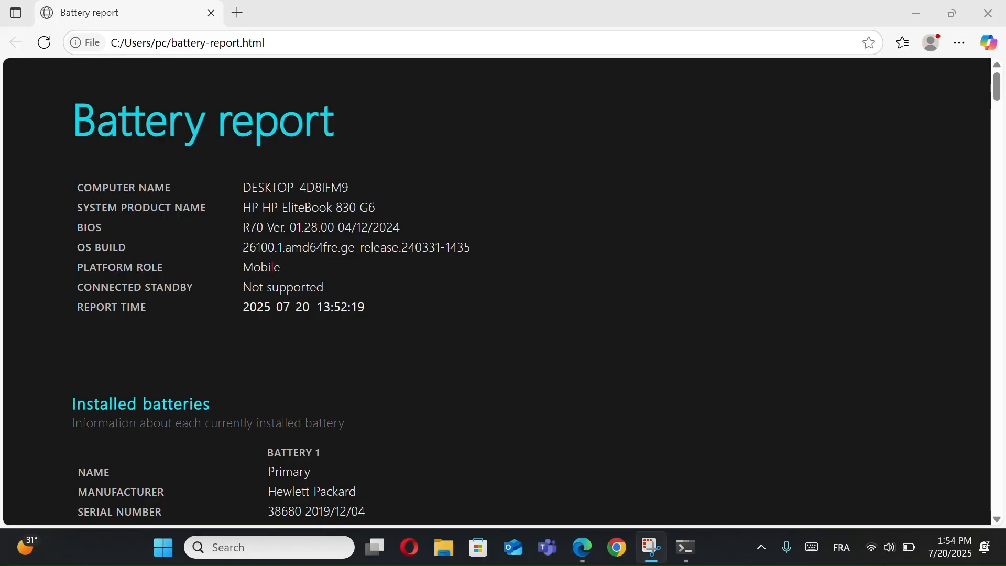
pyautogui.scroll(-3)
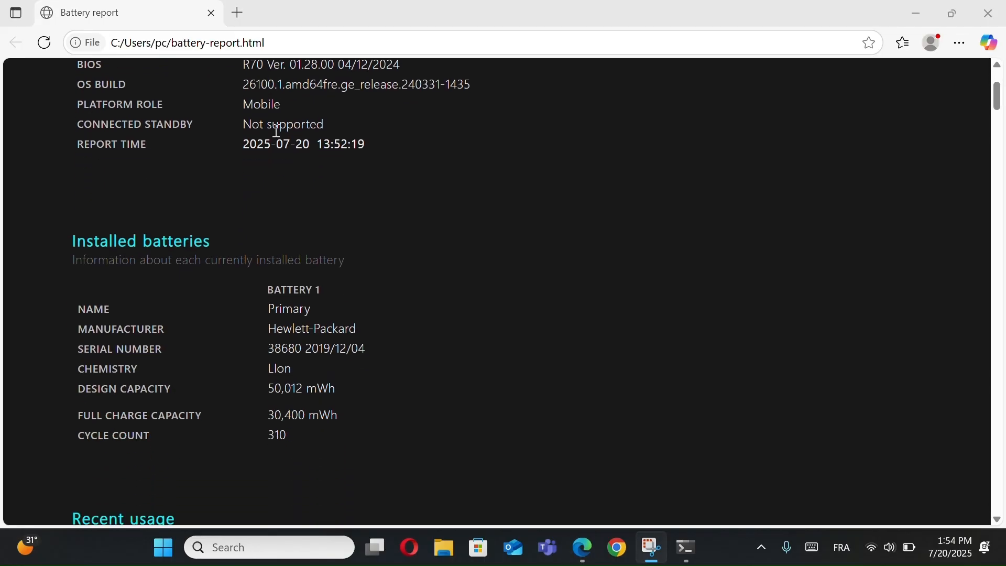
pyautogui.scroll(-3)
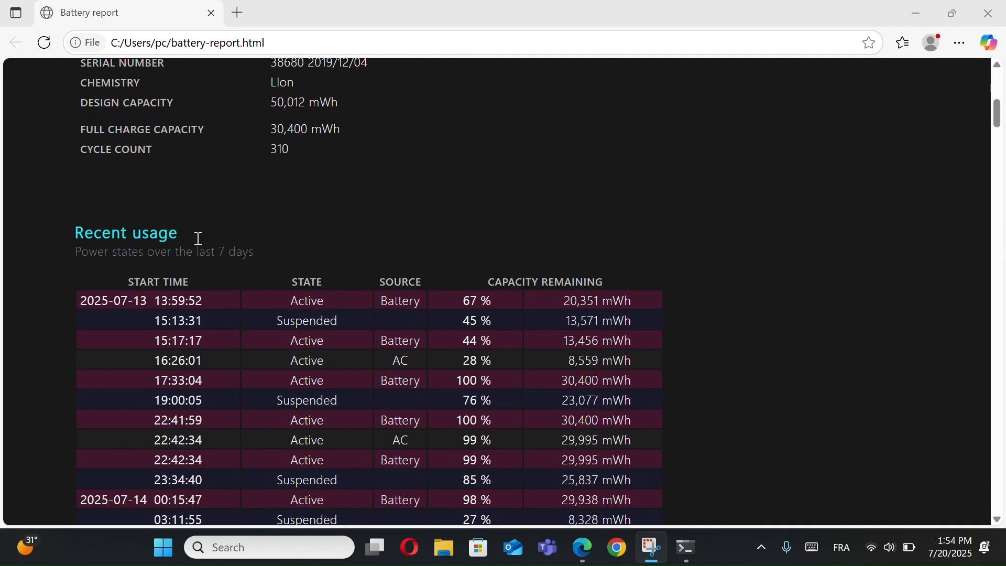
pyautogui.scroll(-3)
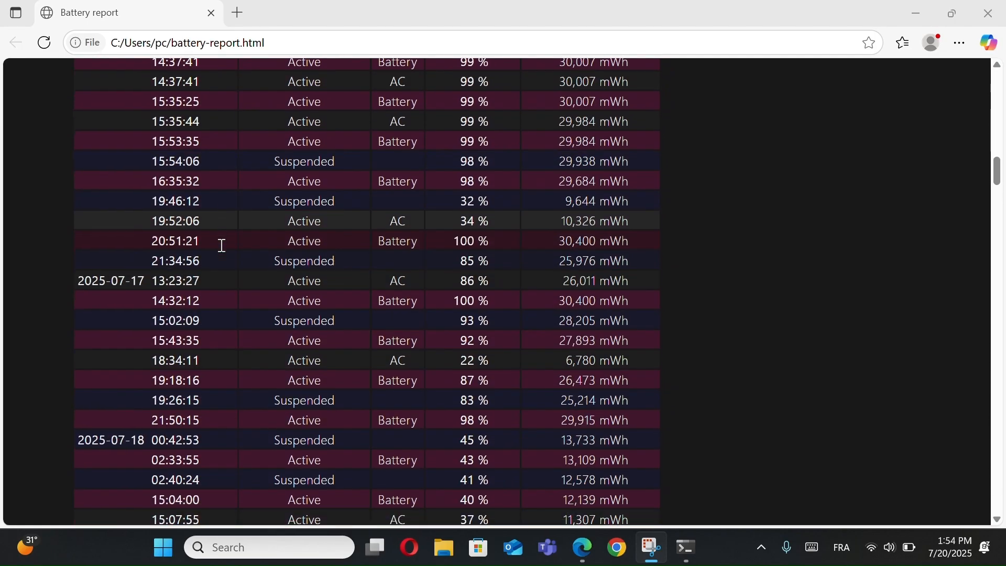
pyautogui.scroll(-3)
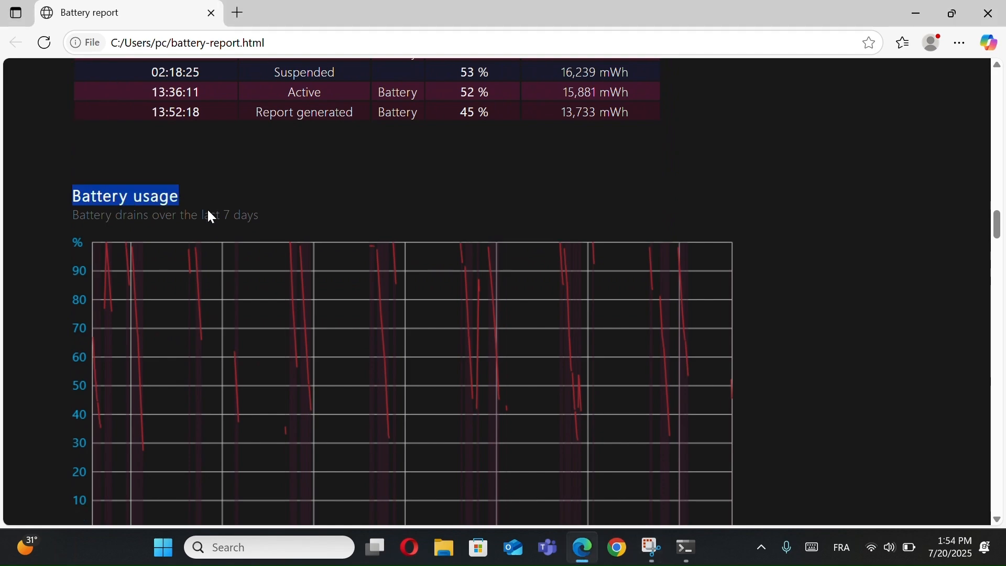
pyautogui.scroll(-3)
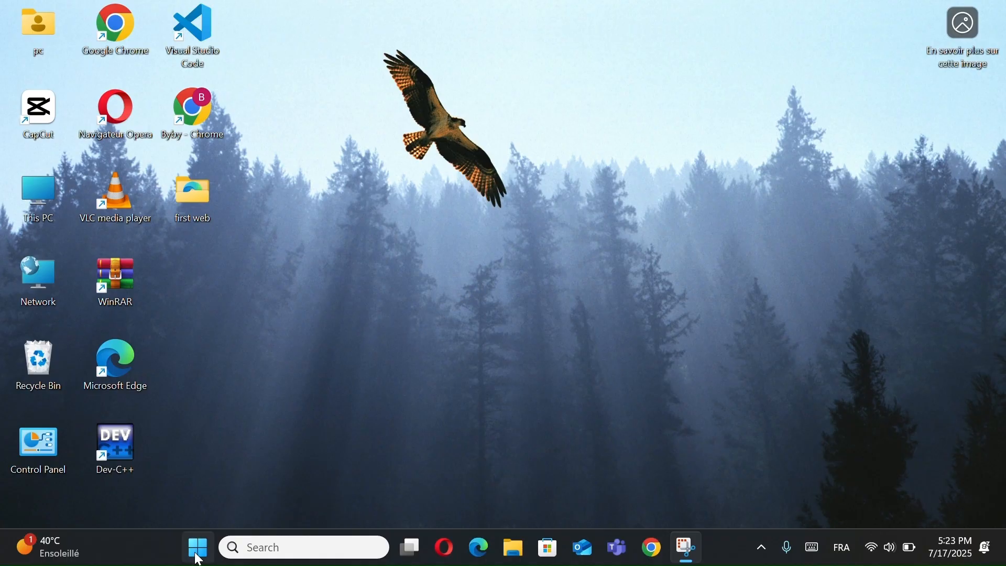
# Open an admin terminal and enter powercfg -duplicatescheme e9a42b02-d5df-448d-aa00-03f14749eb61
pyautogui.rightClick(197, 546)
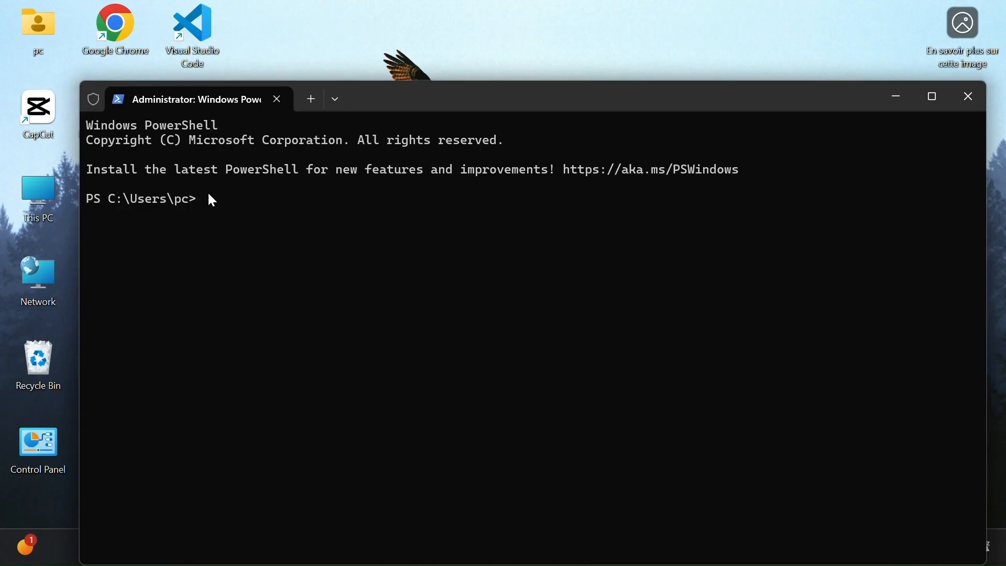
pyautogui.write('powercfg -duplicatescheme e9a42b02-d5df-448d-aa00-03f14749eb61')
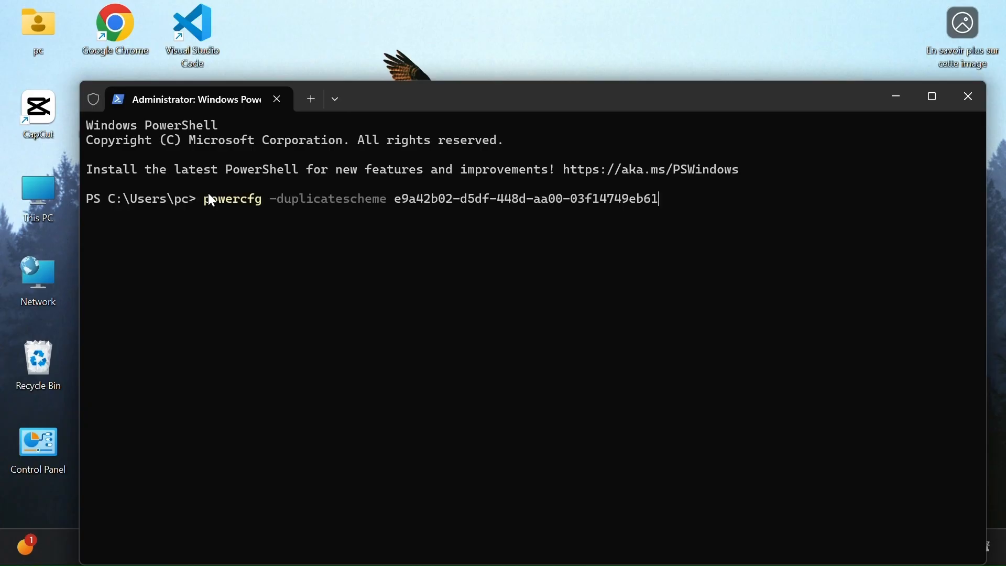
pyautogui.moveTo(618, 184)
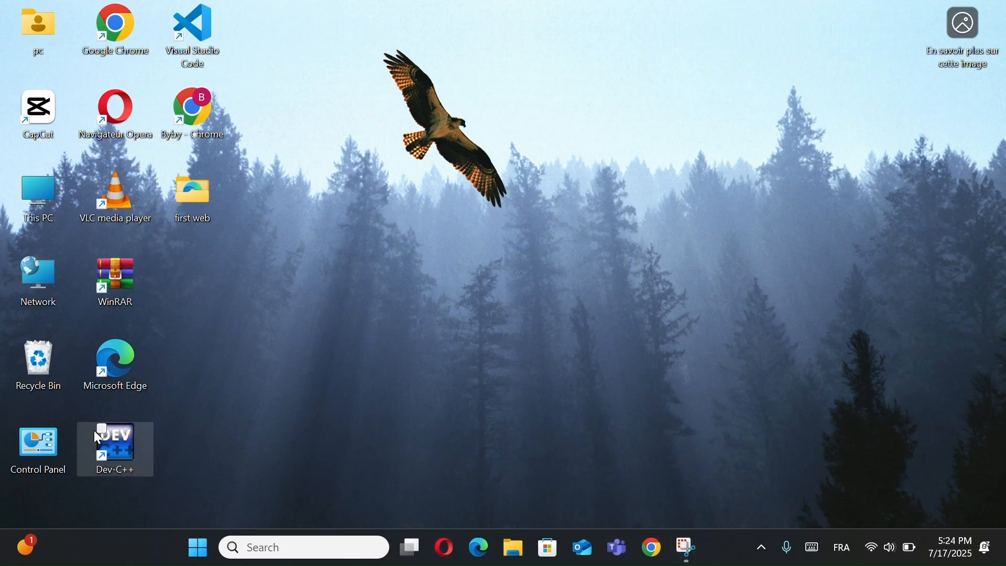
# Switch the active power plan from Balanced to Ultimate Performance in Control Panel's Power Options
pyautogui.click(37, 449)
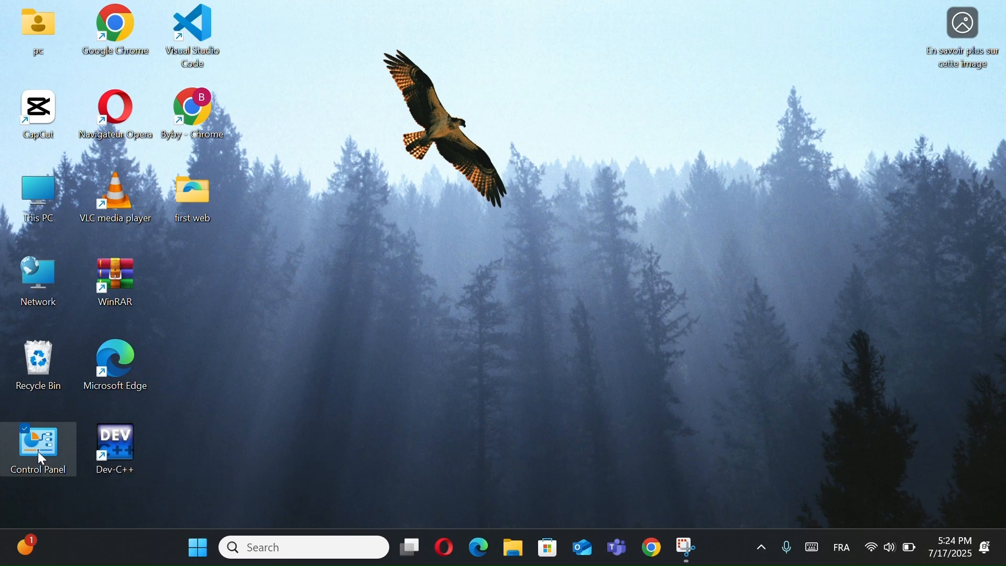
pyautogui.doubleClick(37, 445)
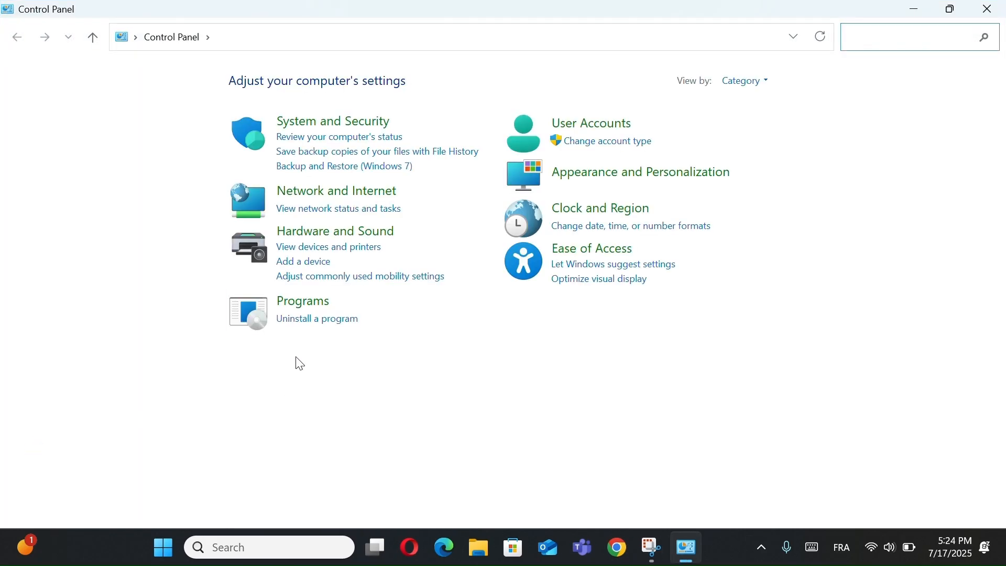
pyautogui.moveTo(321, 236)
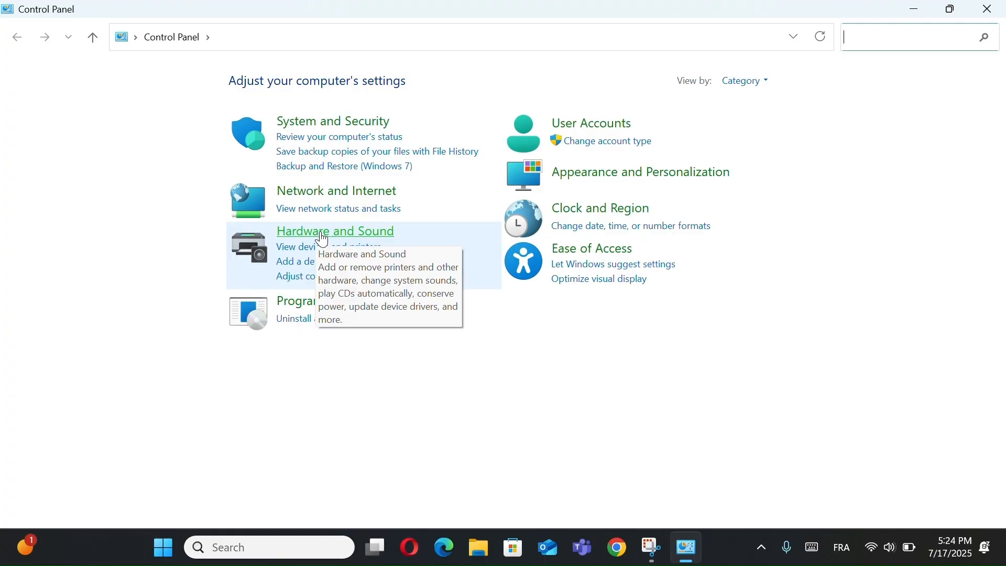
pyautogui.click(335, 231)
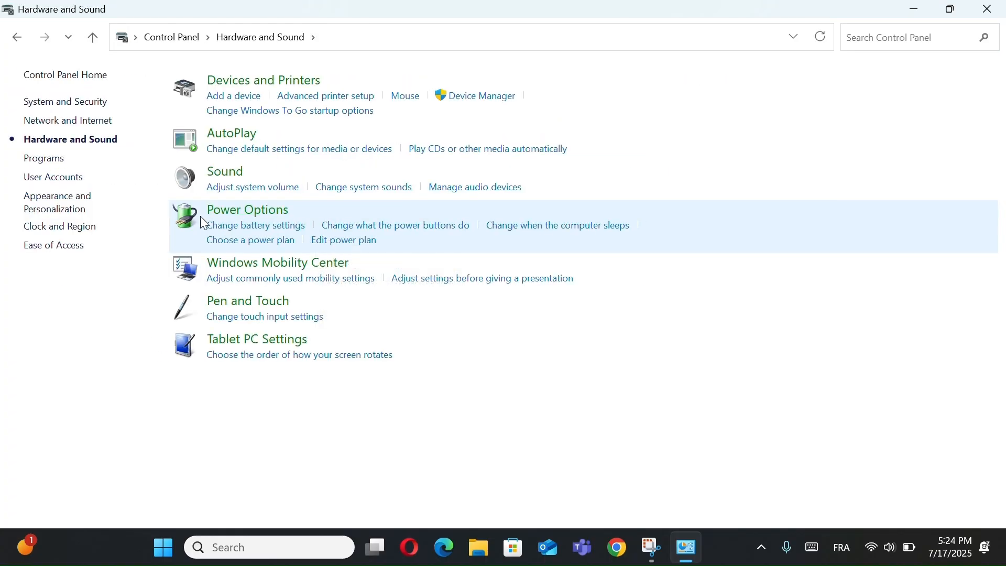
pyautogui.moveTo(272, 239)
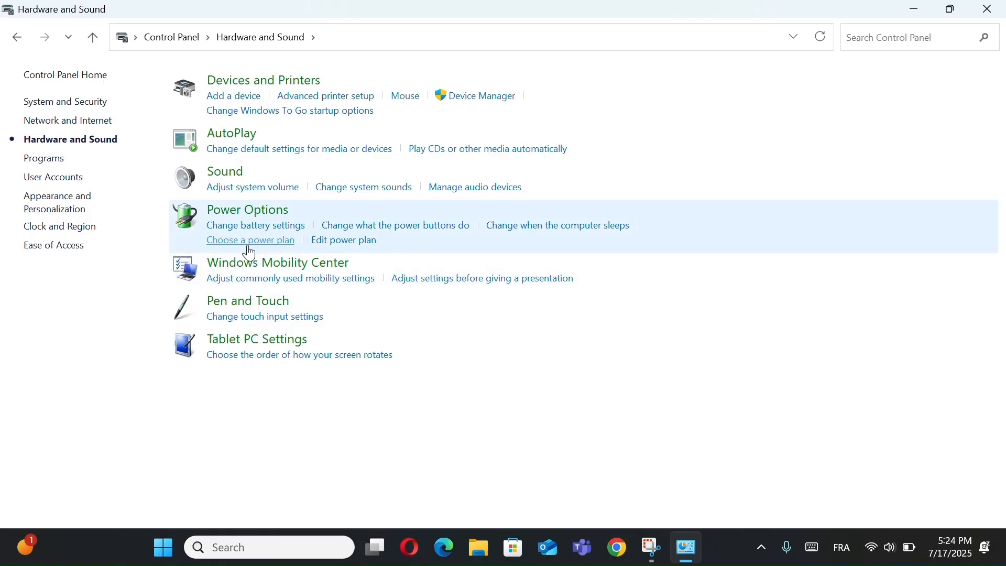
pyautogui.click(249, 240)
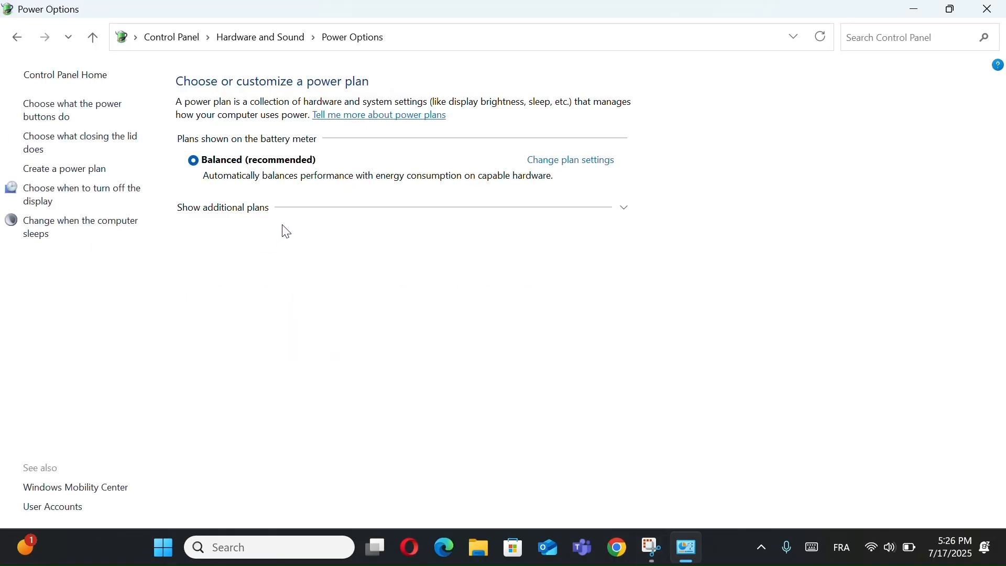
pyautogui.click(222, 206)
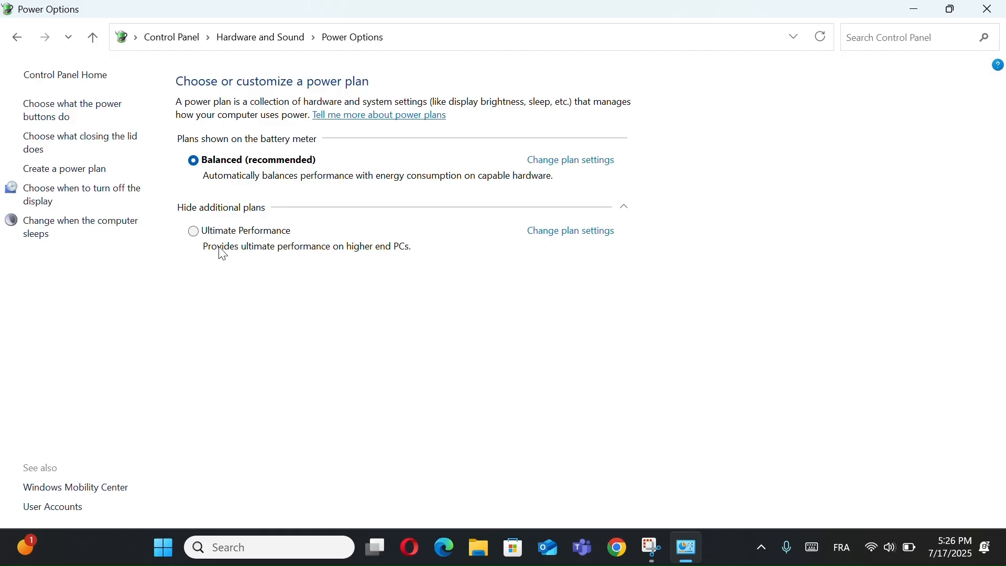
pyautogui.moveTo(203, 242)
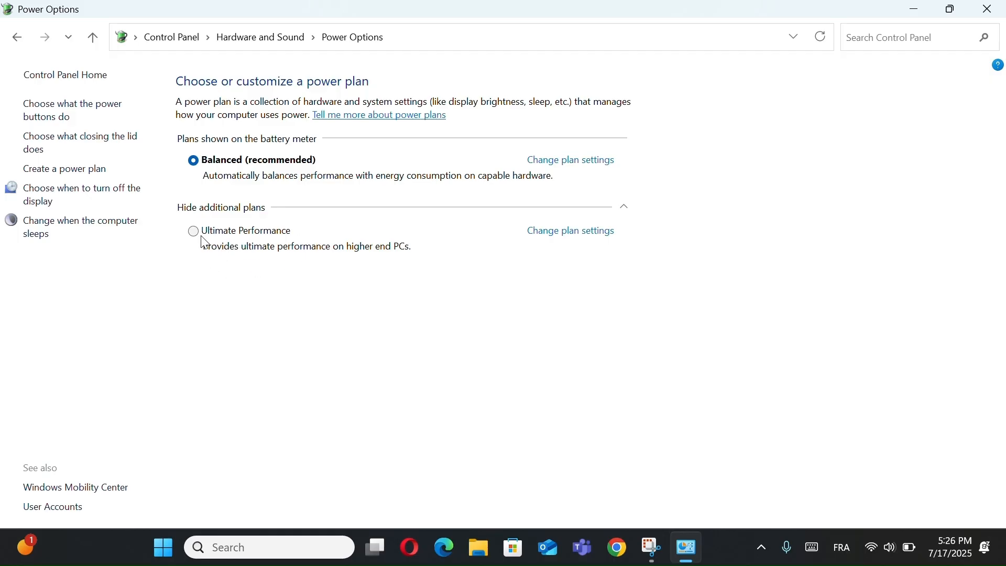
pyautogui.click(193, 231)
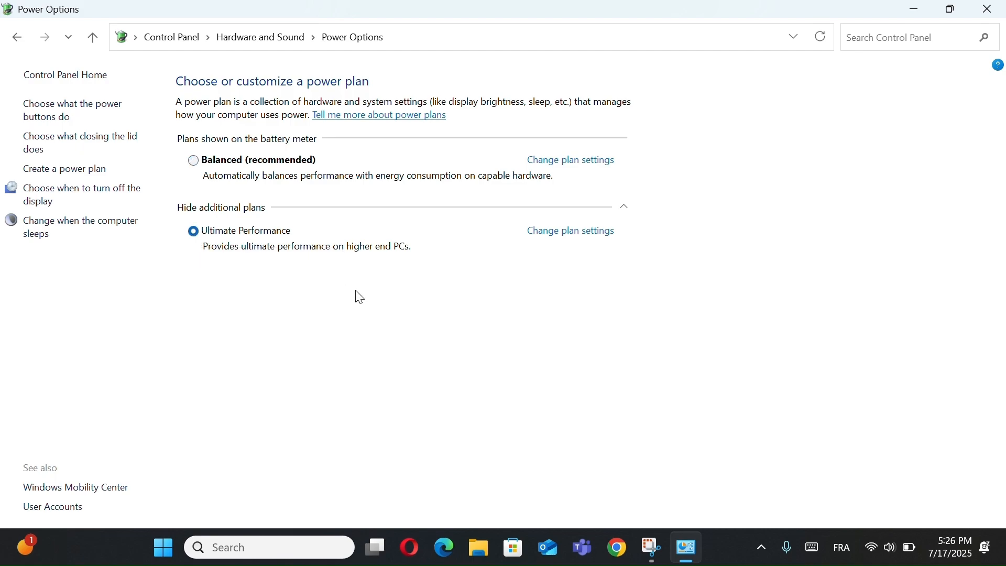
pyautogui.moveTo(327, 260)
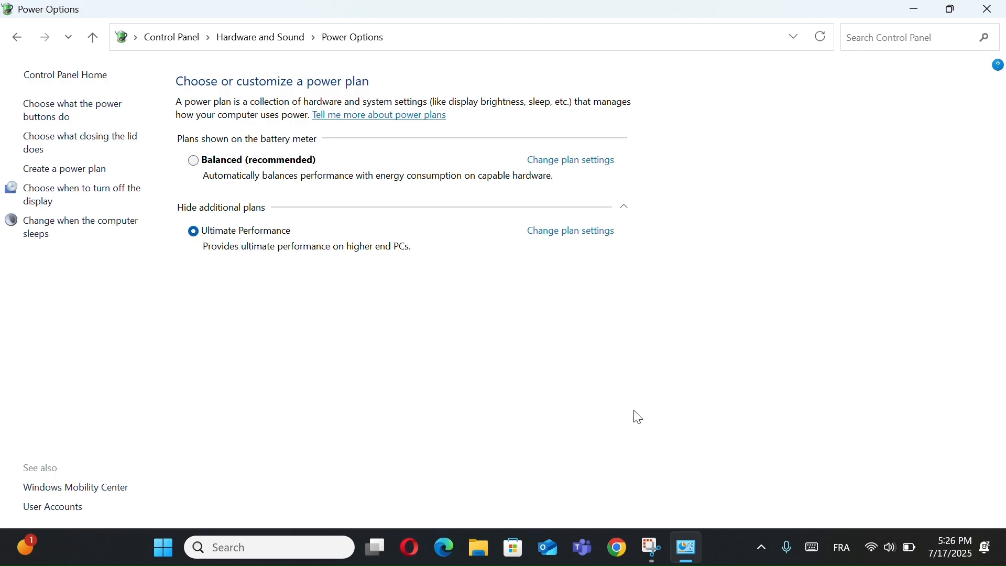
pyautogui.moveTo(601, 431)
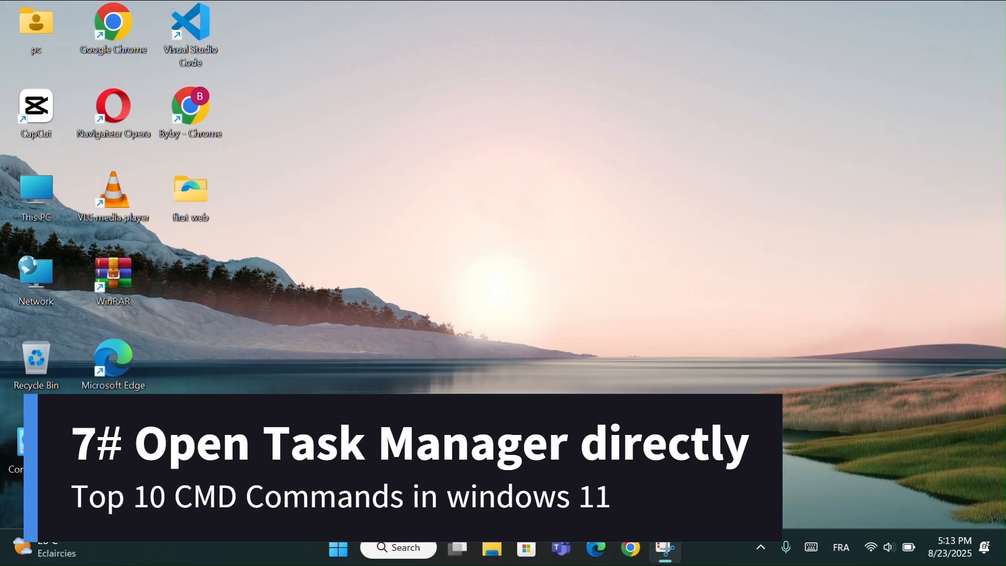
# Launch Task Manager from Command Prompt with taskmgr
pyautogui.click(398, 547)
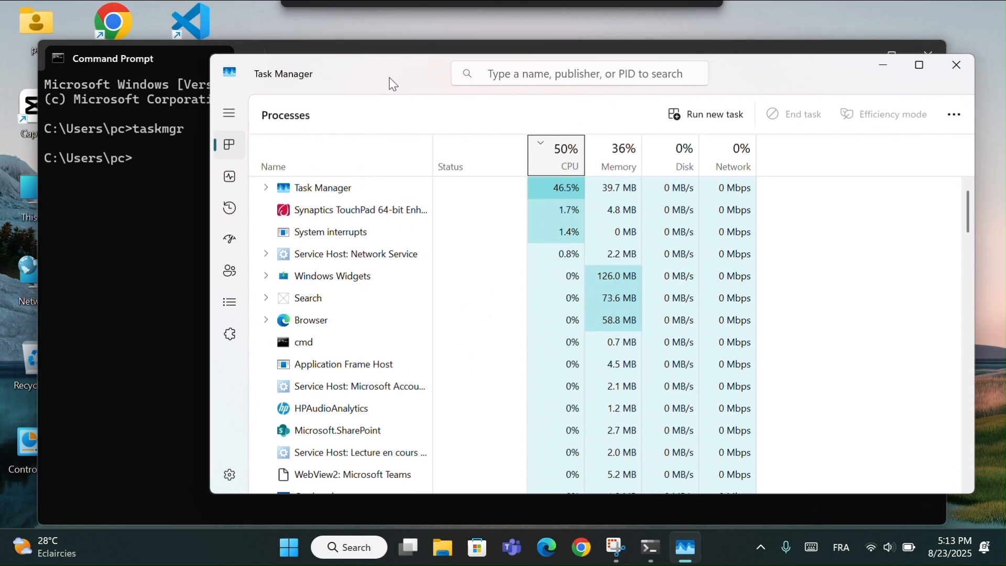
# Review CPU, memory and GPU on the Performance page, then close Task Manager and Command Prompt
pyautogui.click(229, 178)
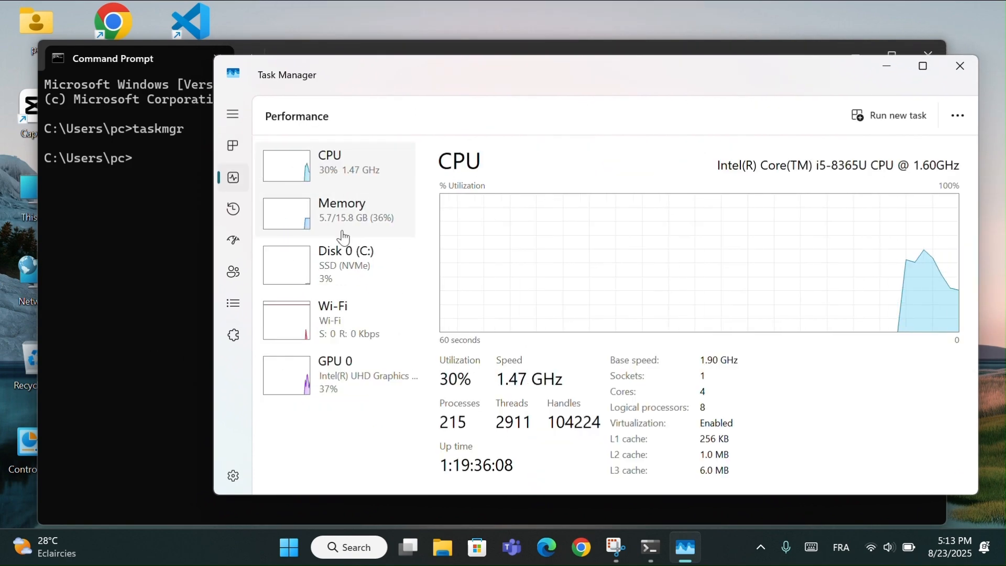
pyautogui.click(342, 210)
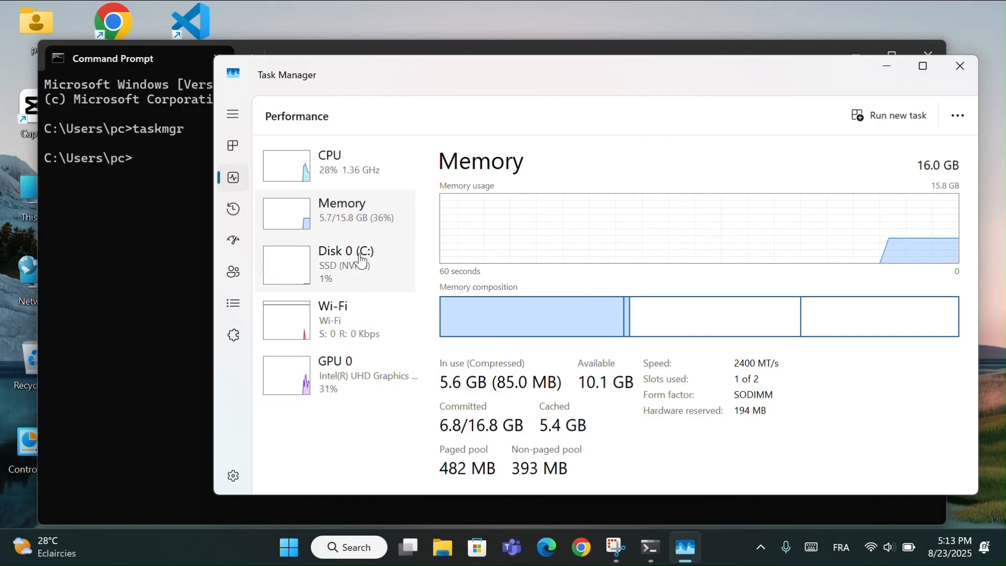
pyautogui.click(335, 374)
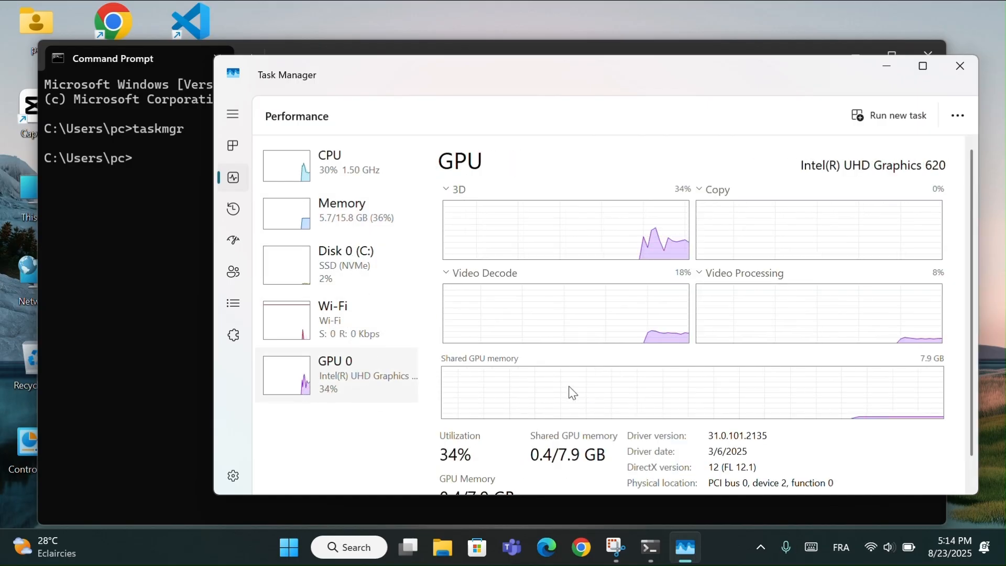
pyautogui.click(337, 165)
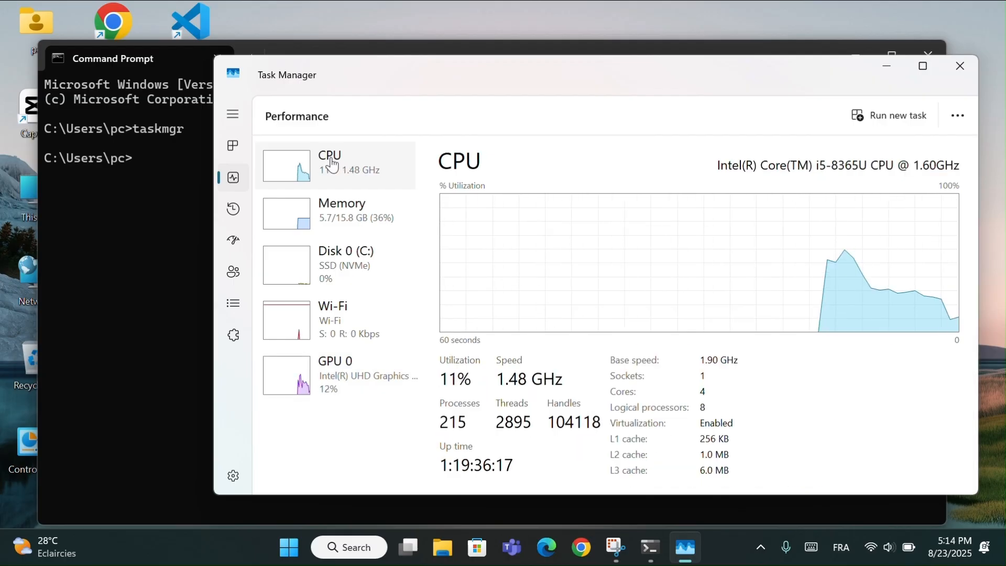
pyautogui.moveTo(539, 145)
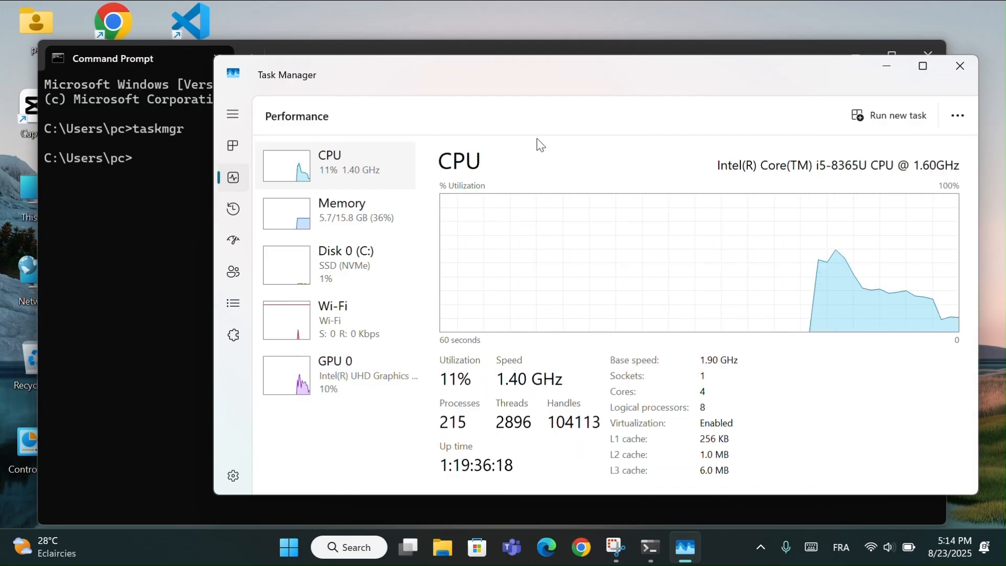
pyautogui.moveTo(960, 66)
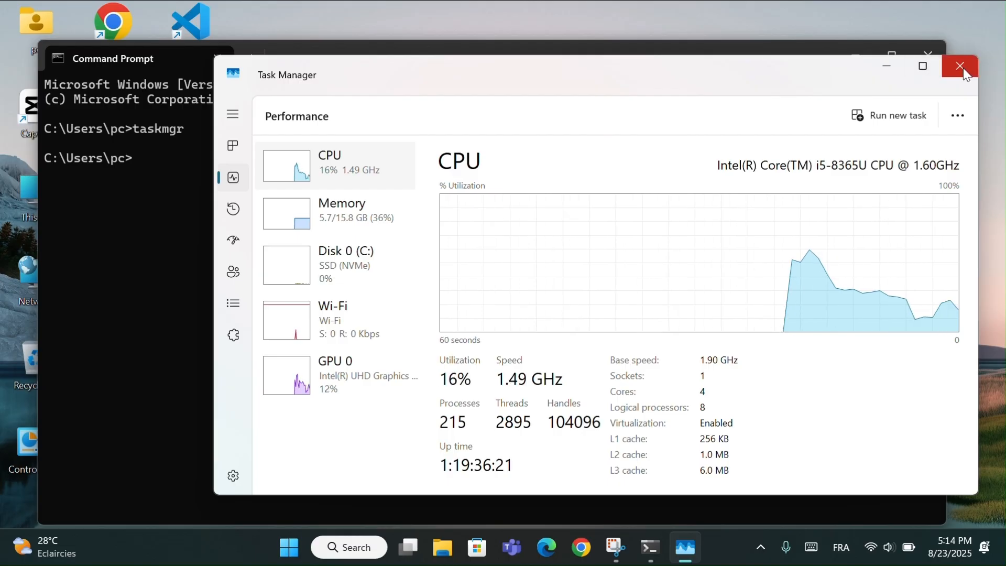
pyautogui.moveTo(959, 66)
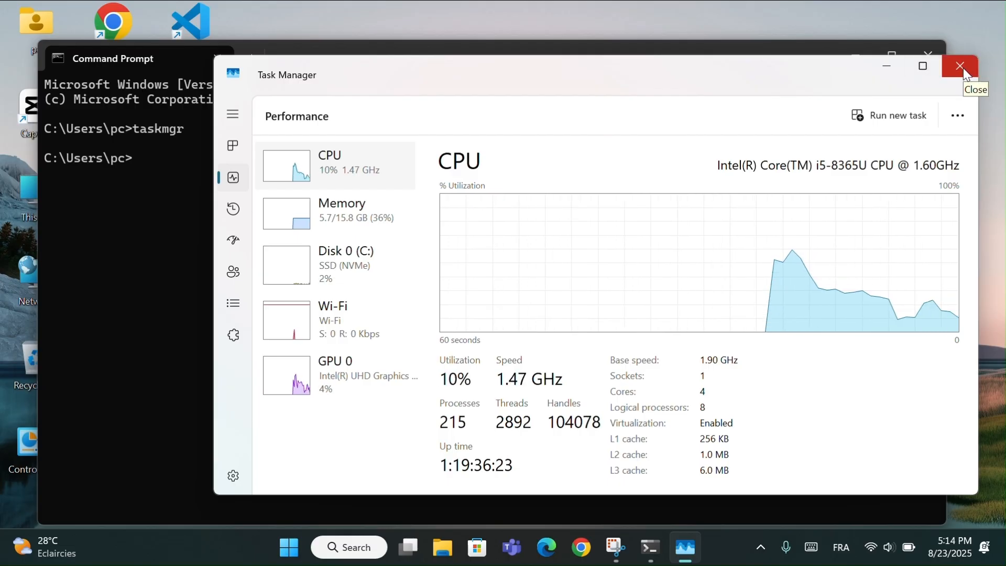
pyautogui.click(959, 66)
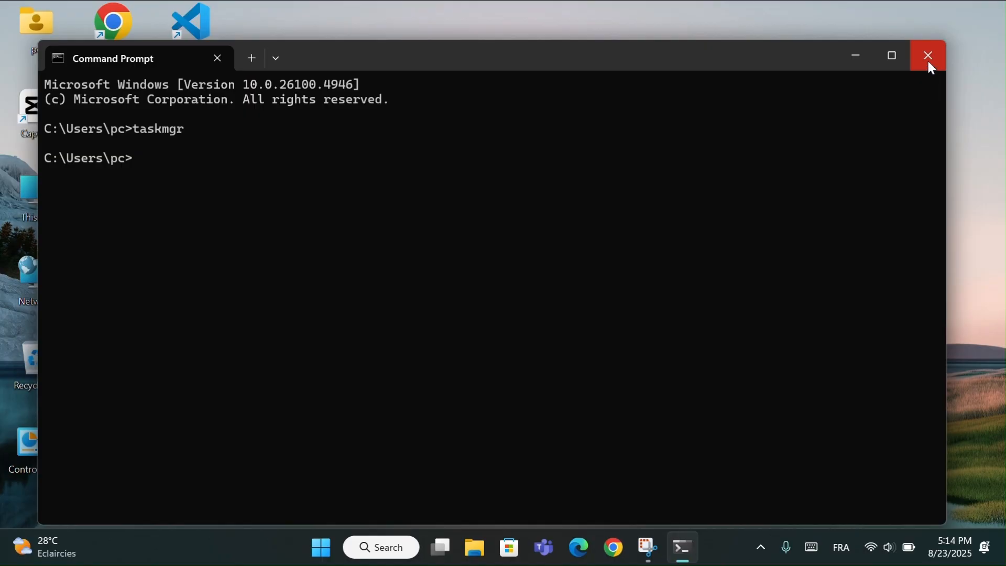
pyautogui.click(926, 55)
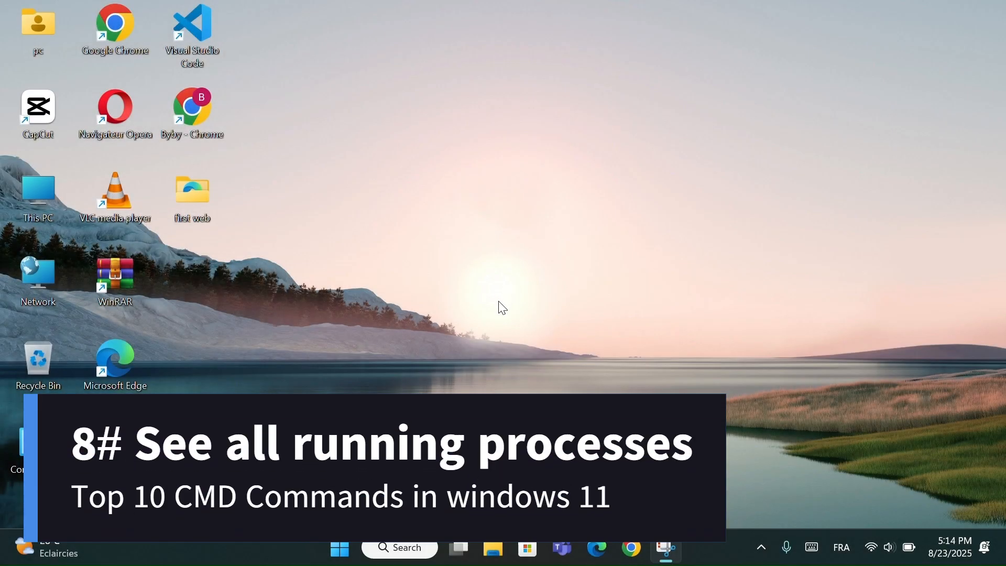
pyautogui.moveTo(497, 313)
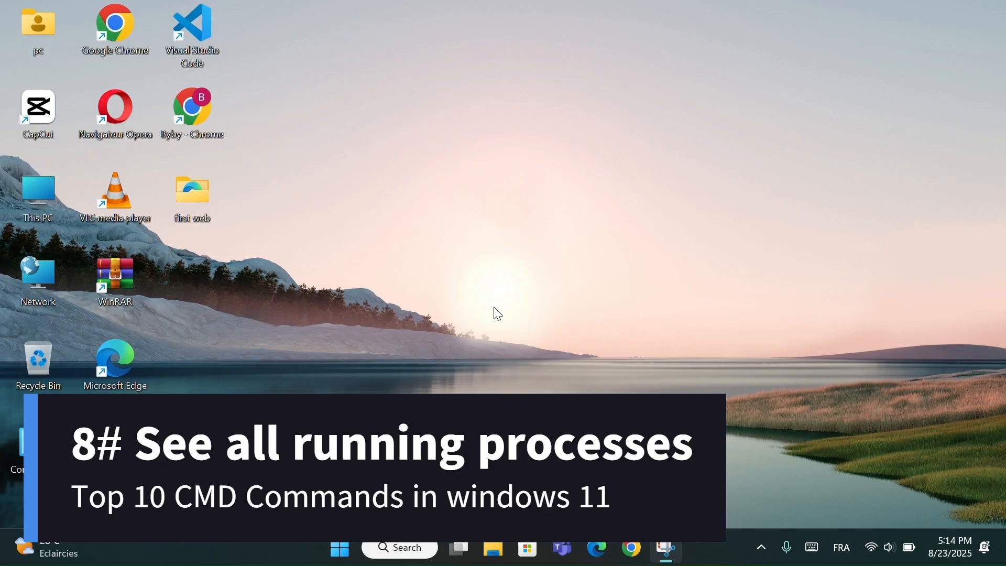
# Run tasklist in a new Command Prompt and scroll through the running processes
pyautogui.click(398, 547)
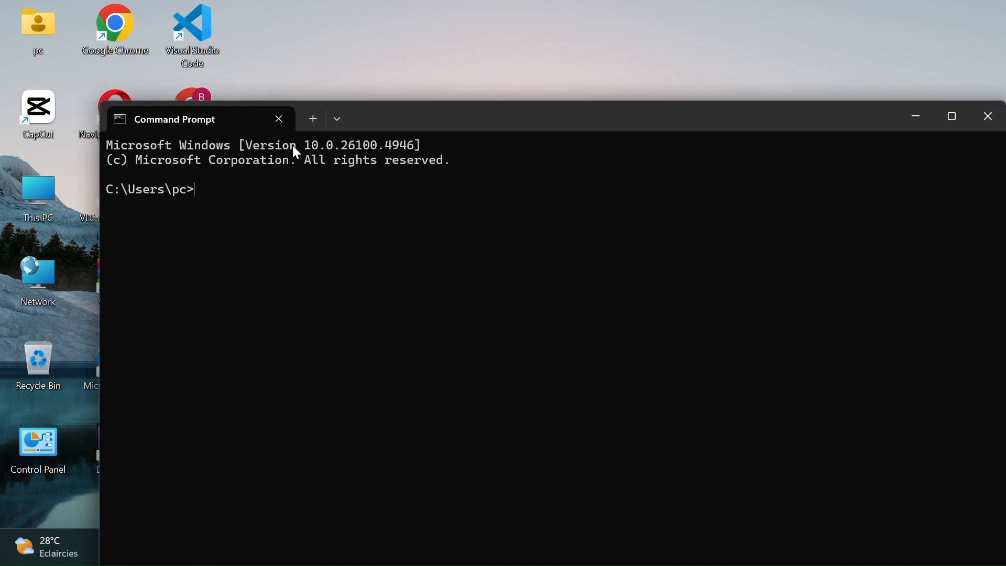
pyautogui.write('tasklist')
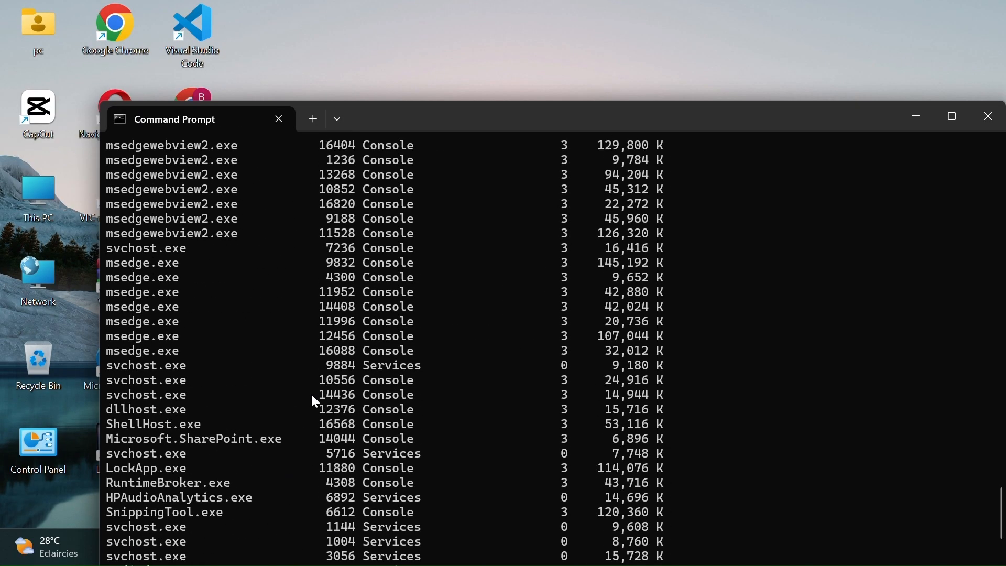
pyautogui.scroll(-3)
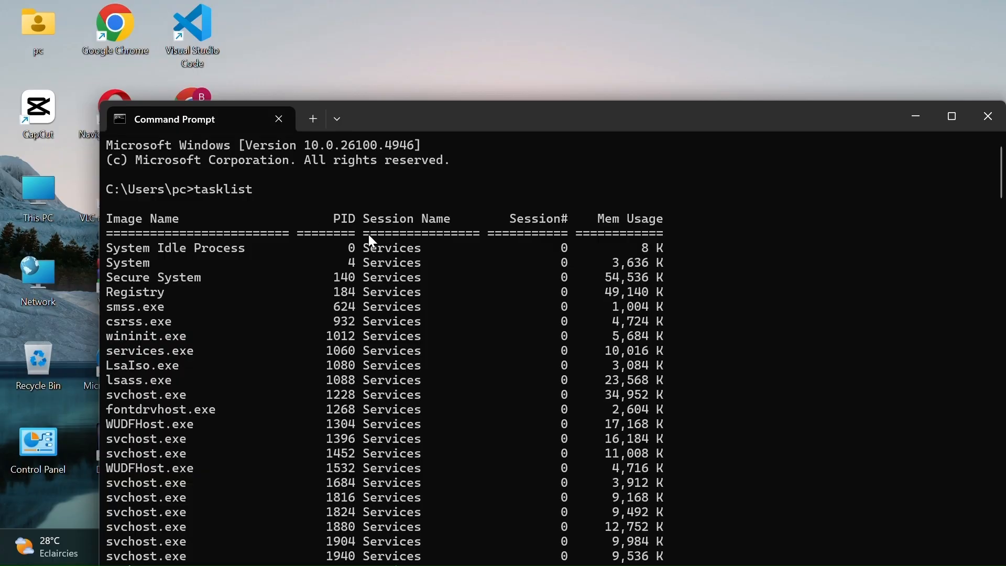
pyautogui.scroll(-3)
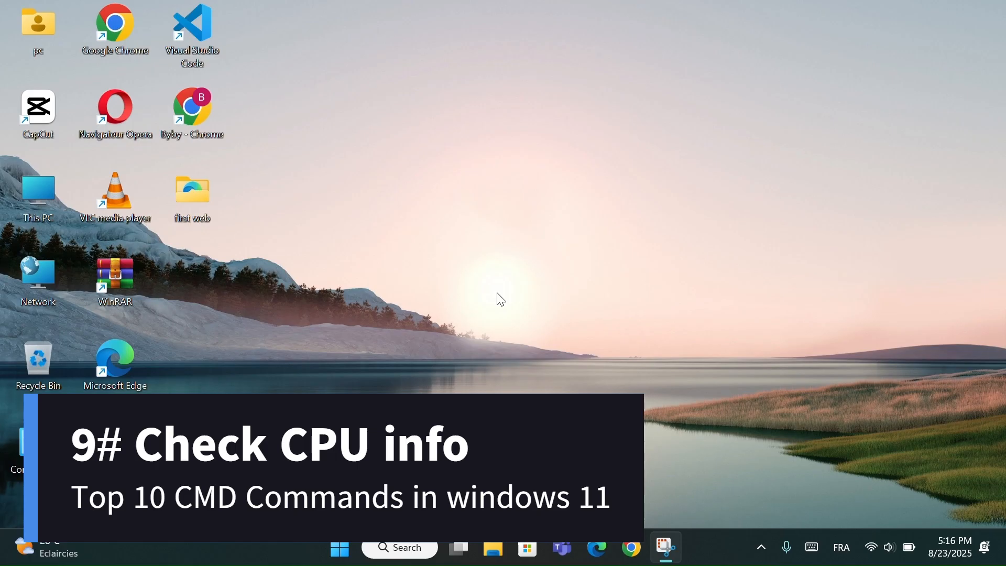
pyautogui.moveTo(458, 391)
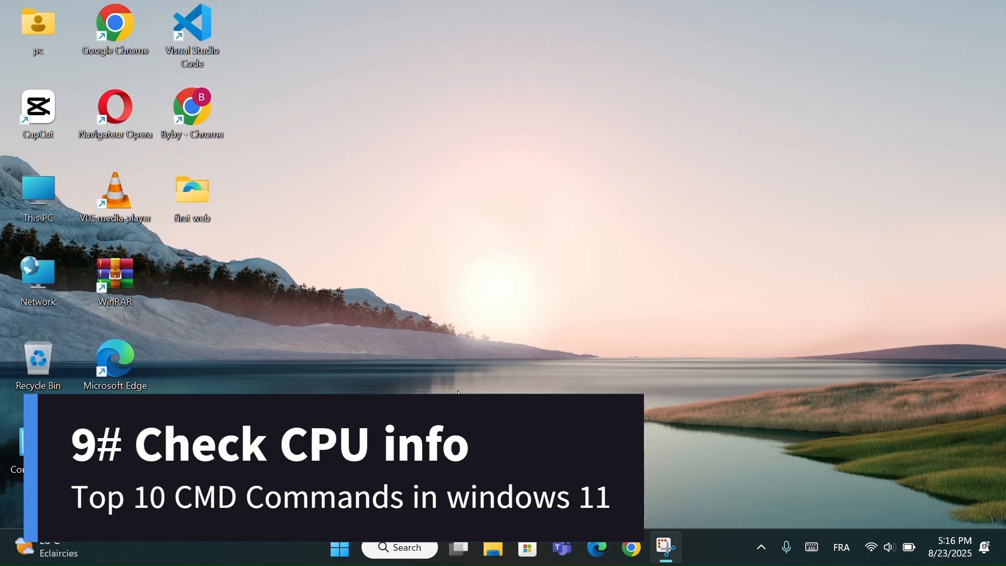
# Query CPU name, max clock speed, cores and logical processors with wmic, then close
pyautogui.click(399, 547)
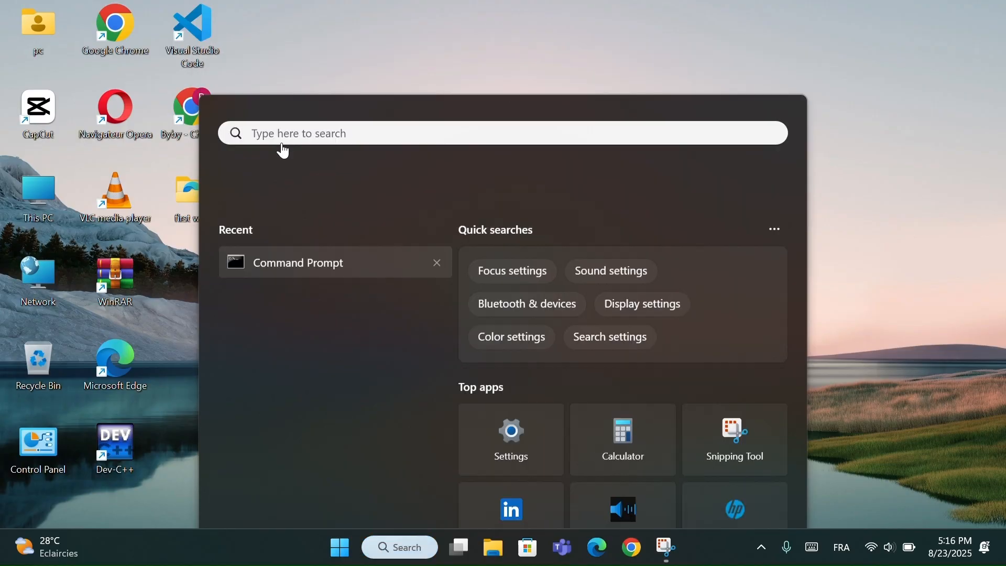
pyautogui.click(297, 263)
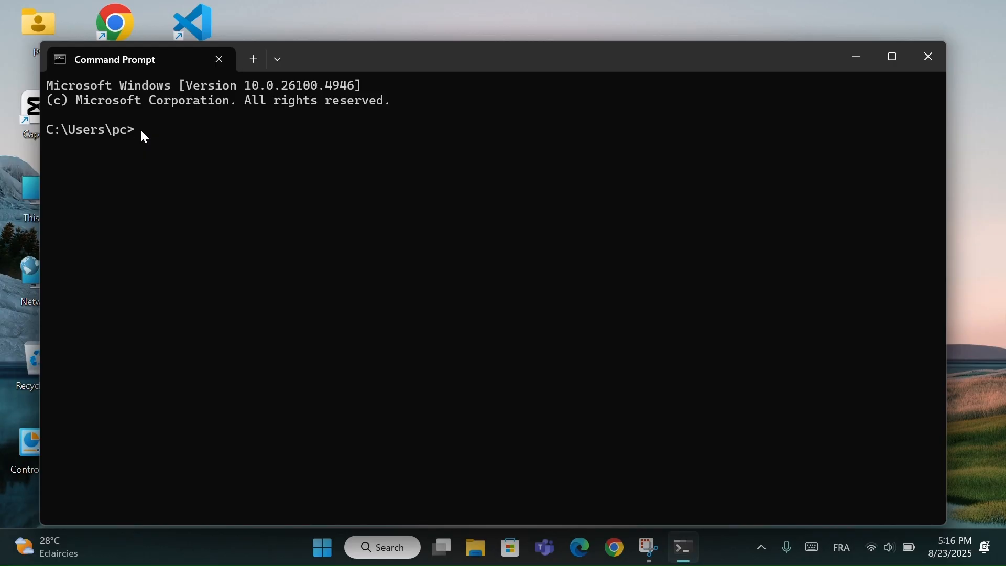
pyautogui.write('wmic cpu get name, maxclockspeed, numberofcores, numberoflogicalprocessors')
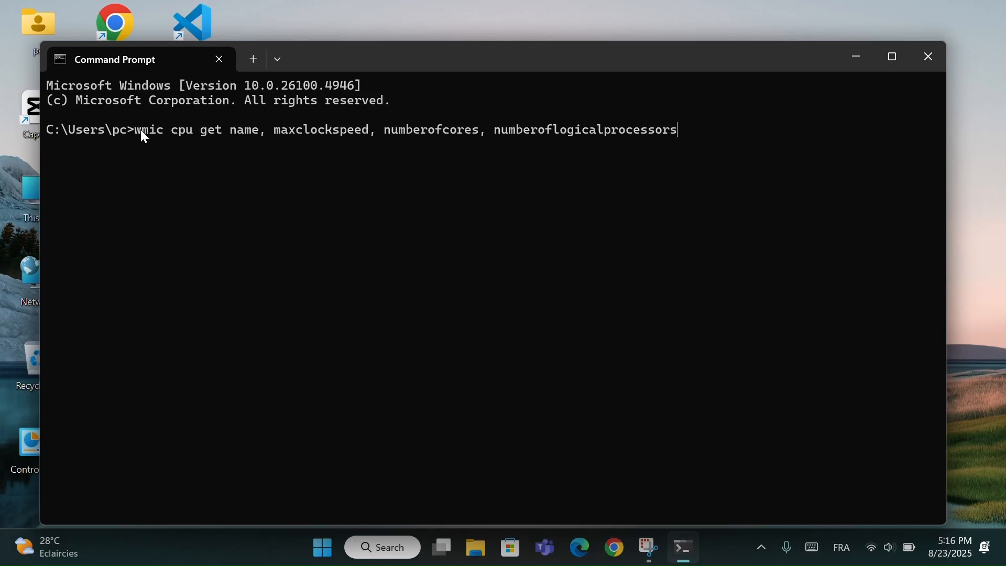
pyautogui.moveTo(664, 145)
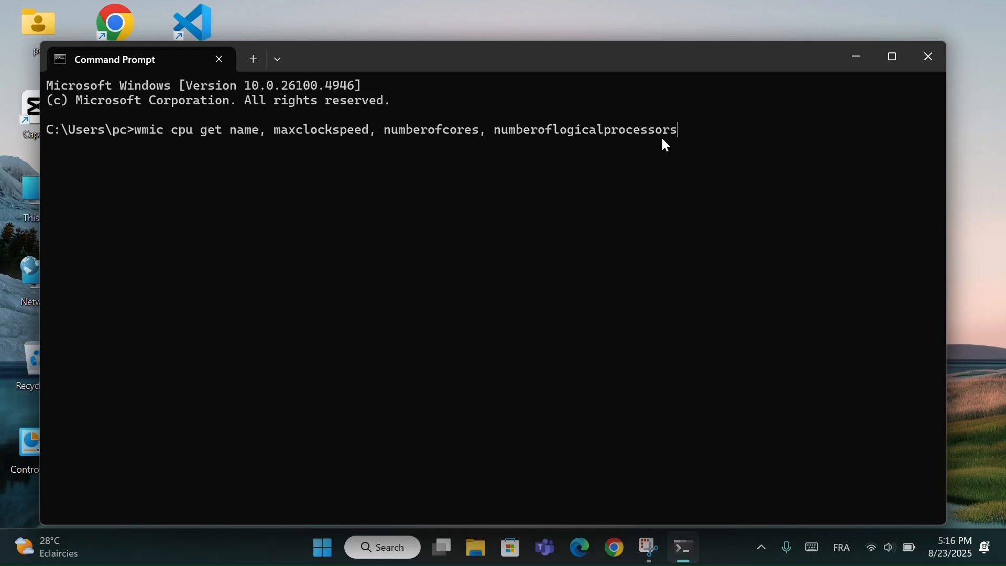
pyautogui.press('enter')
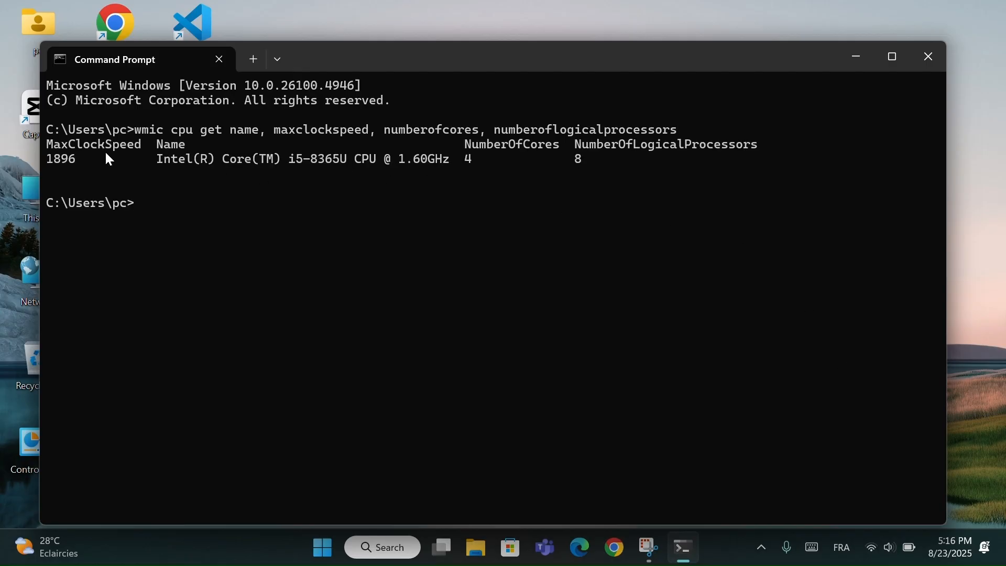
pyautogui.moveTo(694, 156)
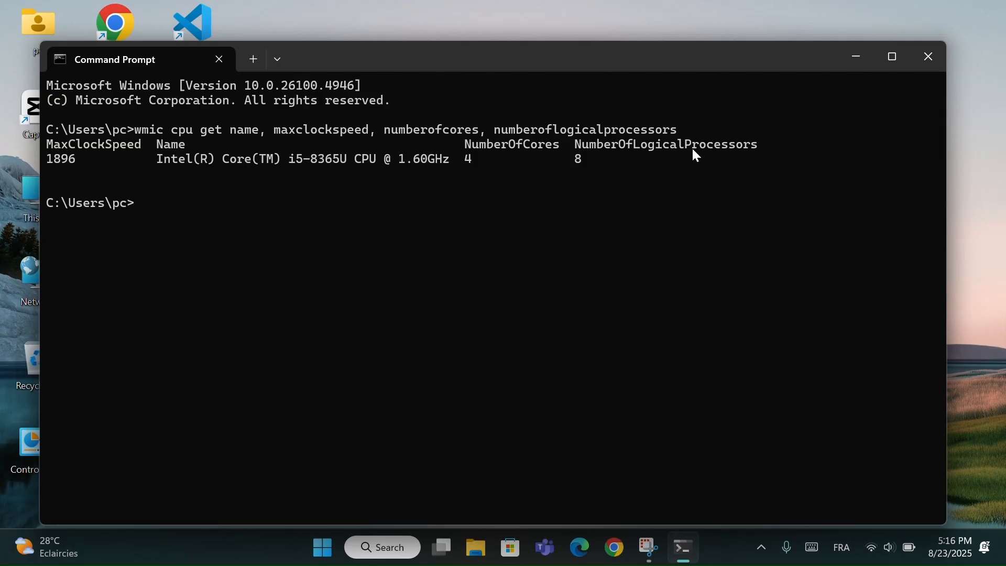
pyautogui.moveTo(213, 186)
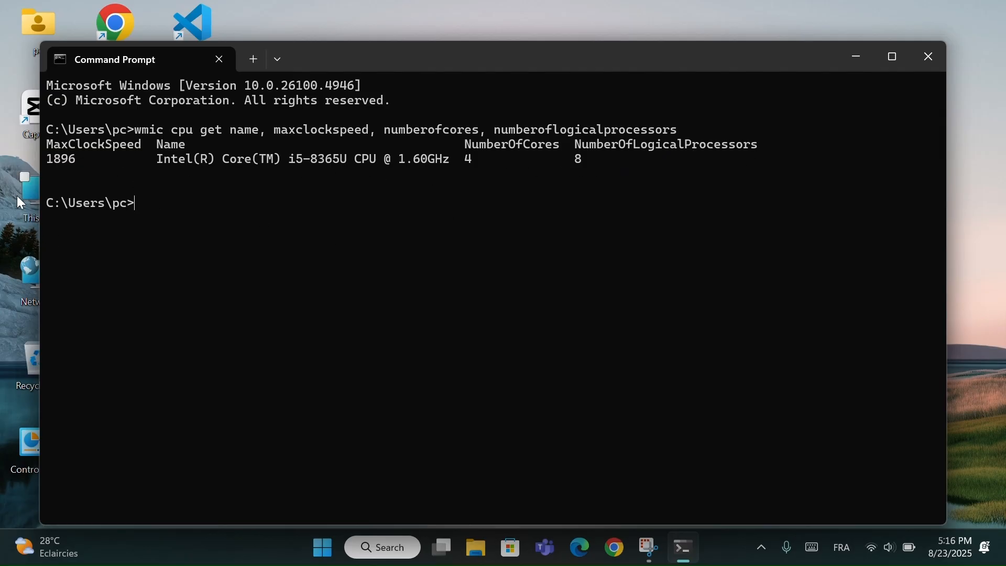
pyautogui.moveTo(618, 205)
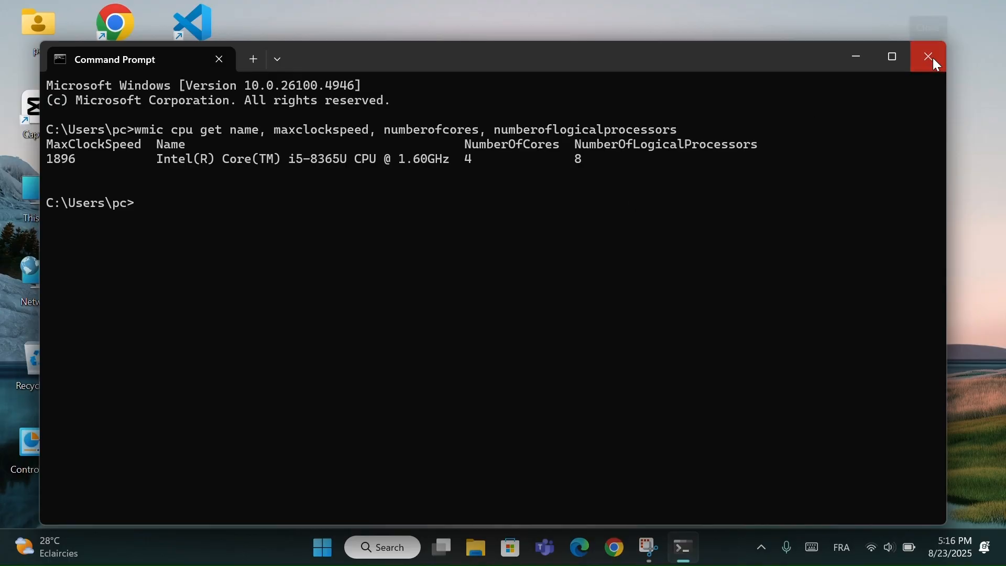
pyautogui.click(927, 56)
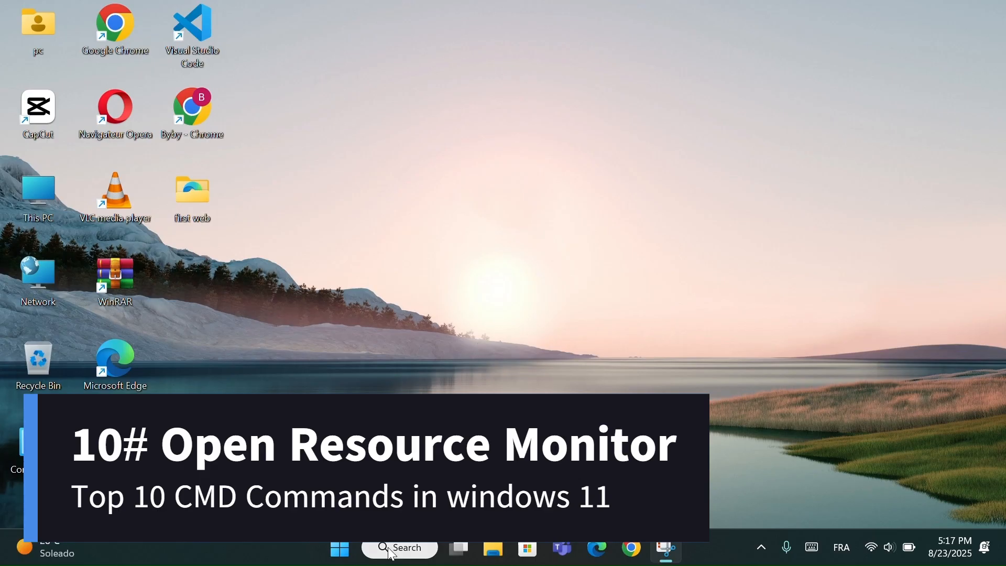
# Reopen Command Prompt from Search's recent items to launch Resource Monitor
pyautogui.click(400, 547)
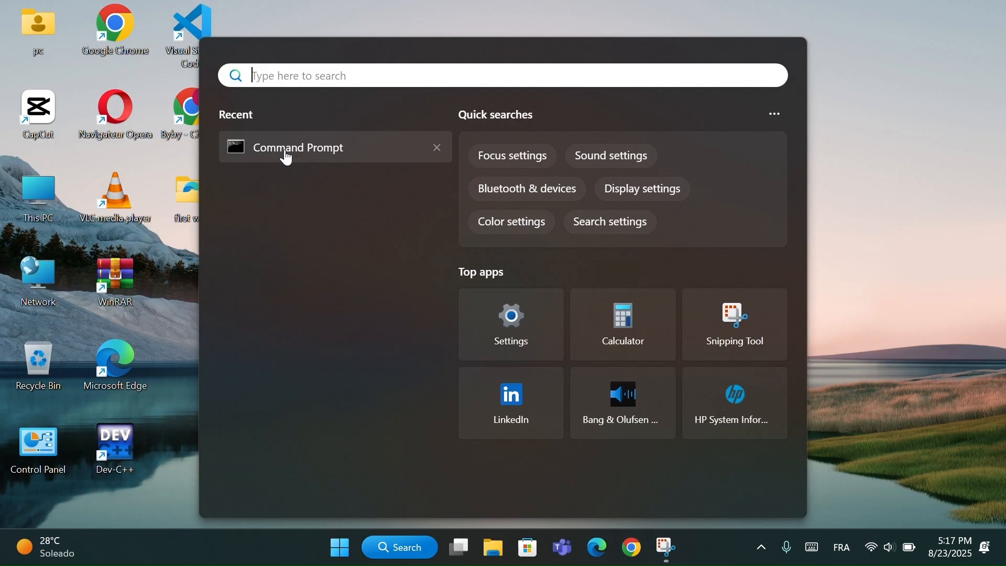
pyautogui.click(297, 146)
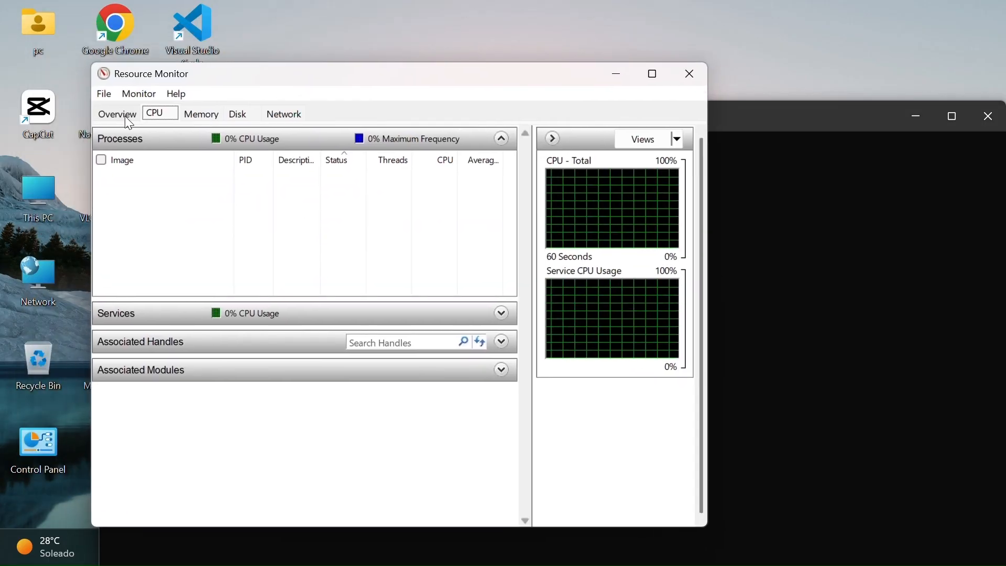
# View CPU activity of running processes and scroll through the graphs
pyautogui.click(158, 114)
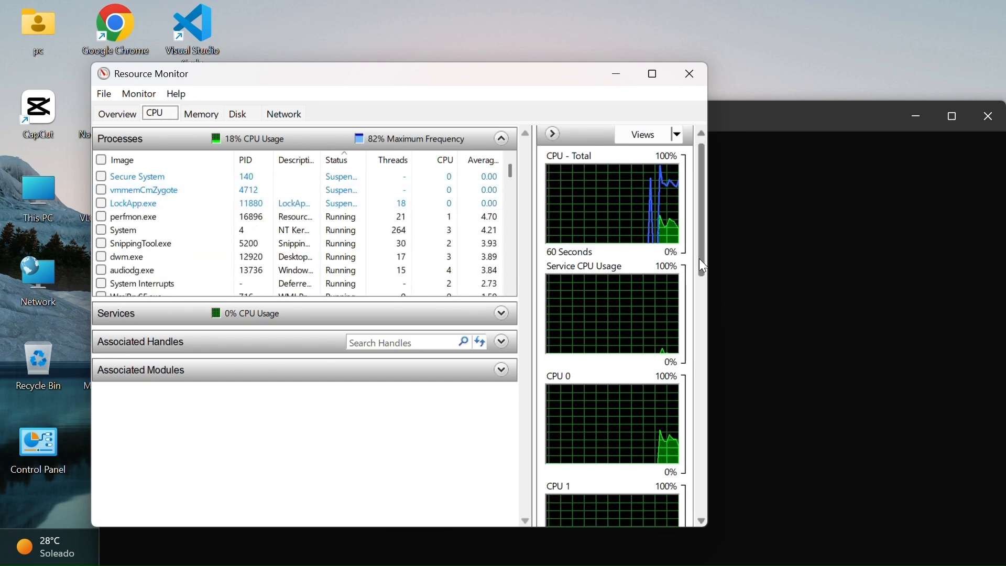
pyautogui.scroll(-3)
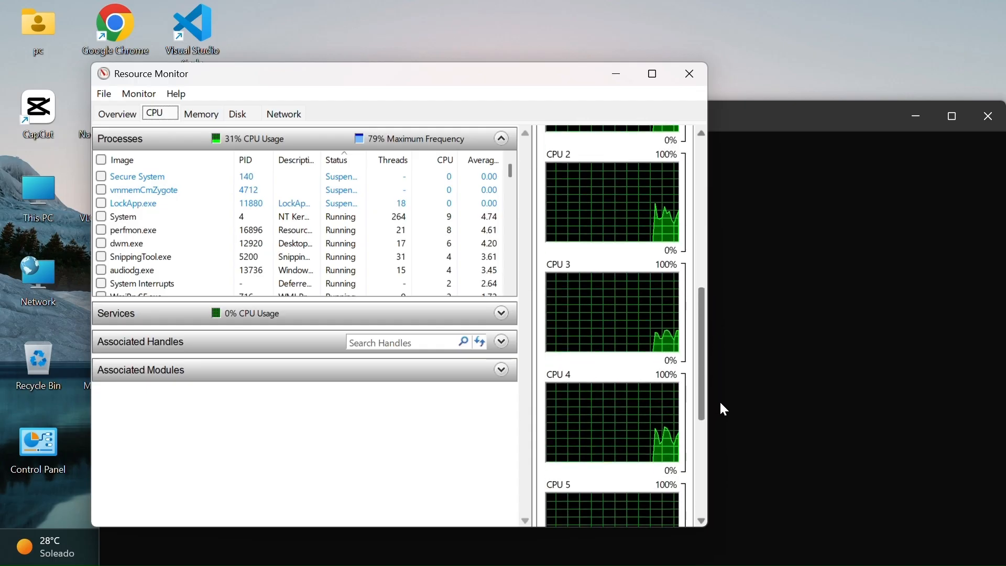
pyautogui.scroll(-3)
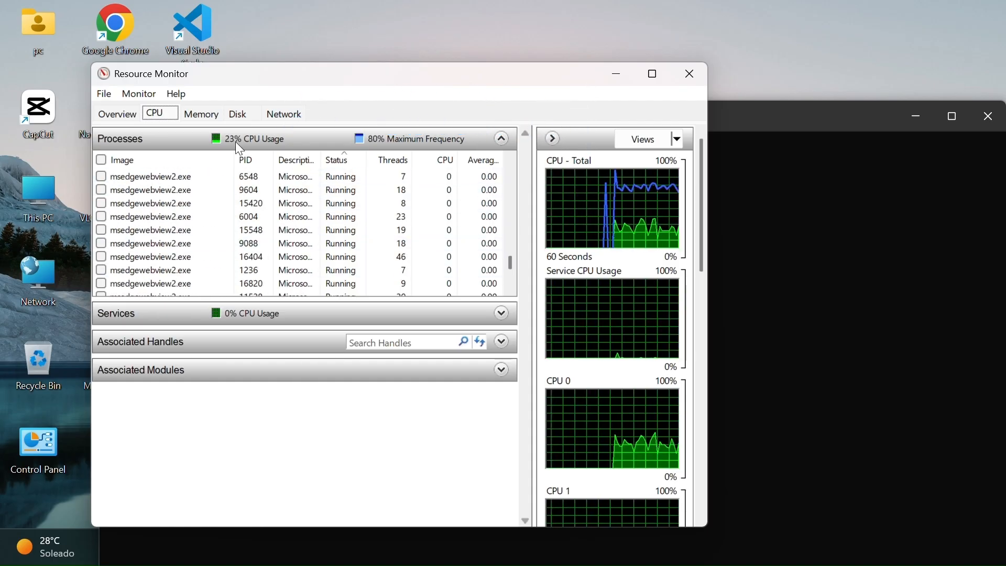
# Check the Memory, Disk and Overview tabs, then close Resource Monitor
pyautogui.click(200, 114)
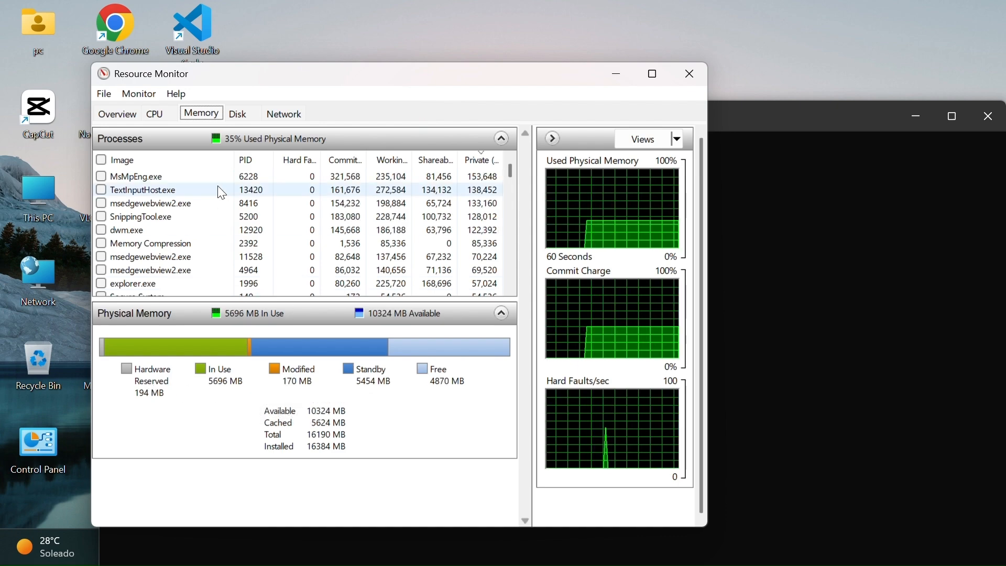
pyautogui.click(237, 114)
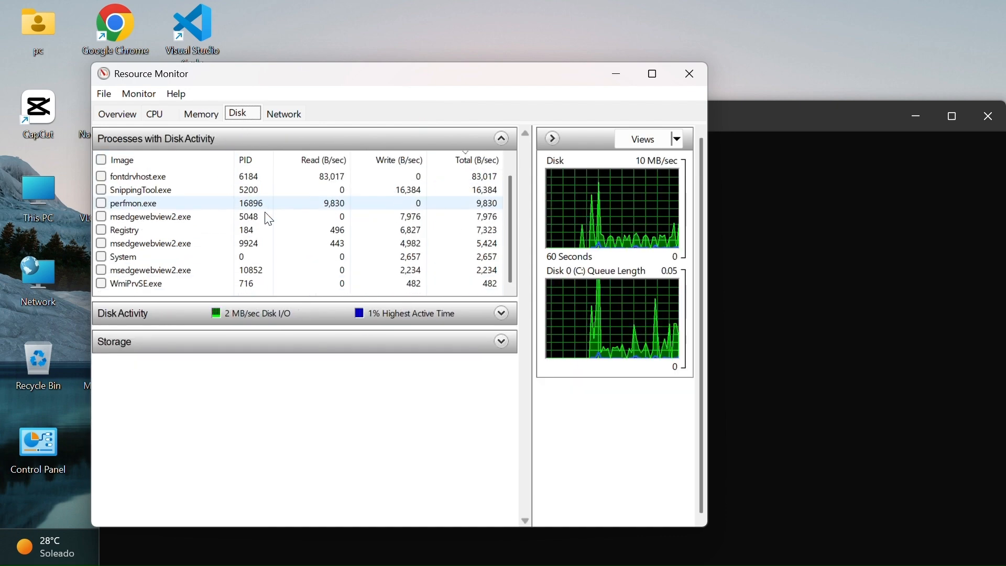
pyautogui.click(284, 113)
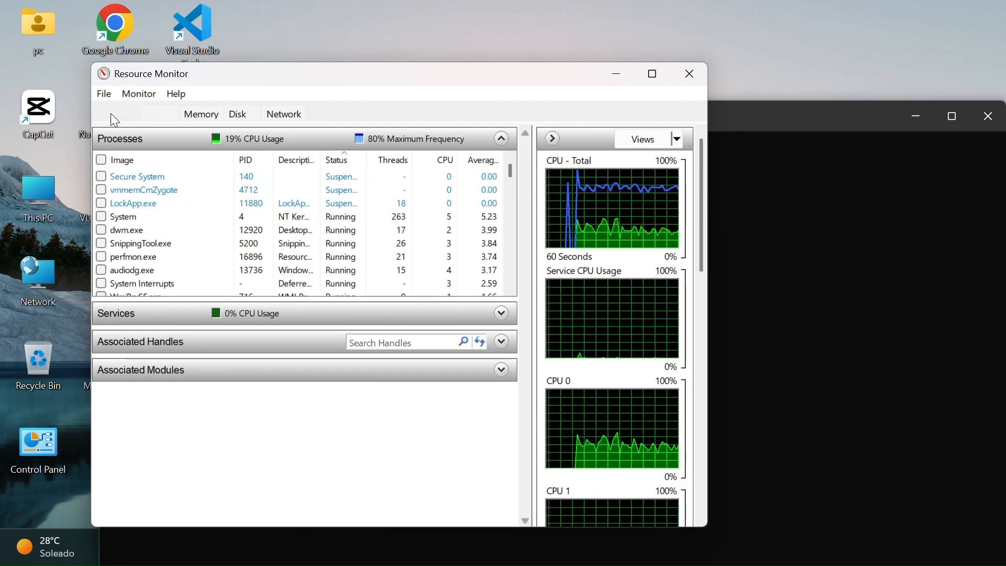
pyautogui.click(117, 113)
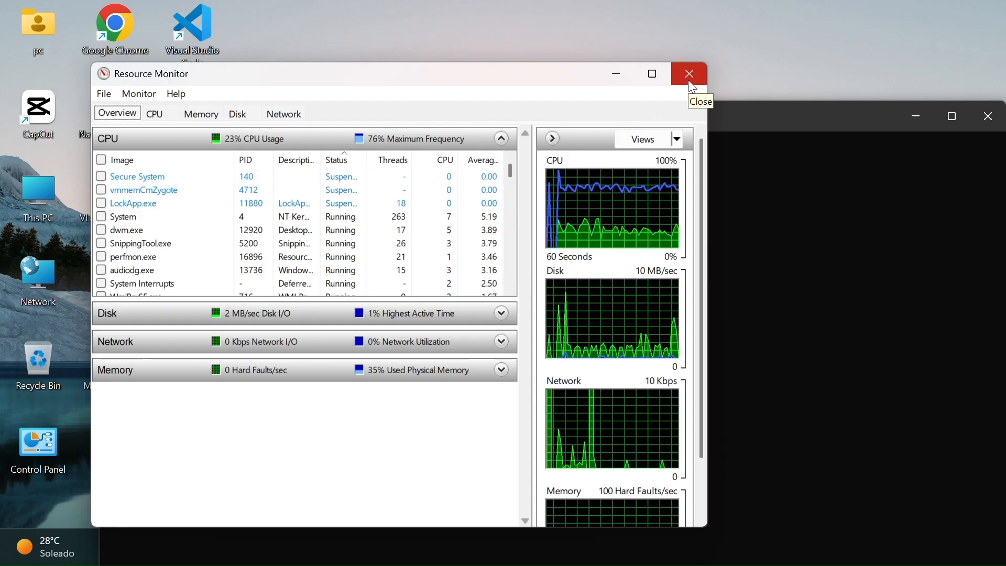
pyautogui.click(688, 73)
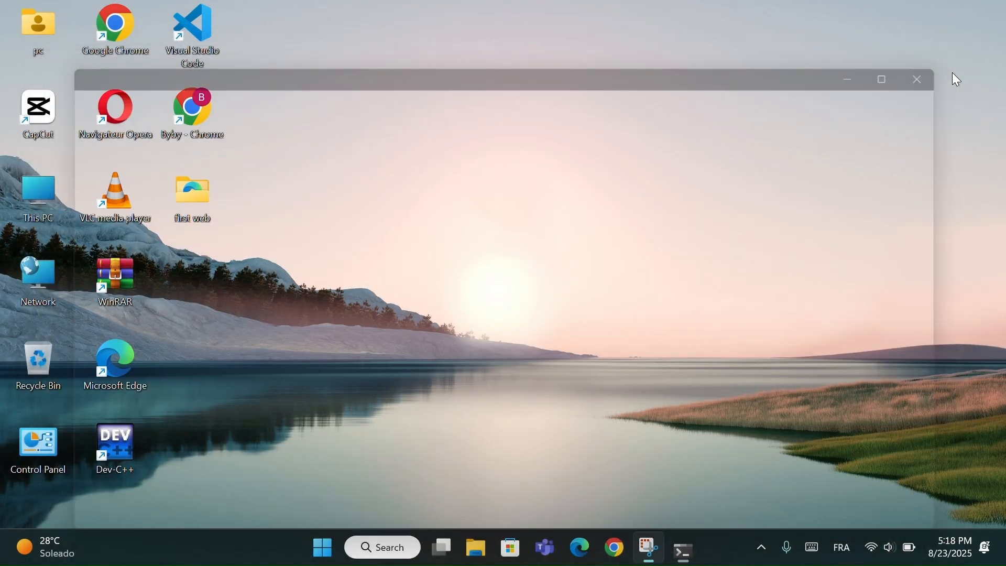
# Close the leftover Command Prompt window to leave only the desktop
pyautogui.click(916, 79)
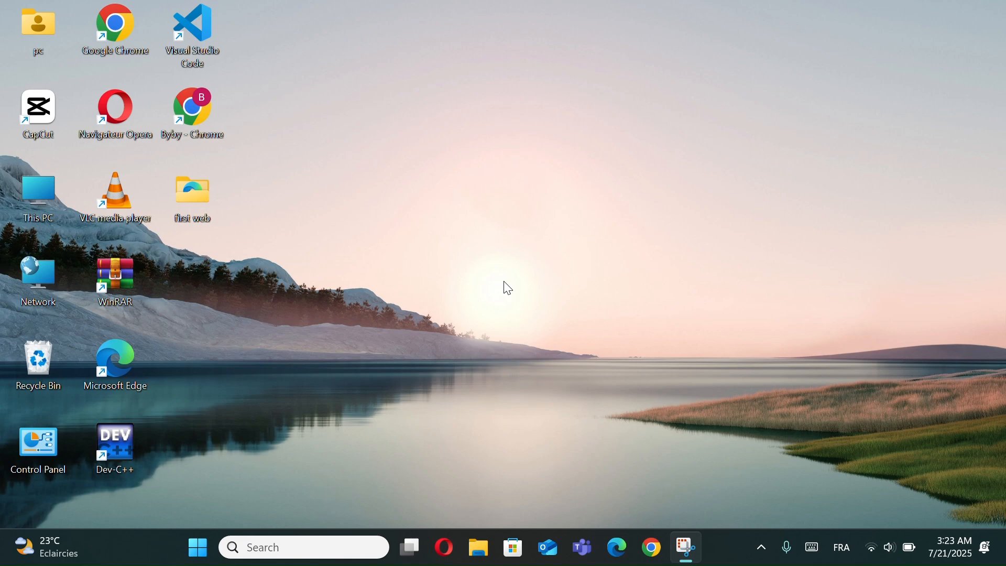
pyautogui.moveTo(507, 286)
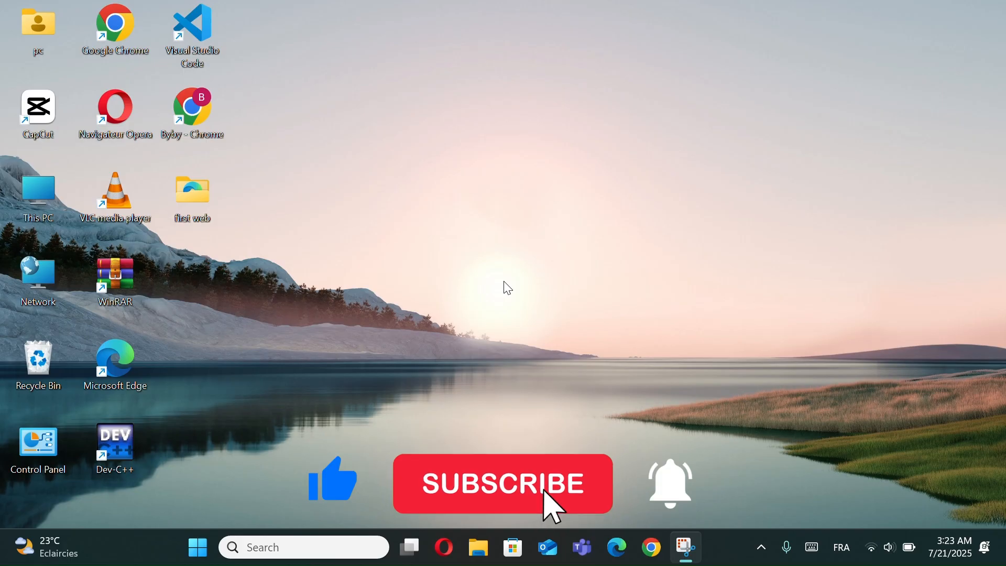
pyautogui.click(502, 483)
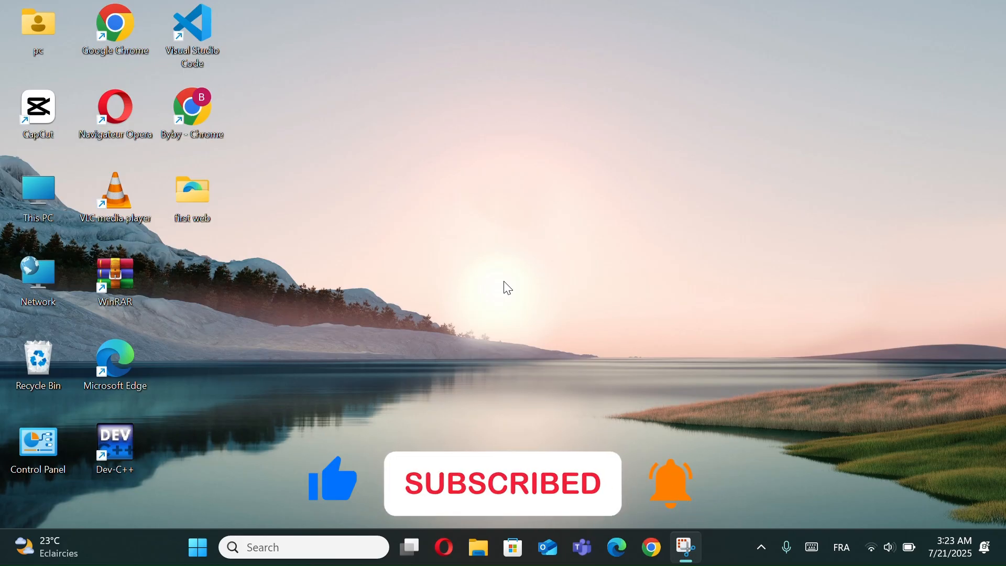